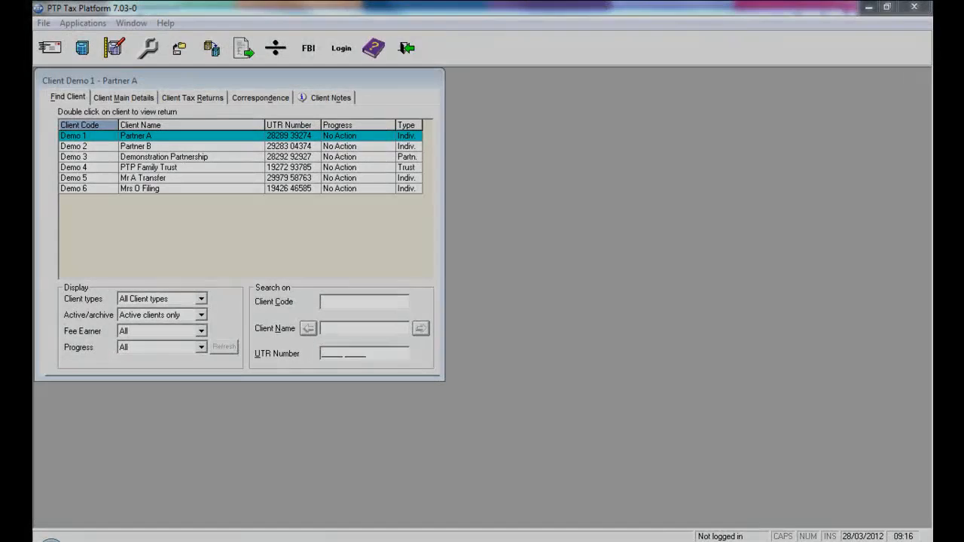
pyautogui.moveTo(580, 395)
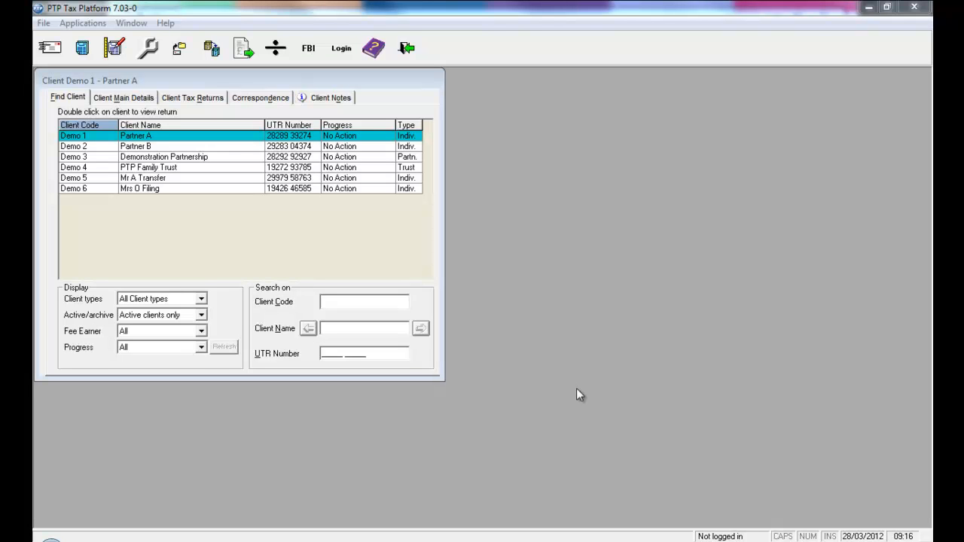
pyautogui.moveTo(554, 343)
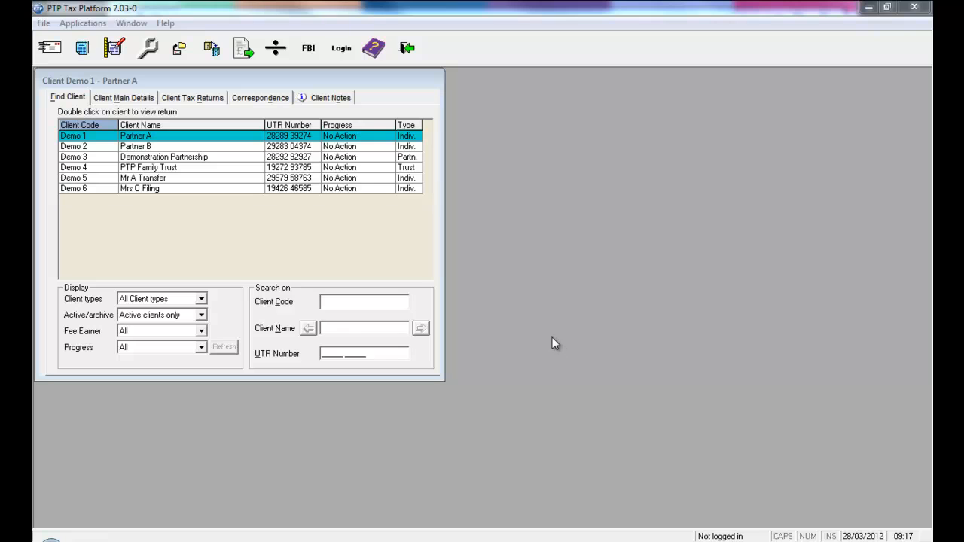
pyautogui.moveTo(550, 341)
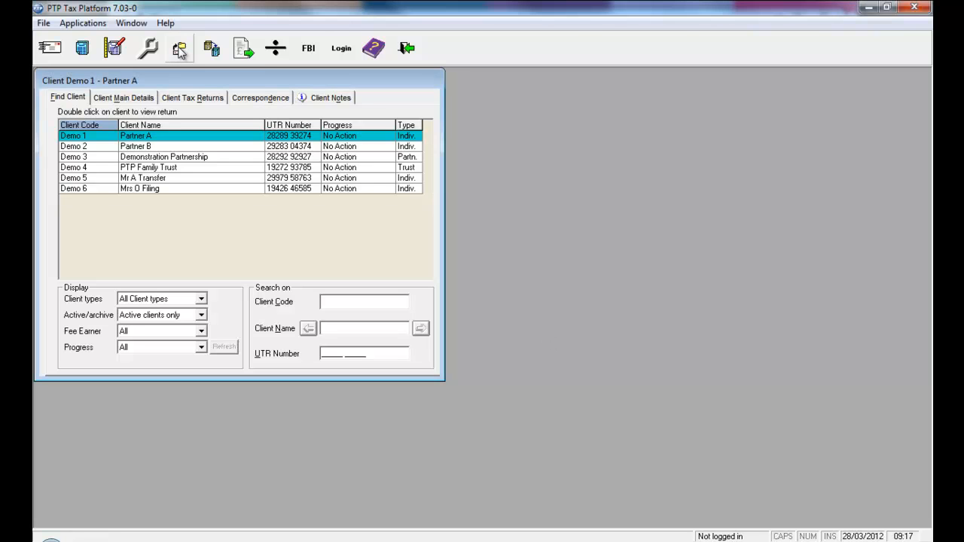
pyautogui.moveTo(179, 47)
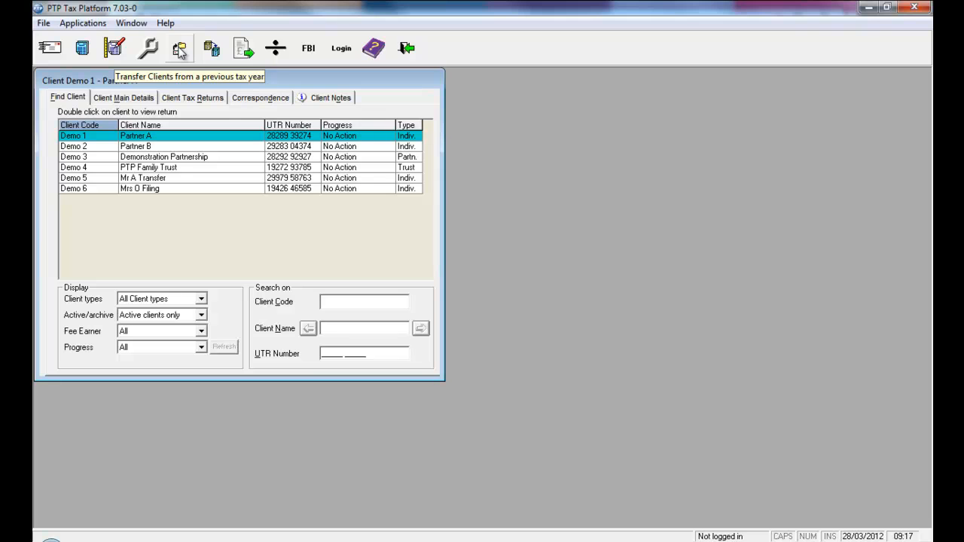
# Step: Transfer individuals, trusts and partnerships from 2011 to 2012, confirming backup and acknowledging completion messages
pyautogui.click(179, 47)
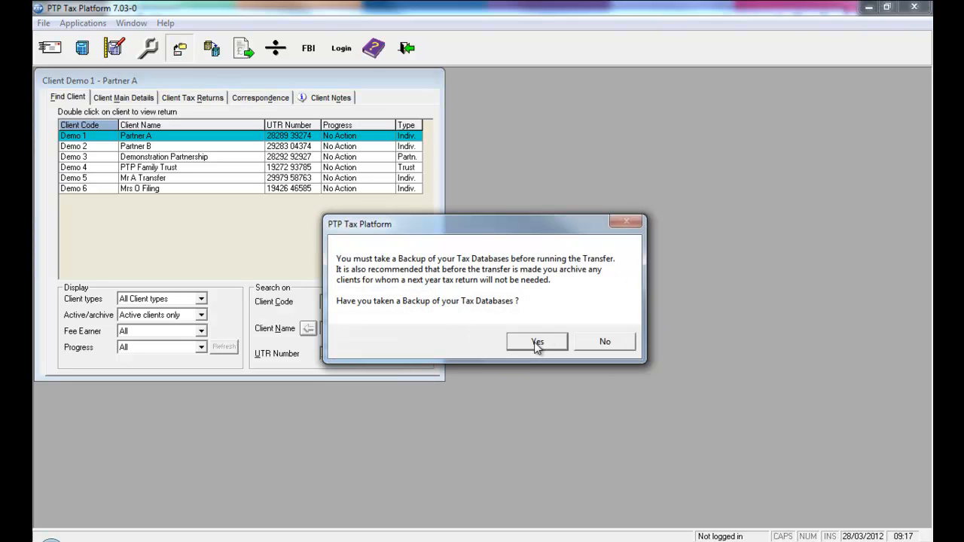
pyautogui.click(536, 341)
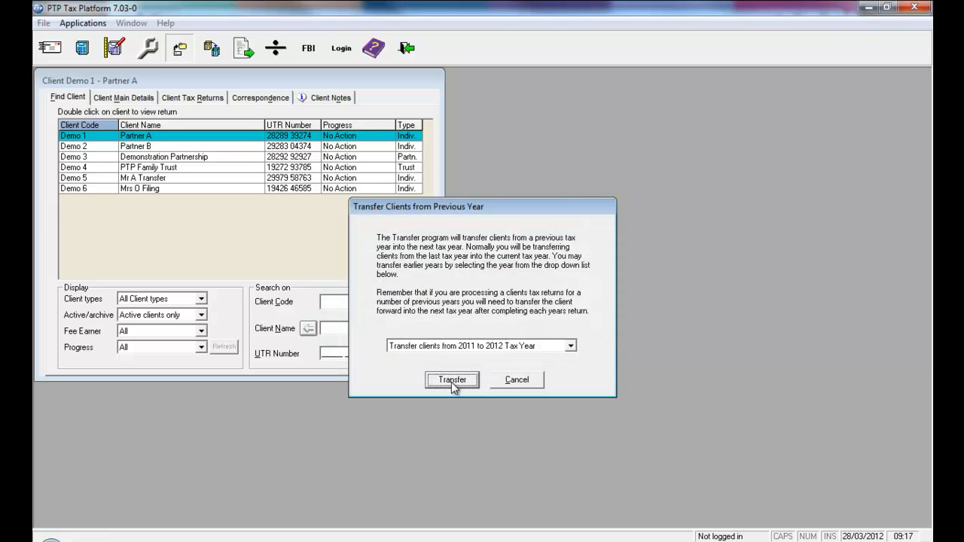
pyautogui.click(452, 380)
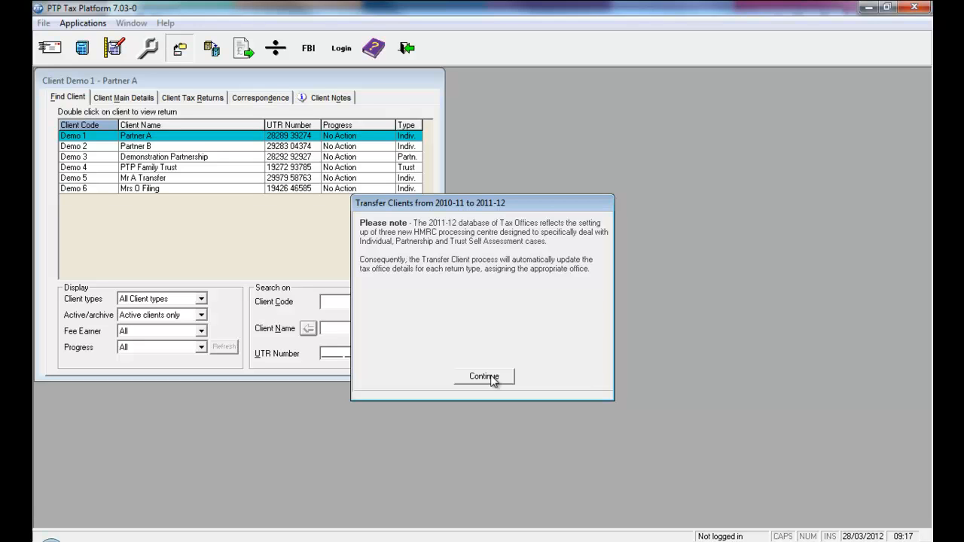
pyautogui.click(485, 376)
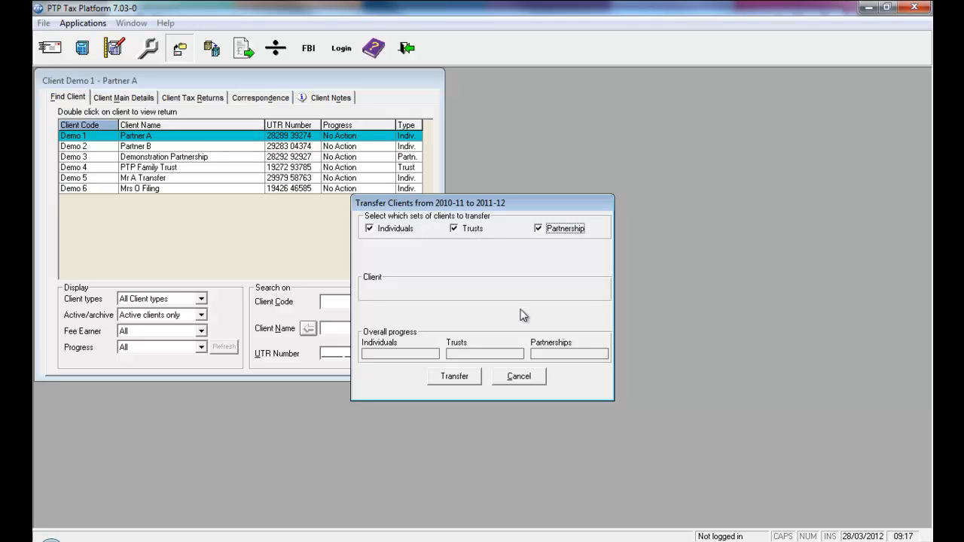
pyautogui.click(454, 376)
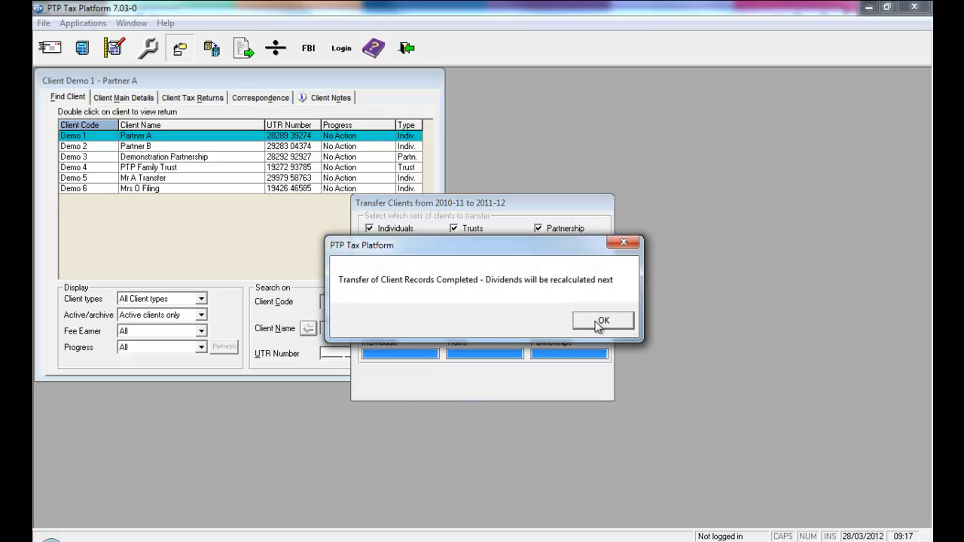
pyautogui.click(603, 319)
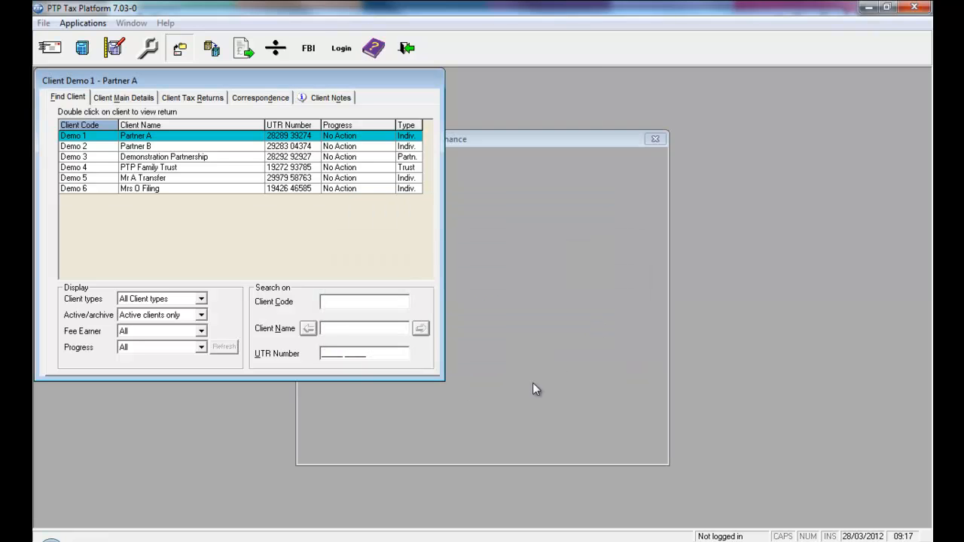
pyautogui.click(514, 172)
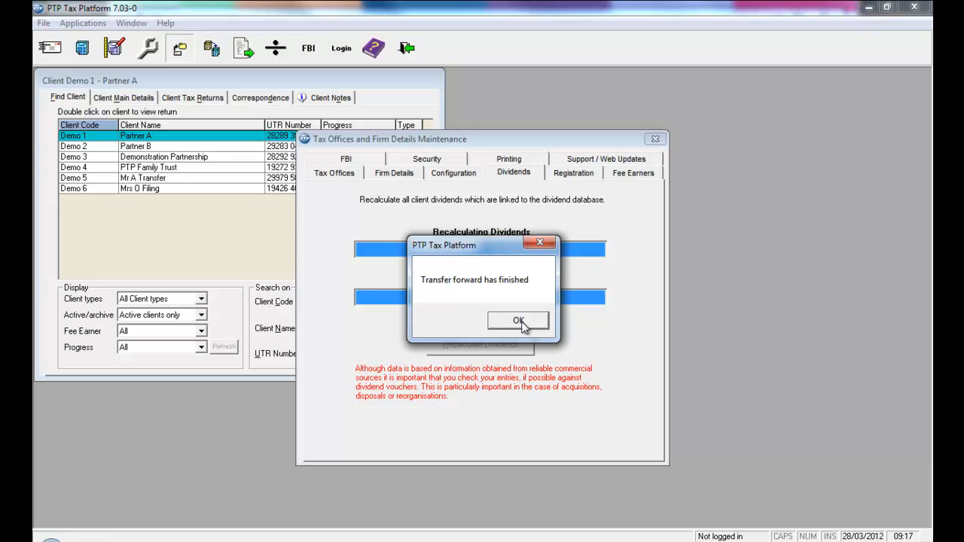
pyautogui.click(518, 319)
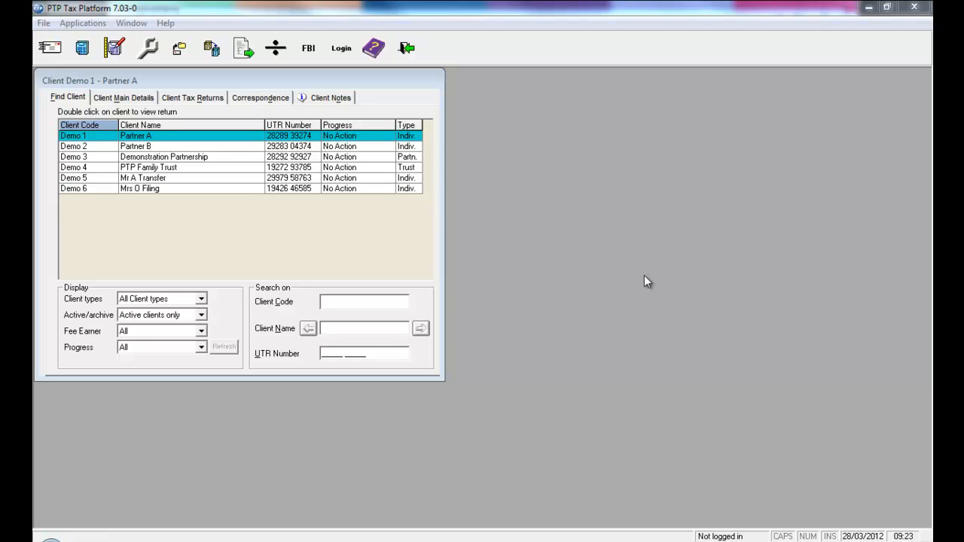
pyautogui.moveTo(309, 208)
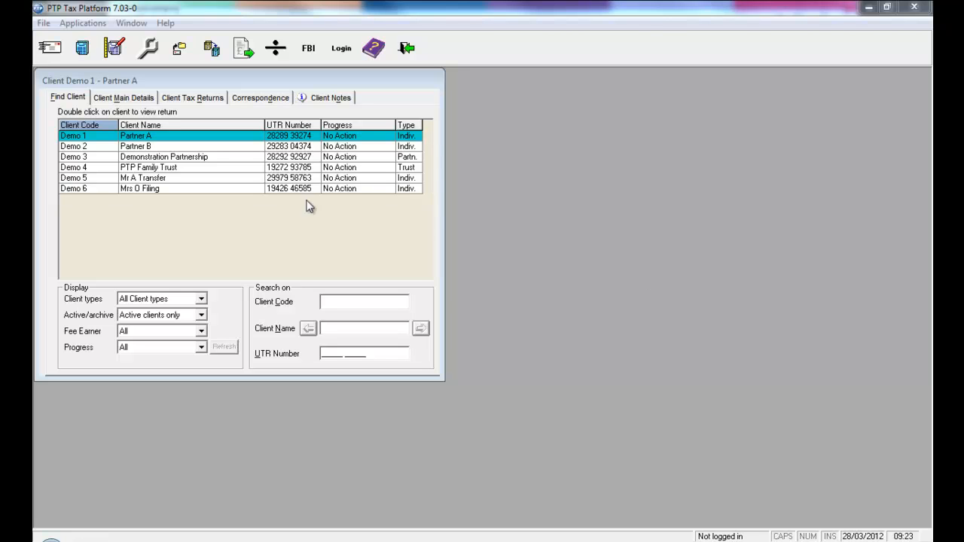
# Step: Open Demo 1's 2012 tax return from the Find Client list
pyautogui.doubleClick(136, 136)
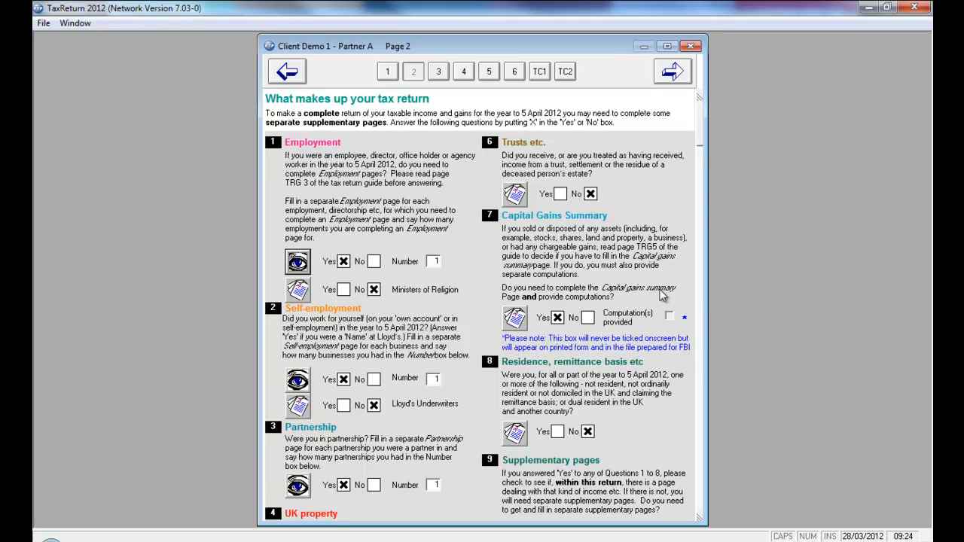
pyautogui.moveTo(676, 335)
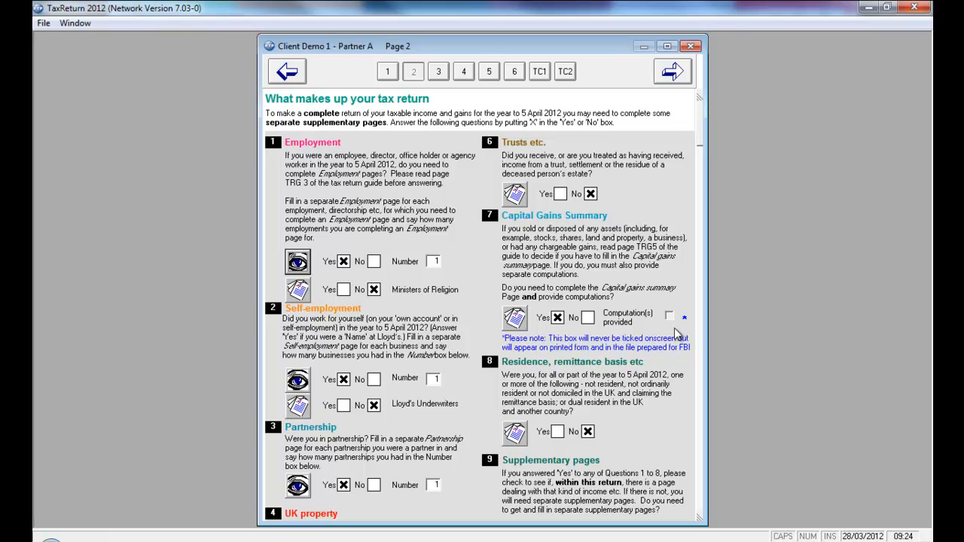
pyautogui.moveTo(696, 334)
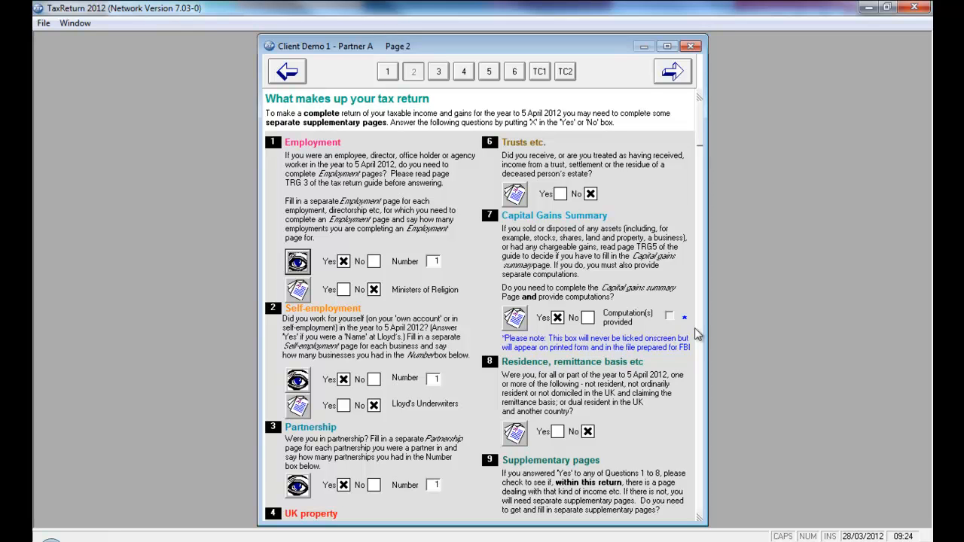
pyautogui.moveTo(693, 334)
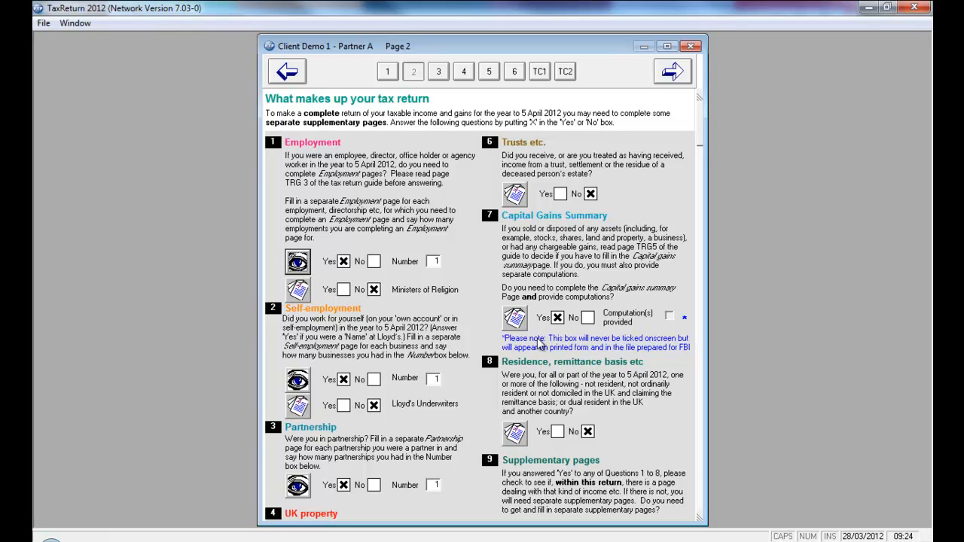
pyautogui.moveTo(691, 335)
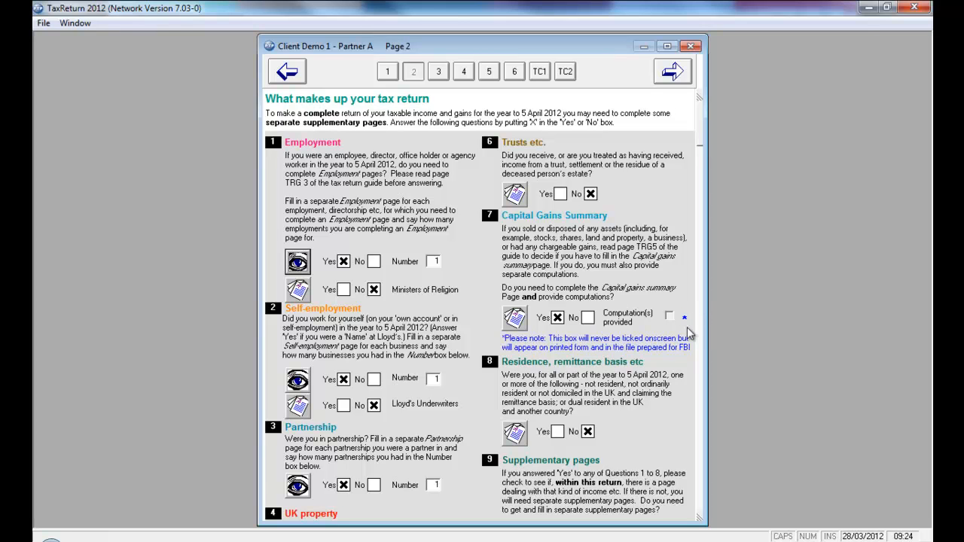
pyautogui.moveTo(684, 324)
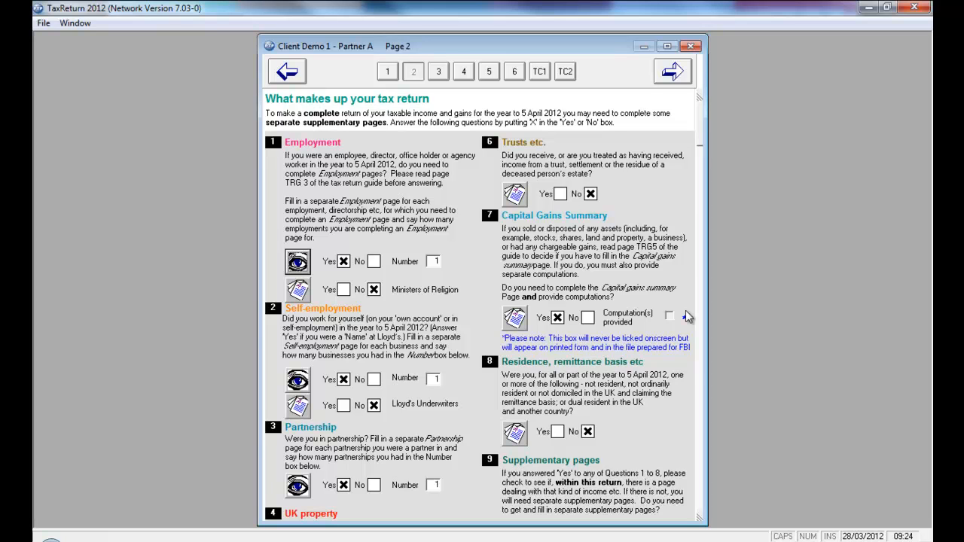
pyautogui.click(669, 315)
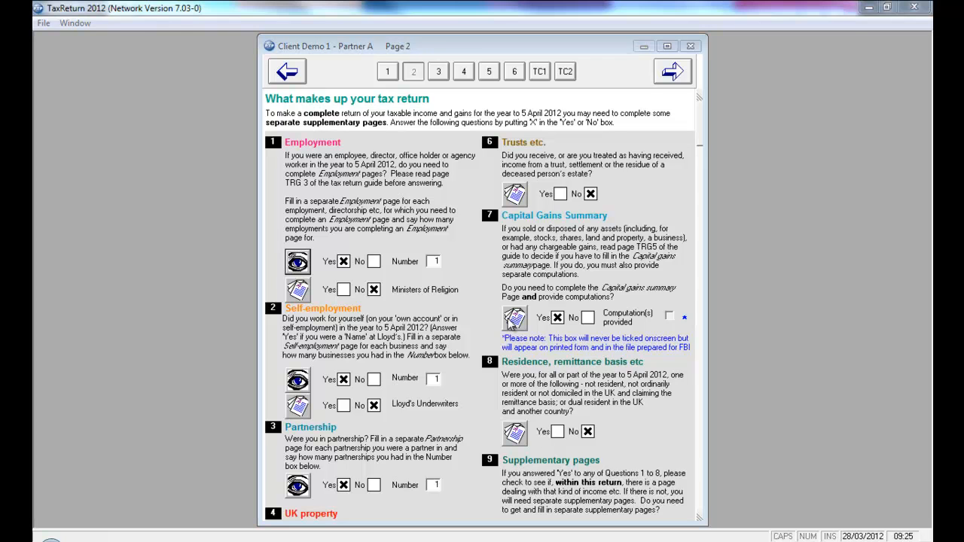
pyautogui.click(515, 316)
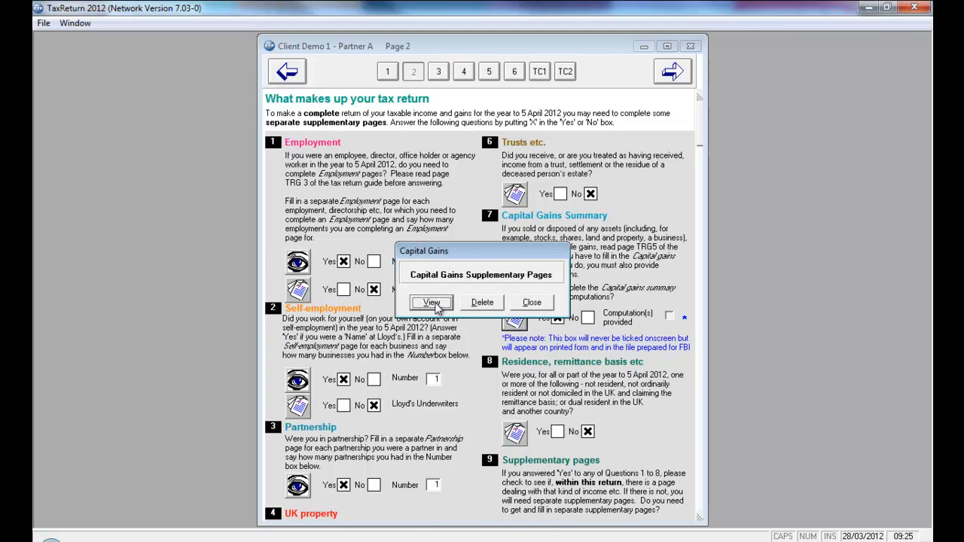
pyautogui.click(431, 301)
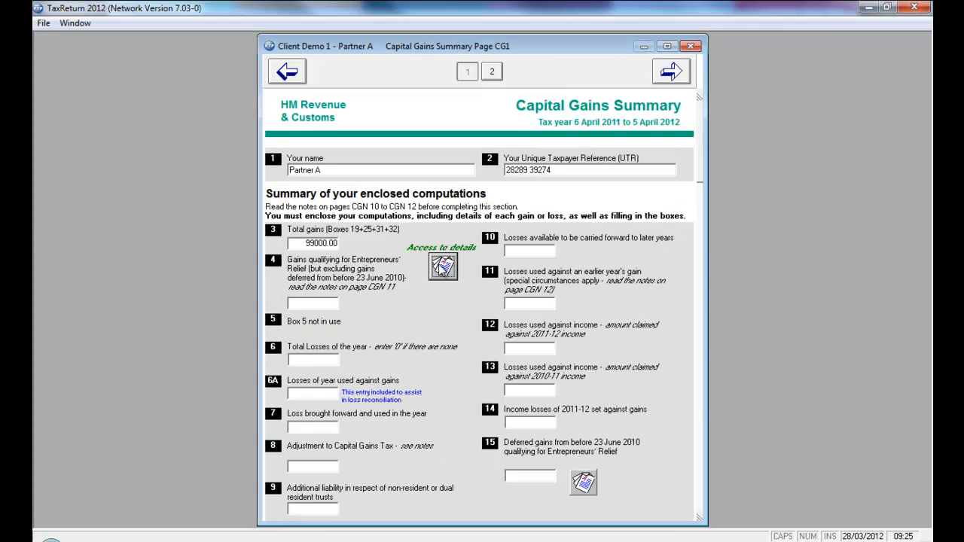
pyautogui.click(443, 267)
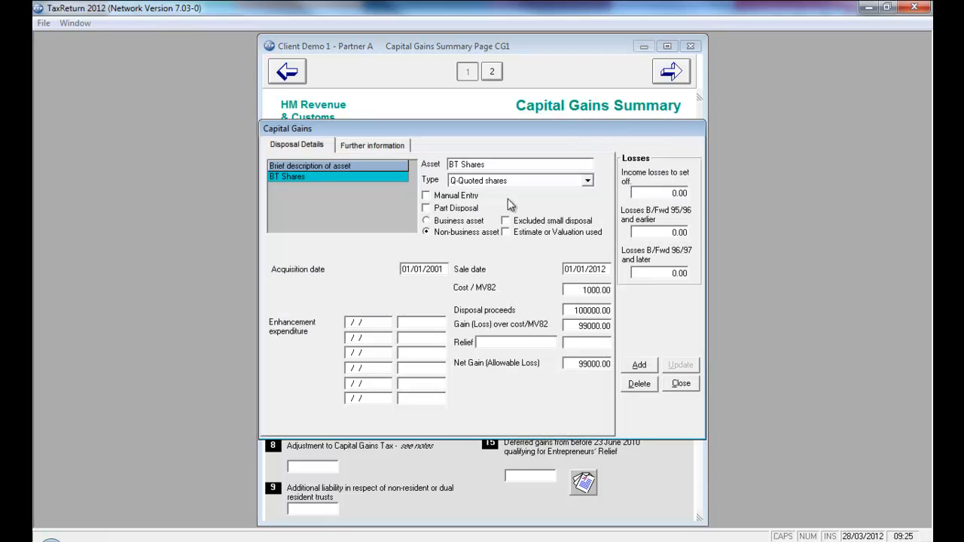
pyautogui.moveTo(666, 268)
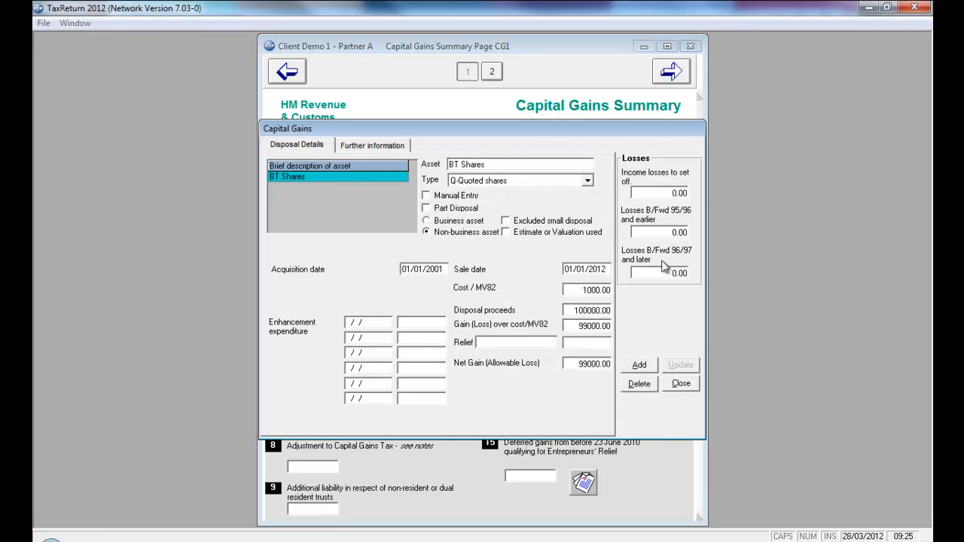
pyautogui.moveTo(473, 175)
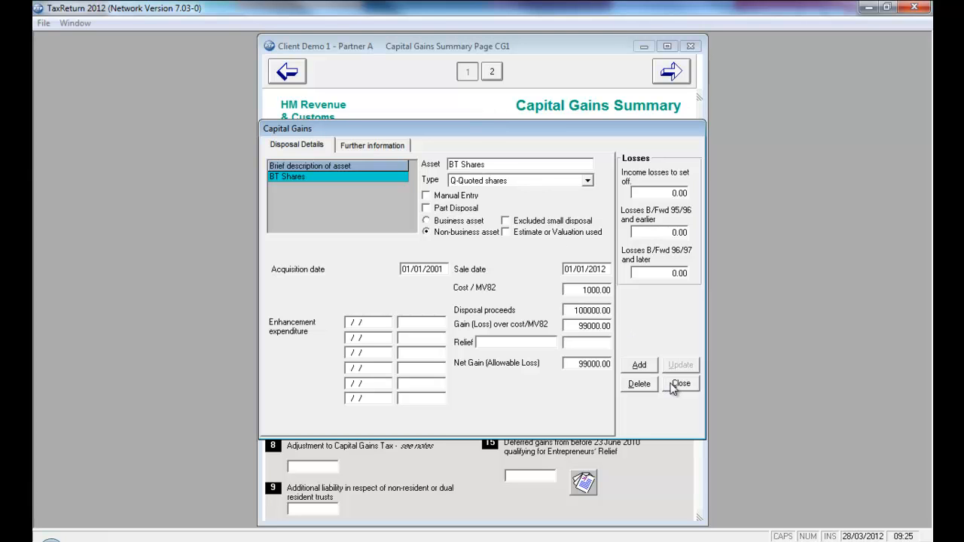
pyautogui.click(681, 384)
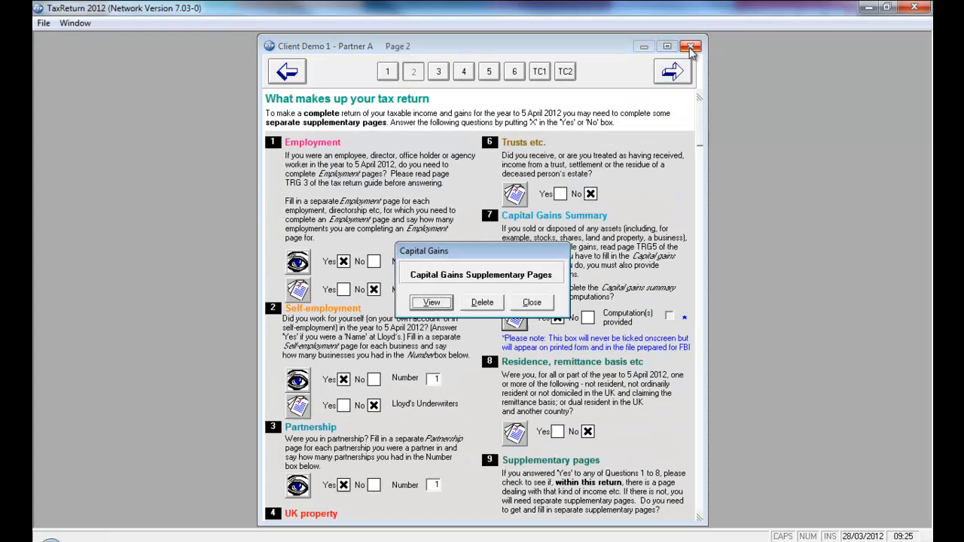
pyautogui.click(532, 302)
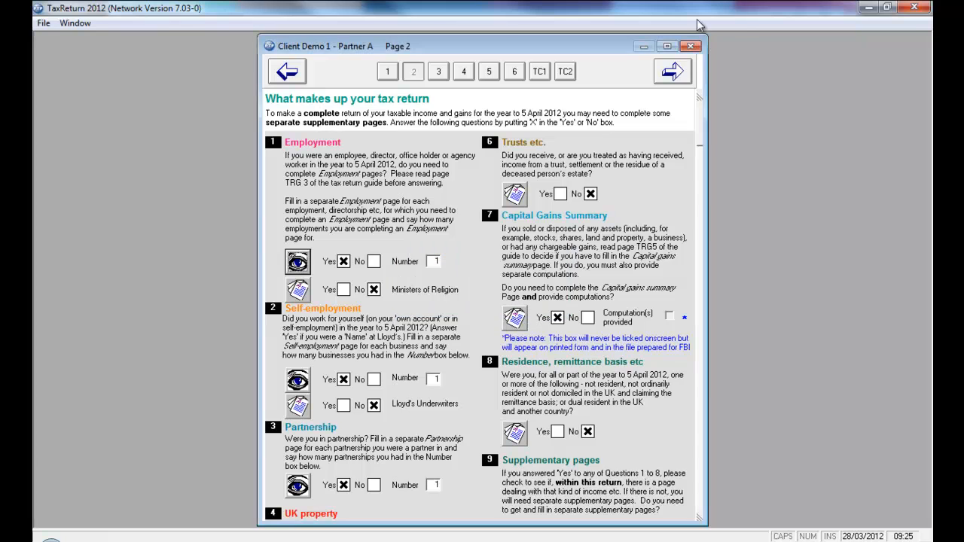
# Step: Generate Partner A's 2011/2012 tax return for printing, continuing past the listed warnings
pyautogui.click(691, 45)
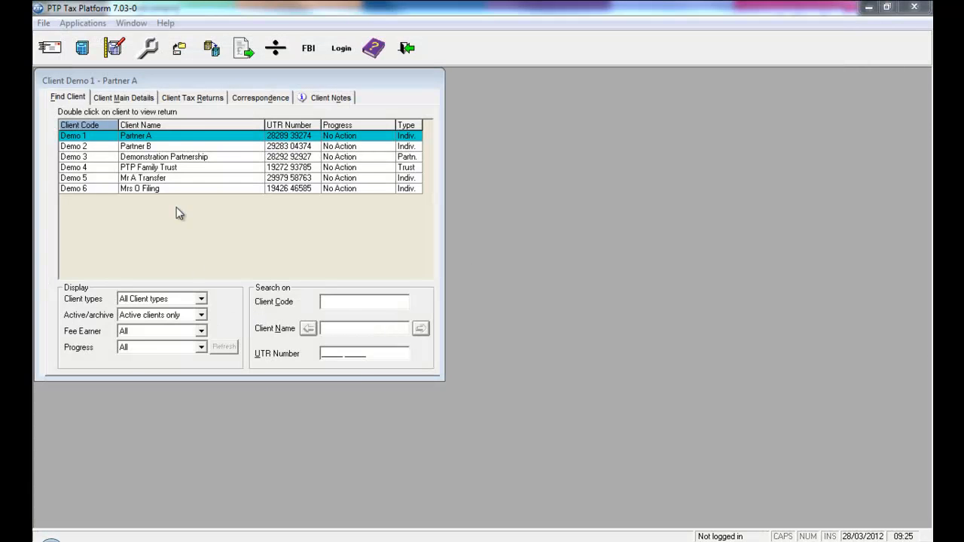
pyautogui.click(193, 97)
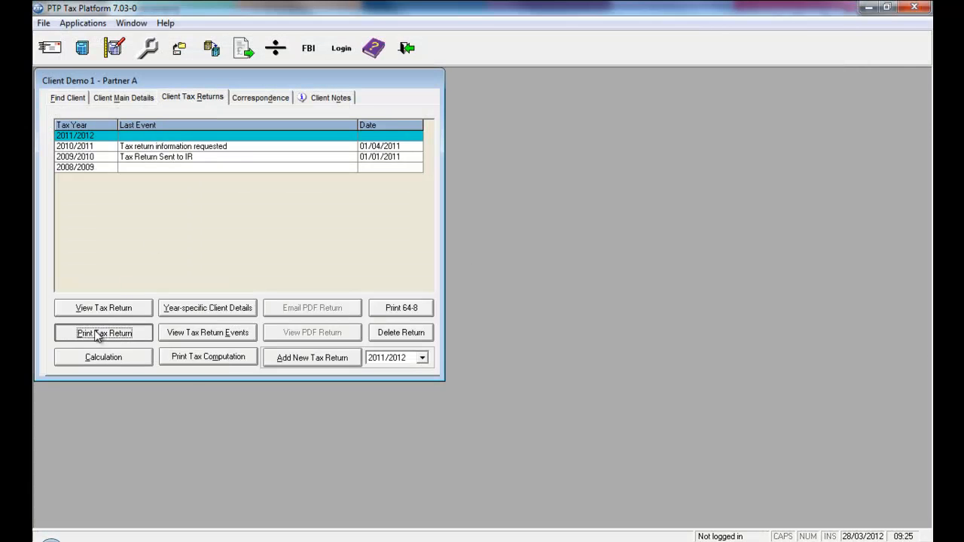
pyautogui.click(102, 333)
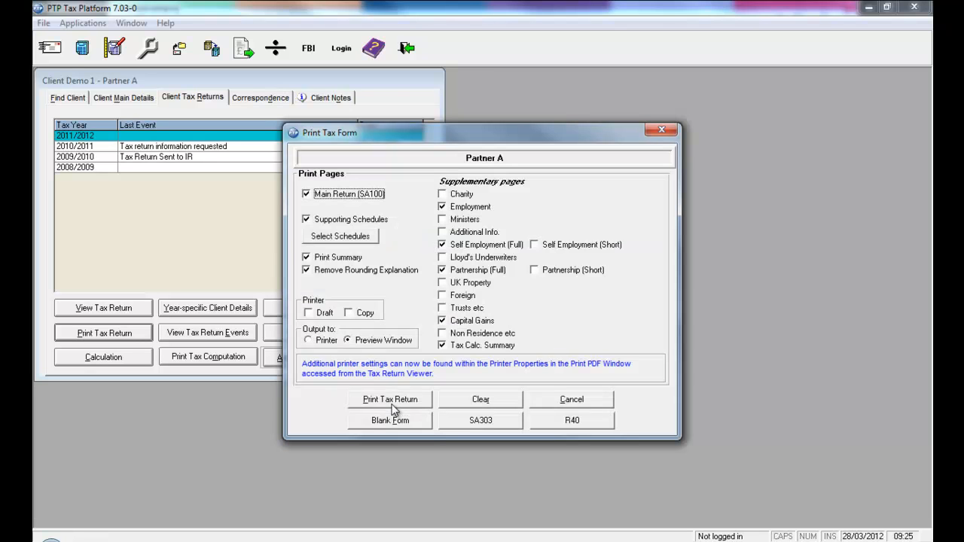
pyautogui.click(571, 399)
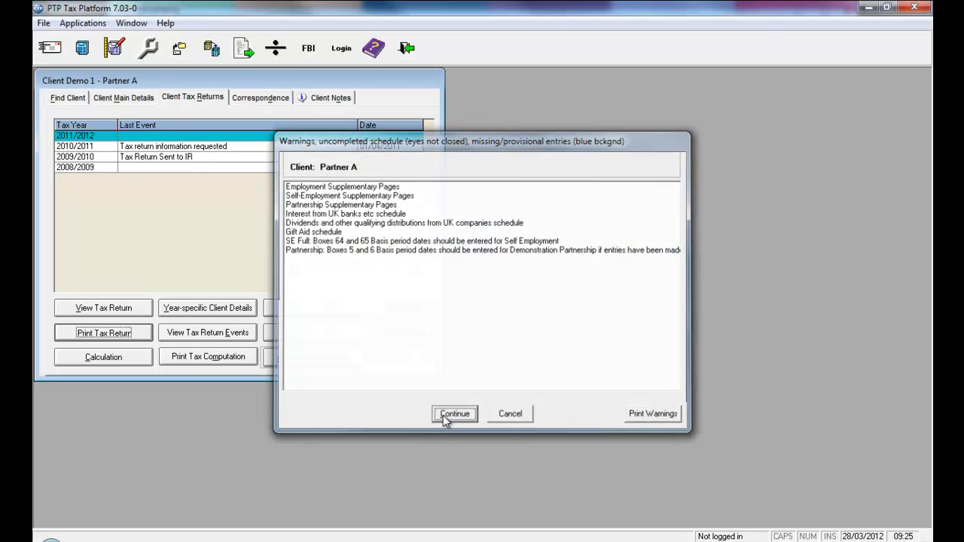
pyautogui.click(454, 413)
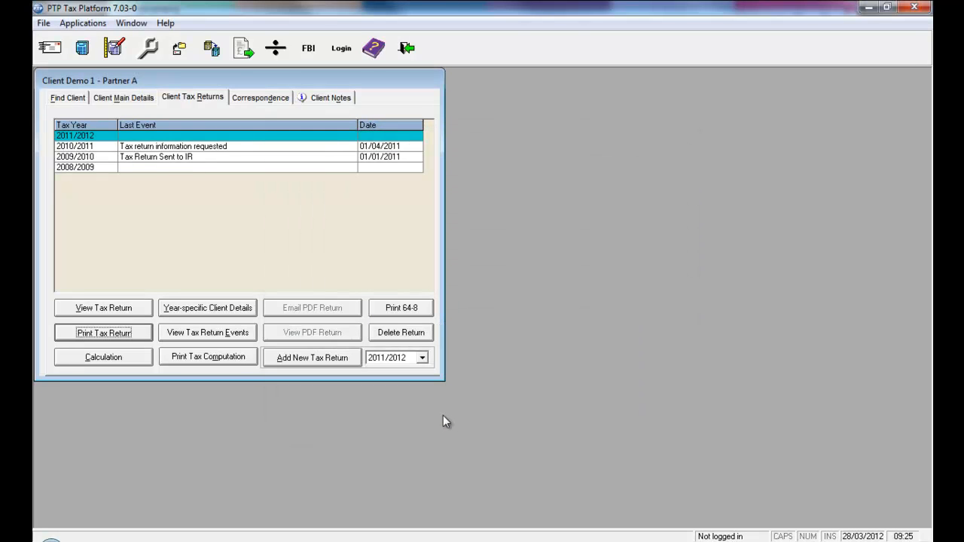
# Step: Review the 28-page return in the preview viewer and close it
pyautogui.click(102, 308)
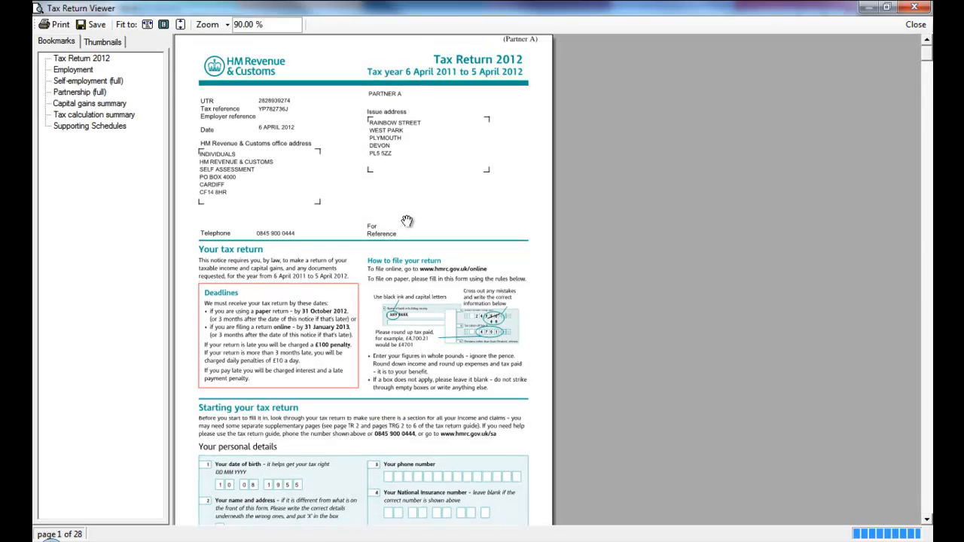
pyautogui.scroll(-3)
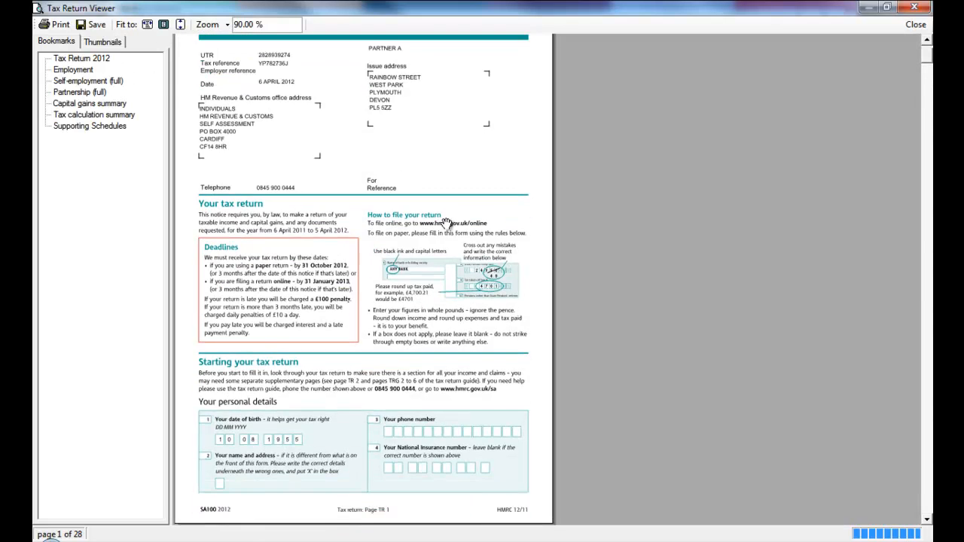
pyautogui.scroll(-3)
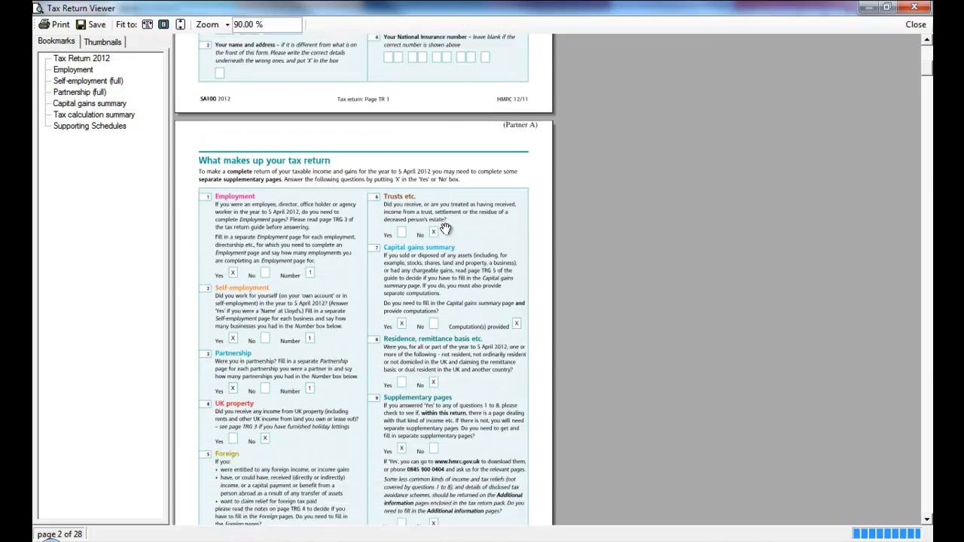
pyautogui.scroll(-3)
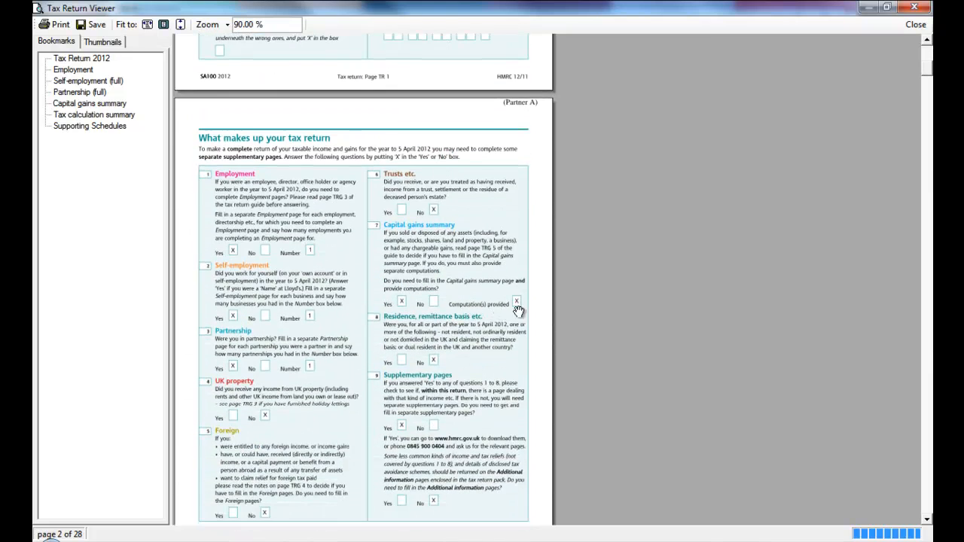
pyautogui.moveTo(515, 285)
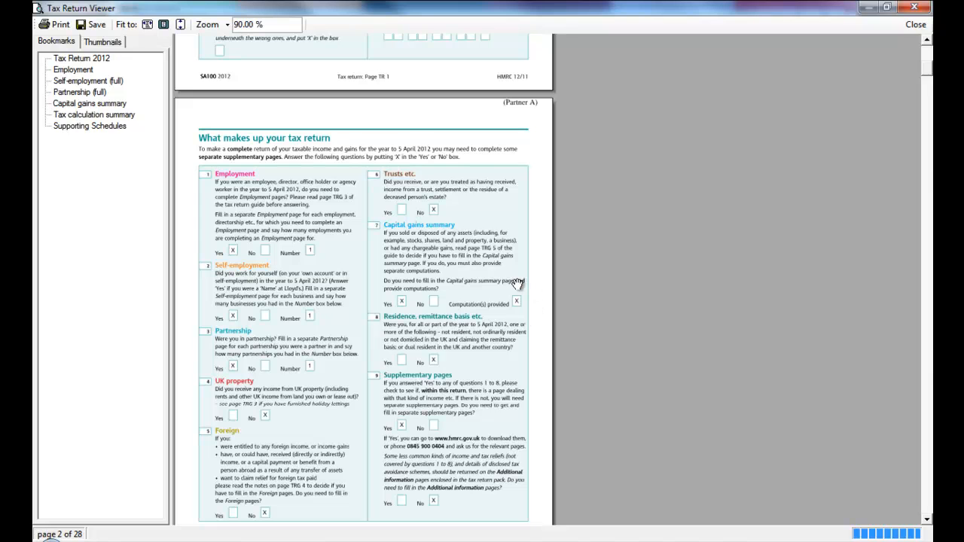
pyautogui.moveTo(916, 24)
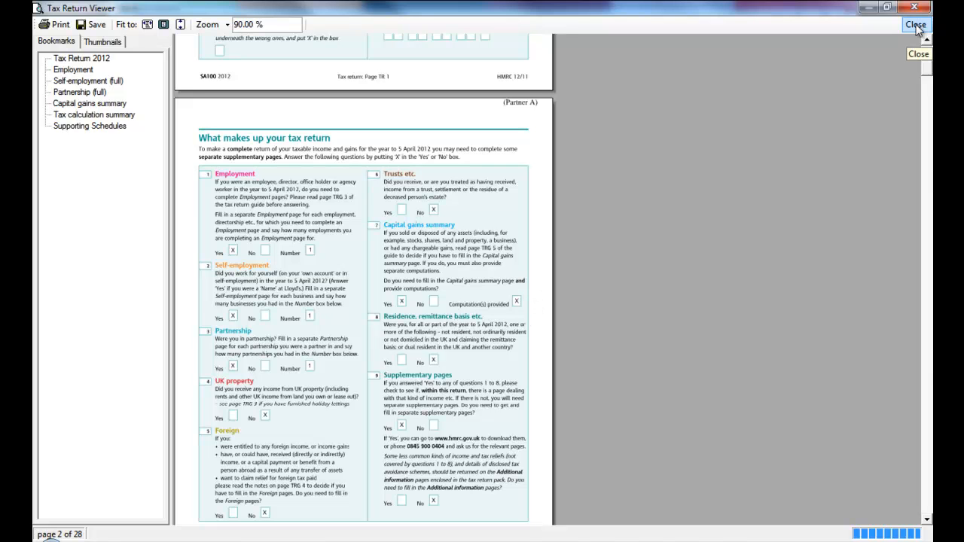
pyautogui.click(916, 24)
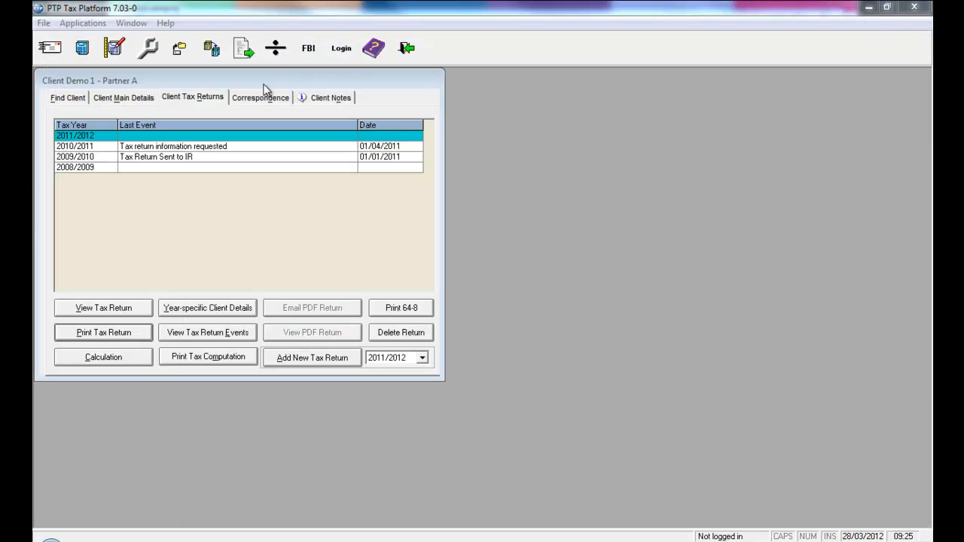
# Step: View the Capital Gains Summary page of the 2012 return showing total gains of 99000.00
pyautogui.click(103, 308)
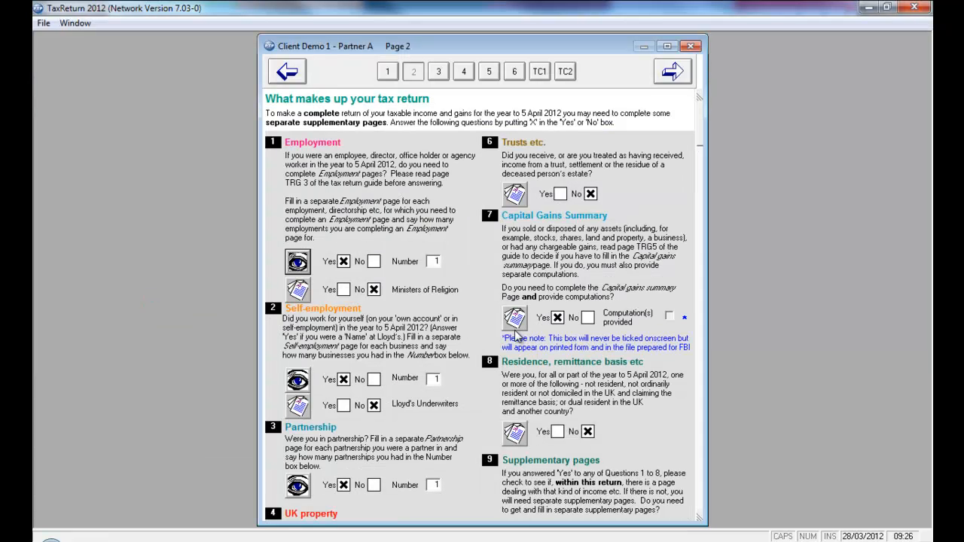
pyautogui.click(515, 317)
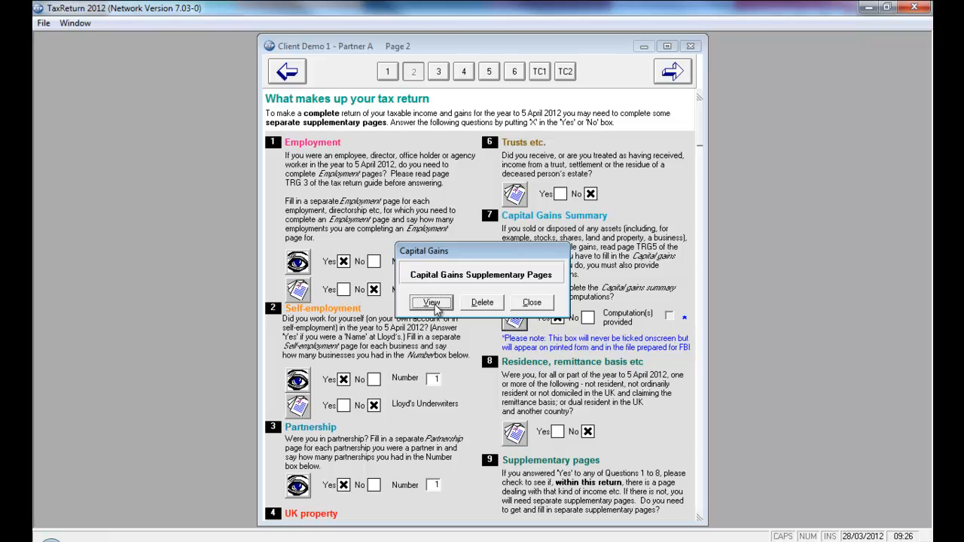
pyautogui.click(430, 302)
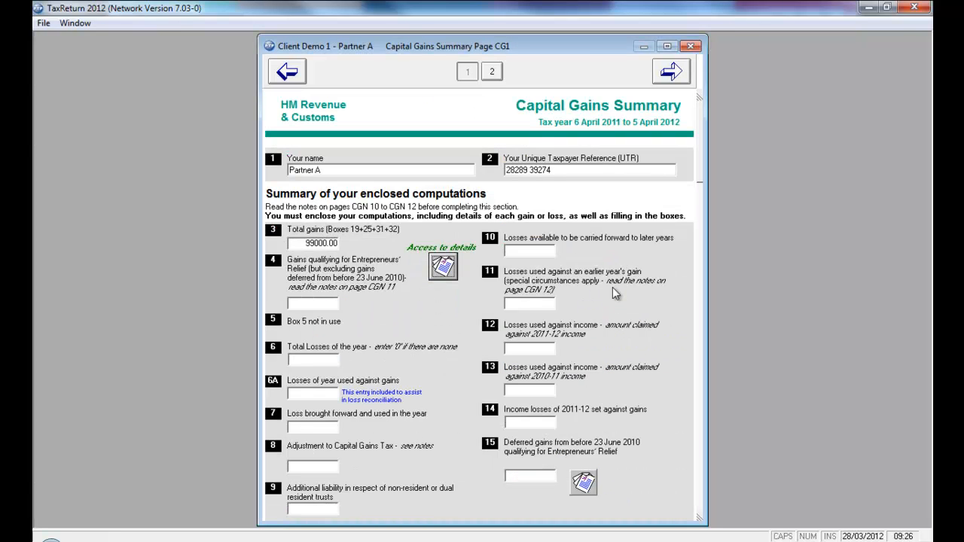
pyautogui.moveTo(651, 506)
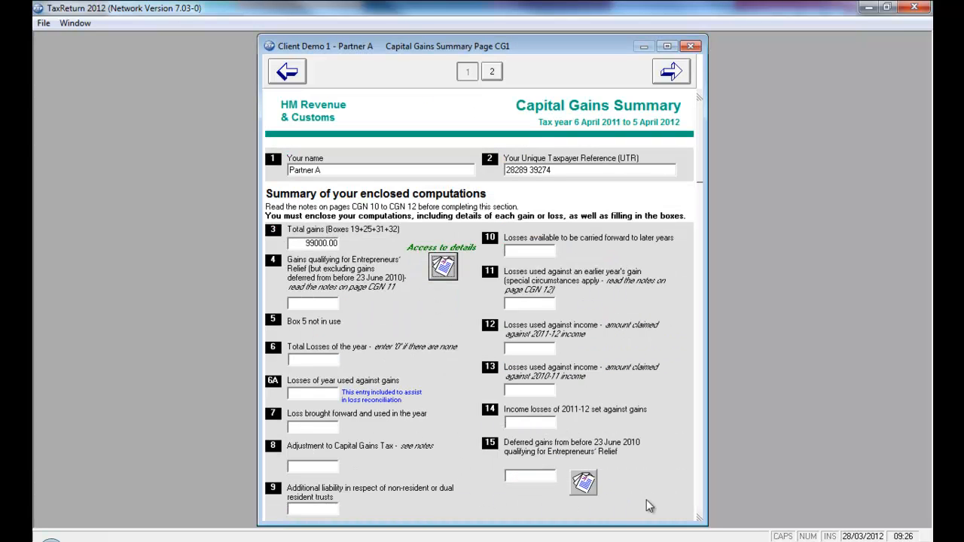
pyautogui.moveTo(659, 440)
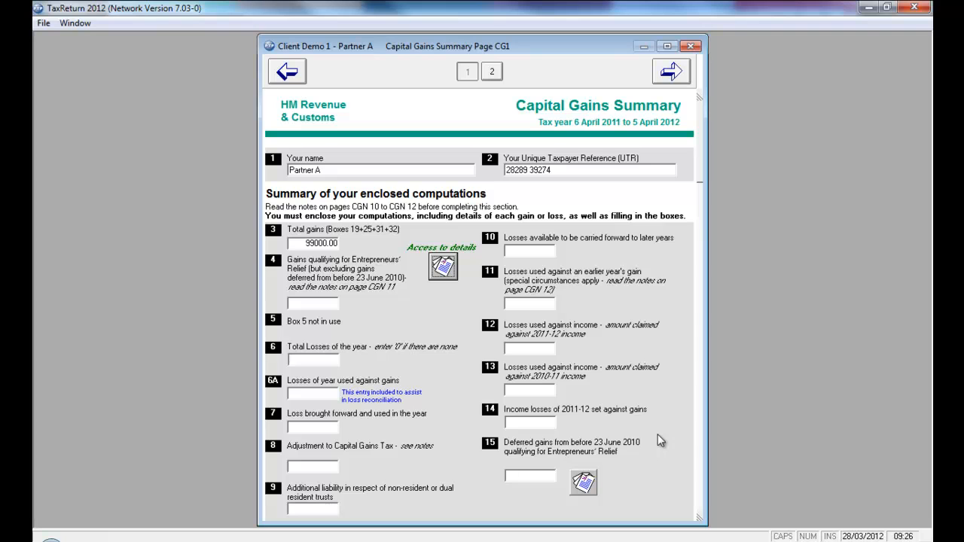
pyautogui.moveTo(555, 521)
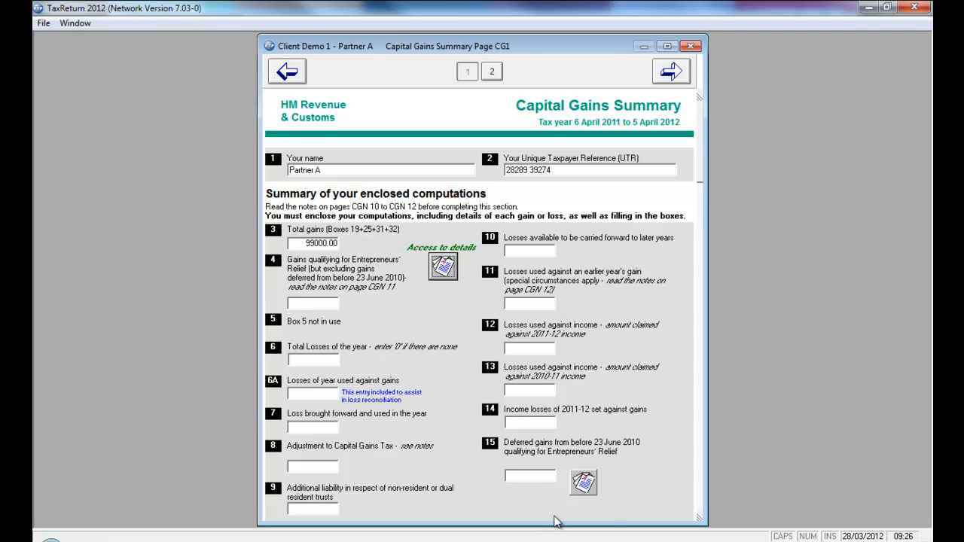
pyautogui.moveTo(585, 482)
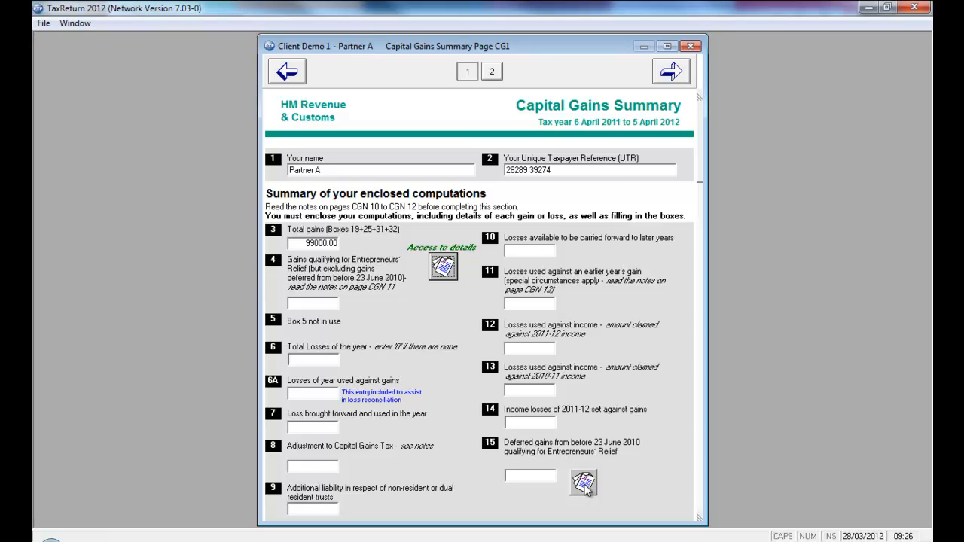
# Step: Enter 20000 as qualifying gains deferred before 23/06/10 for Entrepreneurs' Relief in box 15
pyautogui.click(443, 267)
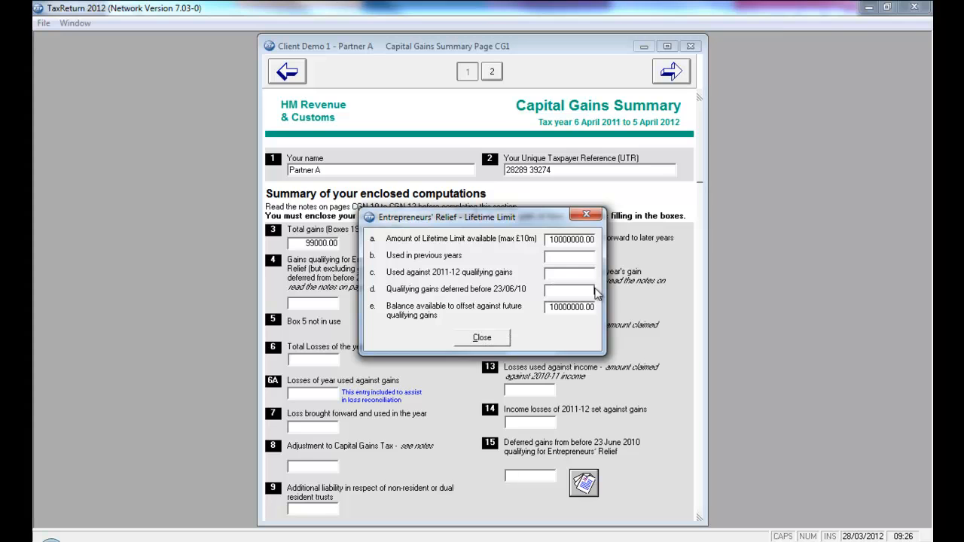
pyautogui.moveTo(635, 294)
pyautogui.write('20000')
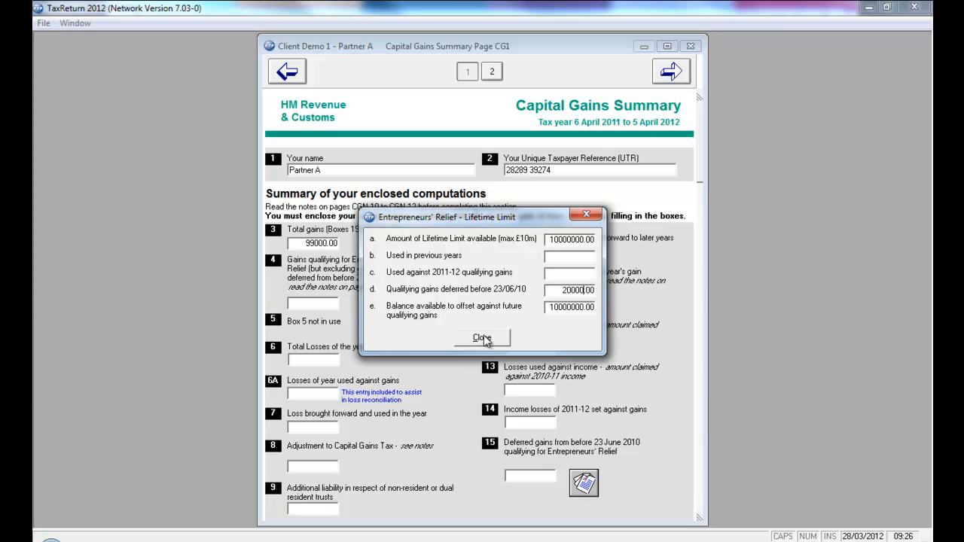
pyautogui.click(482, 337)
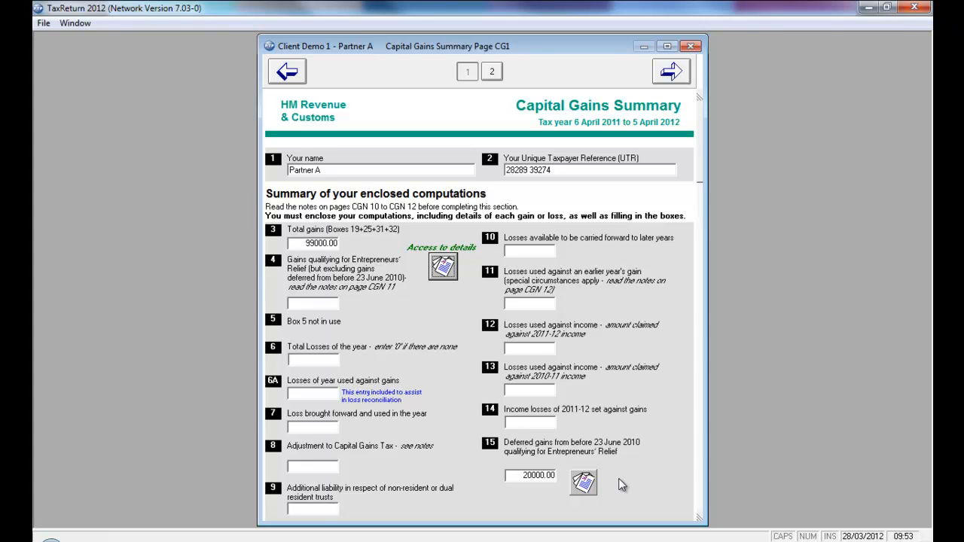
pyautogui.moveTo(638, 426)
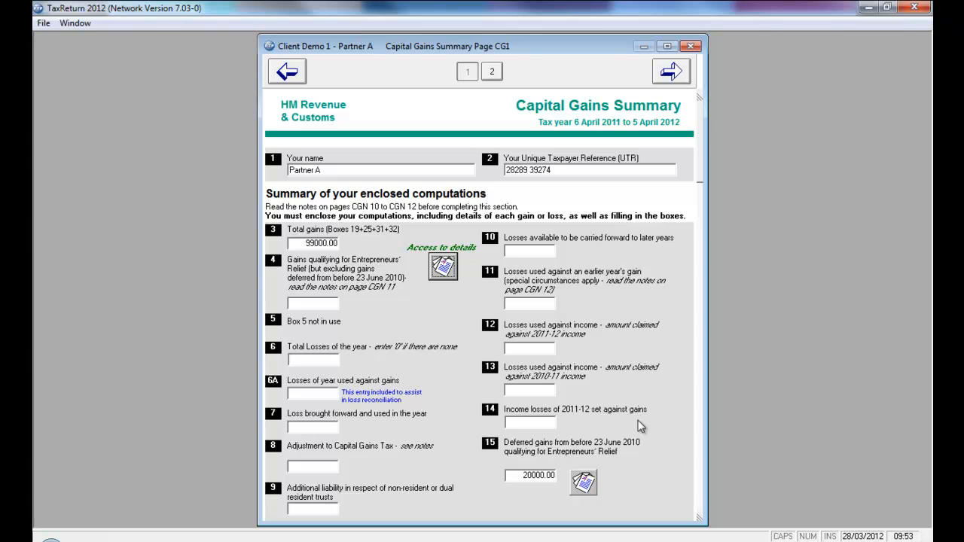
# Step: Close the 2012 return and open the FBI Status window in test mode
pyautogui.click(287, 71)
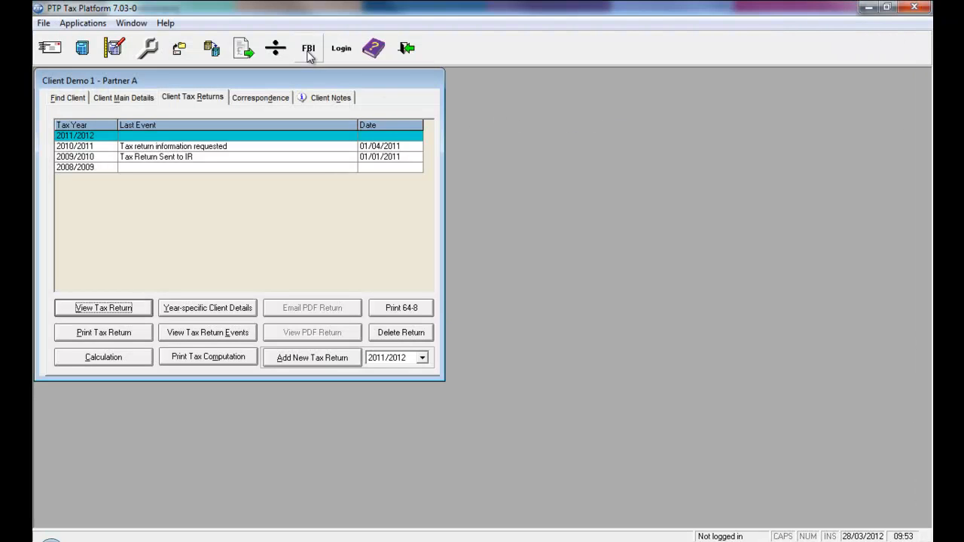
pyautogui.click(308, 47)
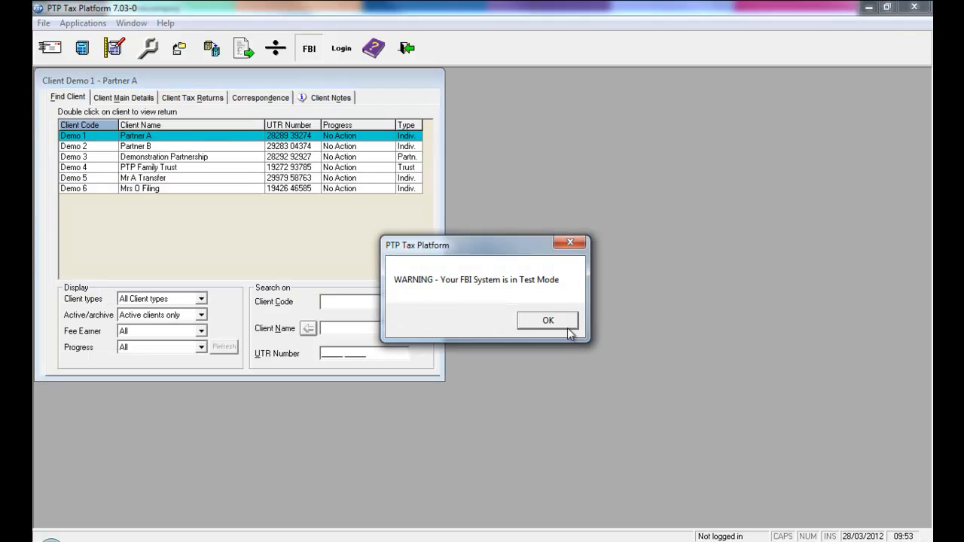
pyautogui.click(549, 319)
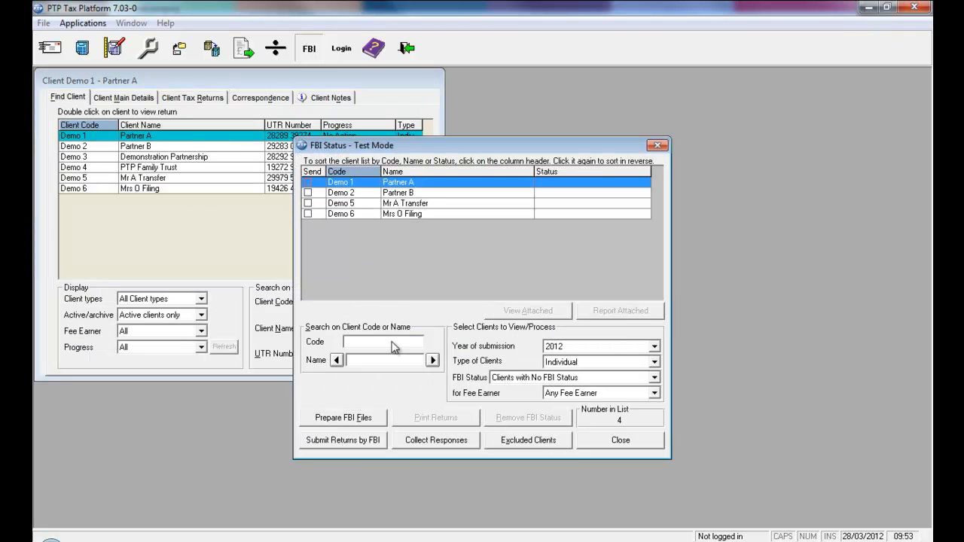
# Step: Open the online filing attachments for Partner A's 2012 return
pyautogui.click(527, 310)
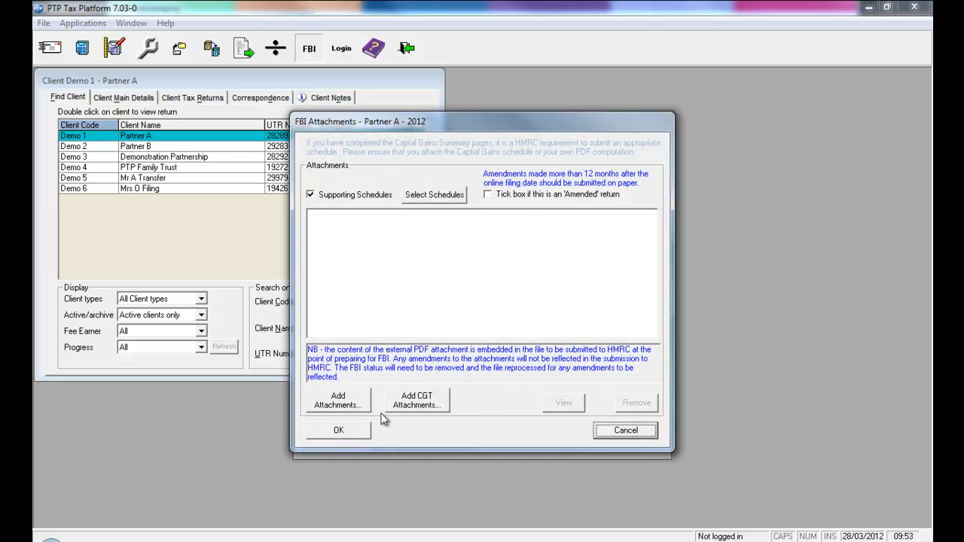
pyautogui.moveTo(461, 403)
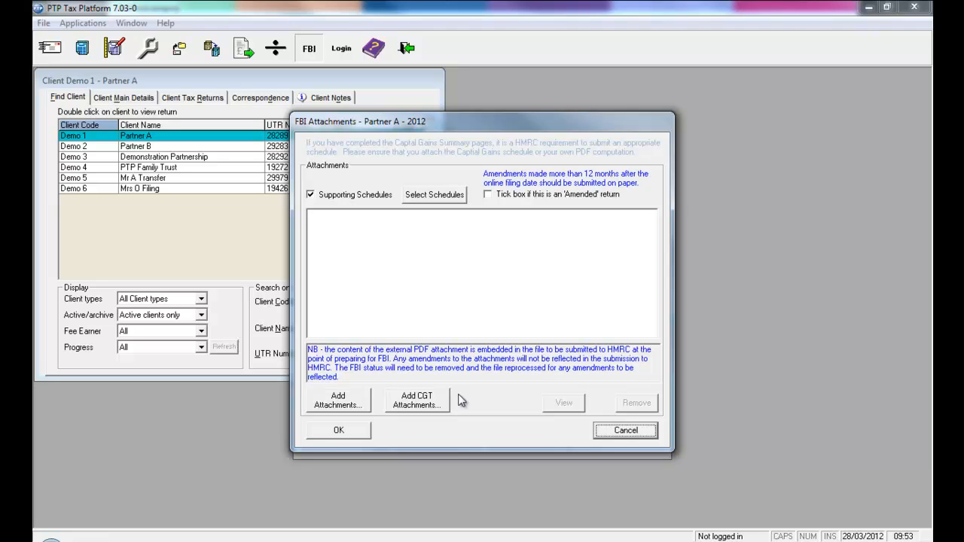
pyautogui.moveTo(430, 404)
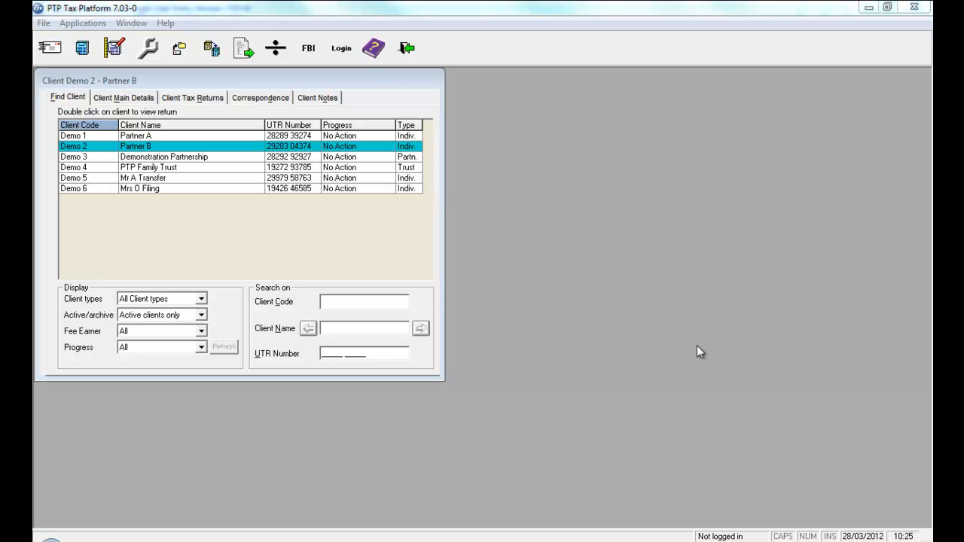
pyautogui.moveTo(254, 157)
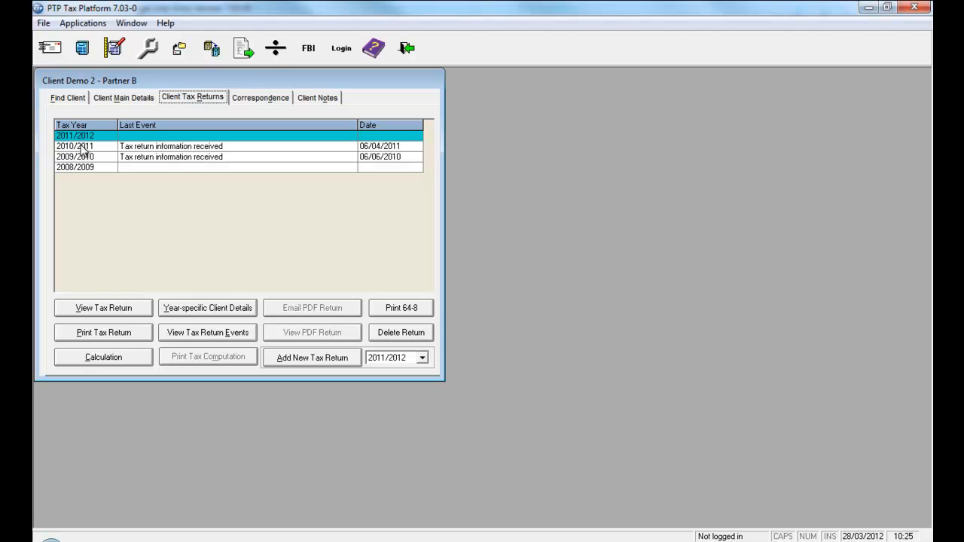
# Step: View Partner B's 2010/2011 UK property page UKP1 showing 12000 holiday-letting income and a 4000.00 loss
pyautogui.click(75, 146)
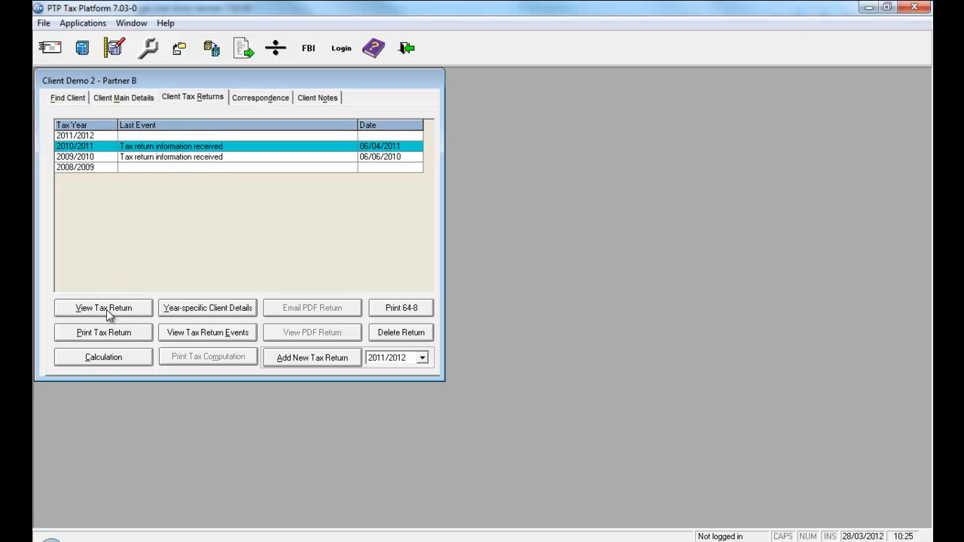
pyautogui.click(103, 307)
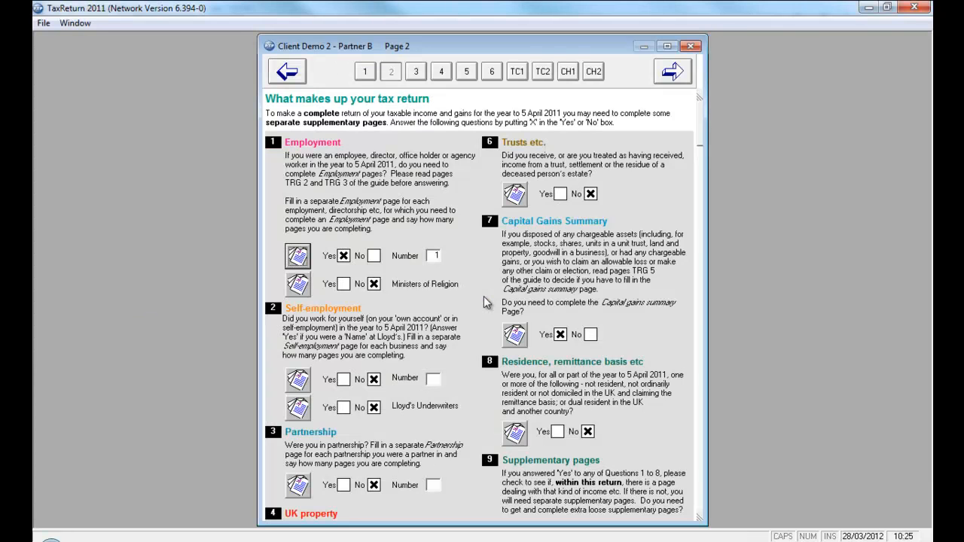
pyautogui.click(298, 455)
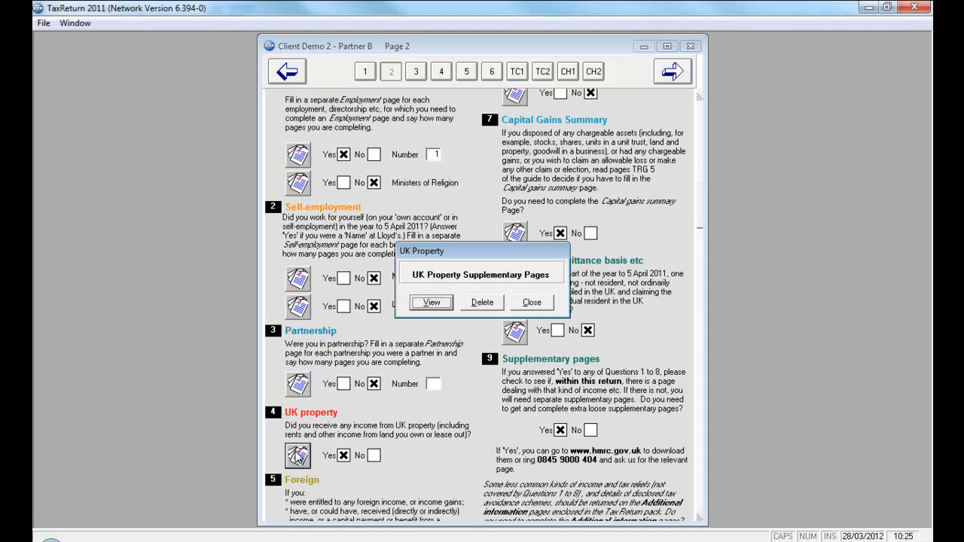
pyautogui.click(431, 301)
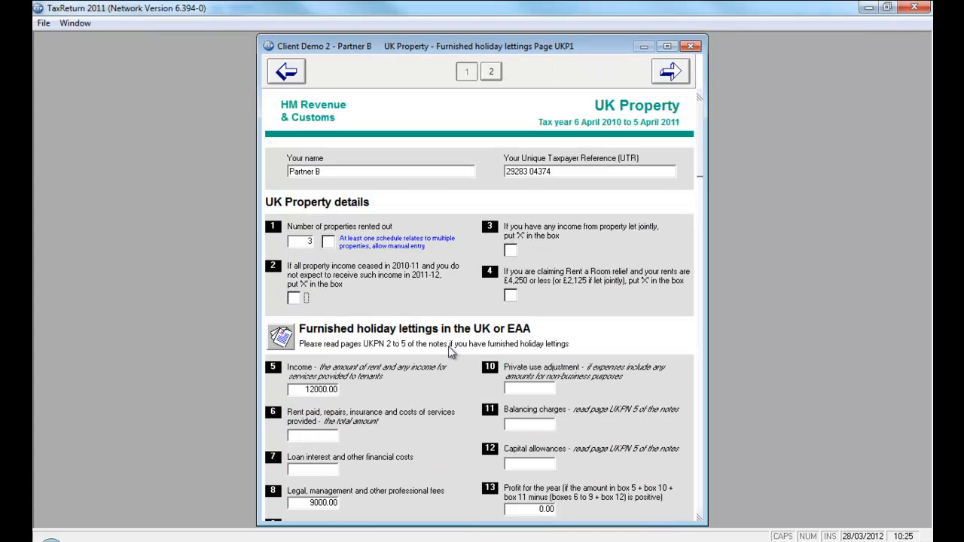
pyautogui.scroll(-3)
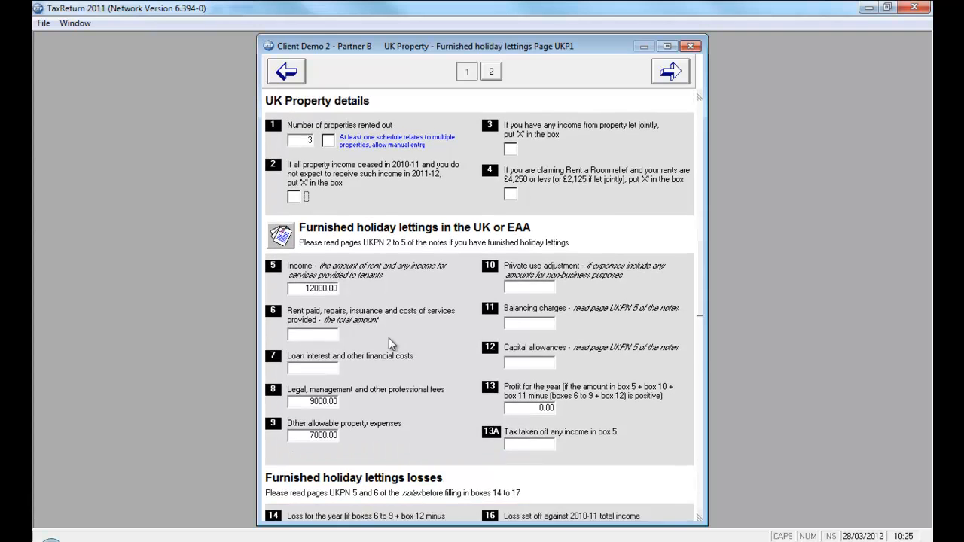
pyautogui.scroll(-3)
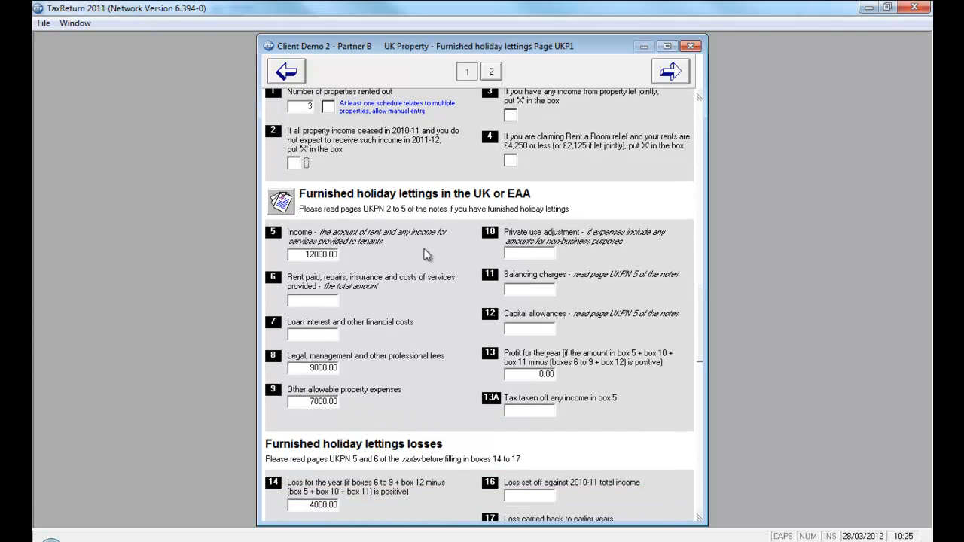
pyautogui.scroll(-3)
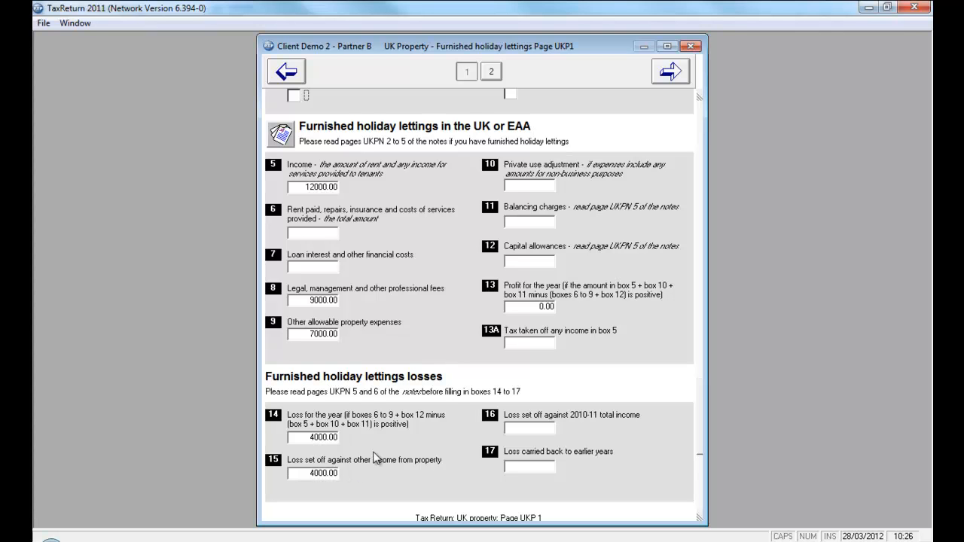
pyautogui.scroll(3)
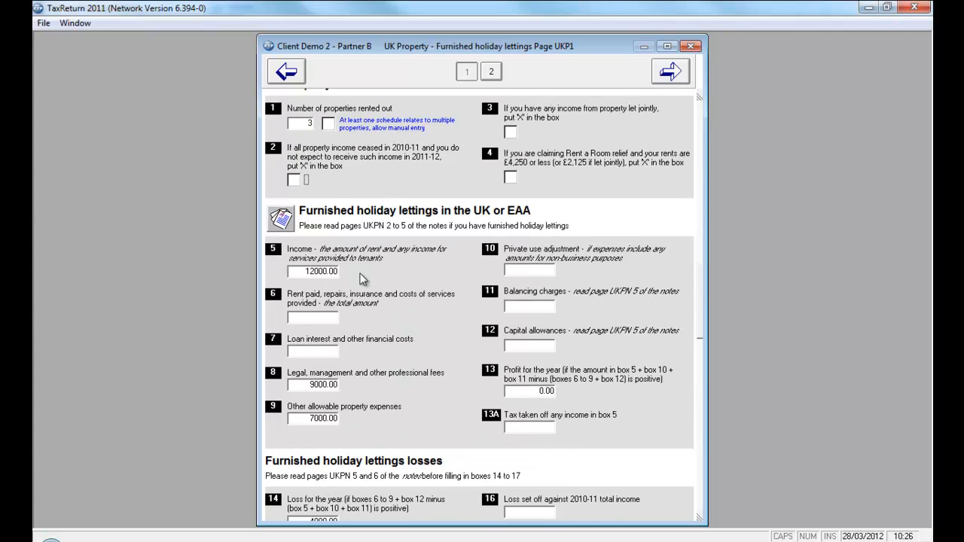
pyautogui.moveTo(285, 229)
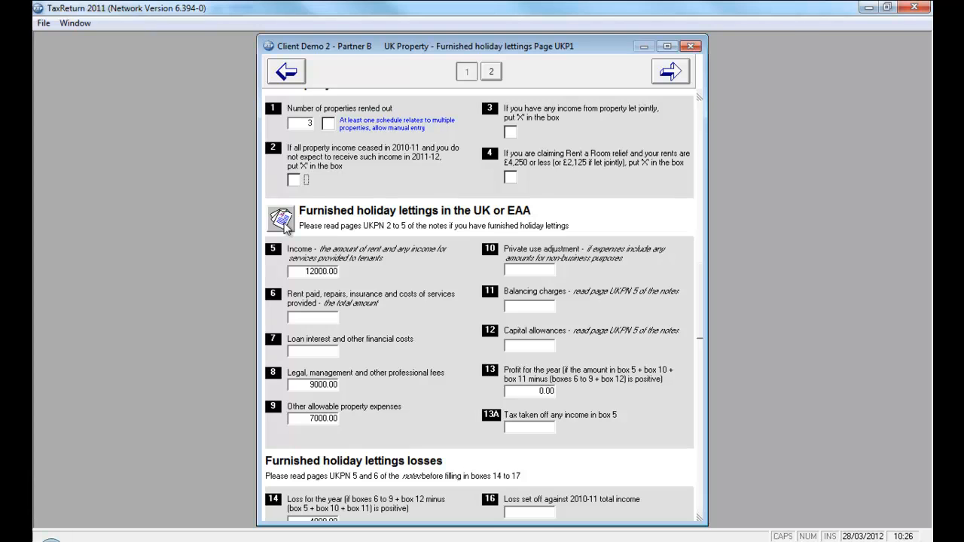
pyautogui.click(280, 220)
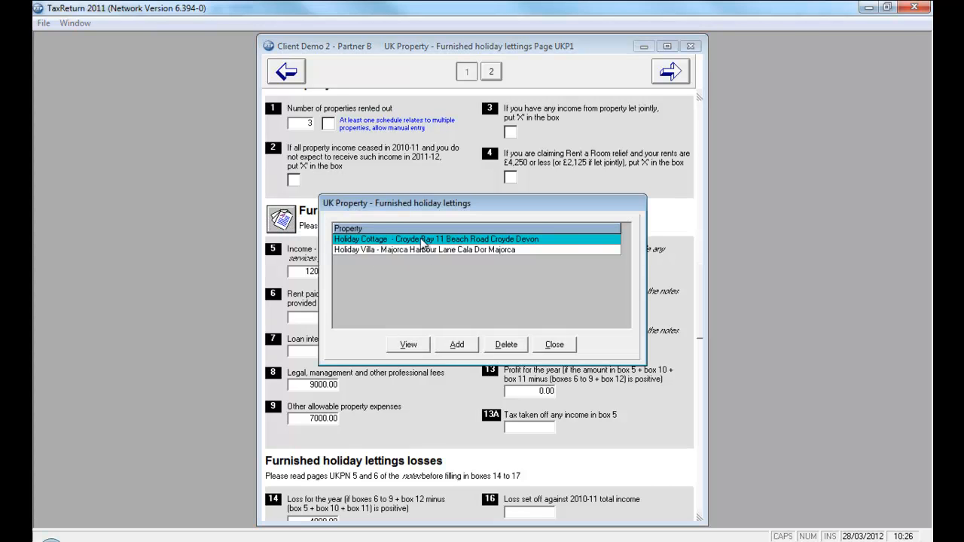
pyautogui.moveTo(520, 244)
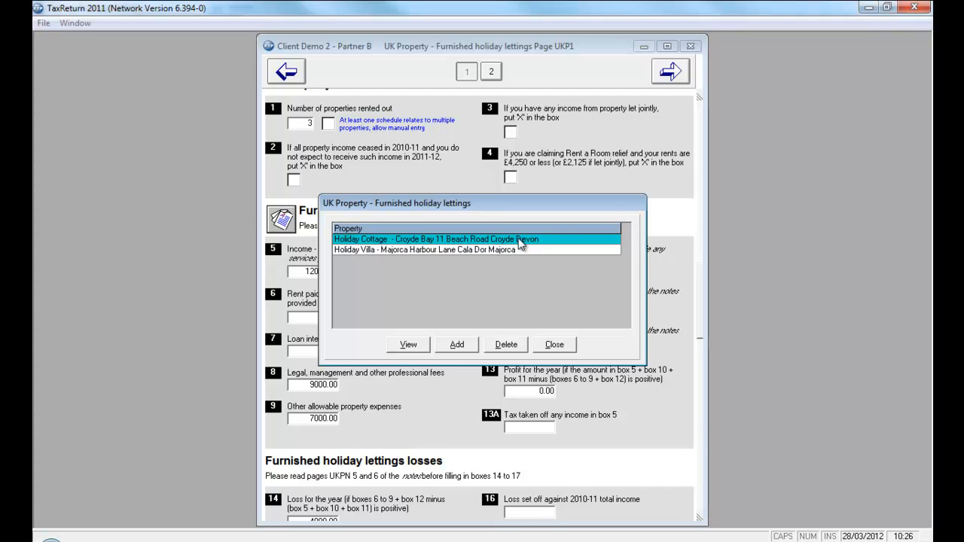
pyautogui.moveTo(435, 254)
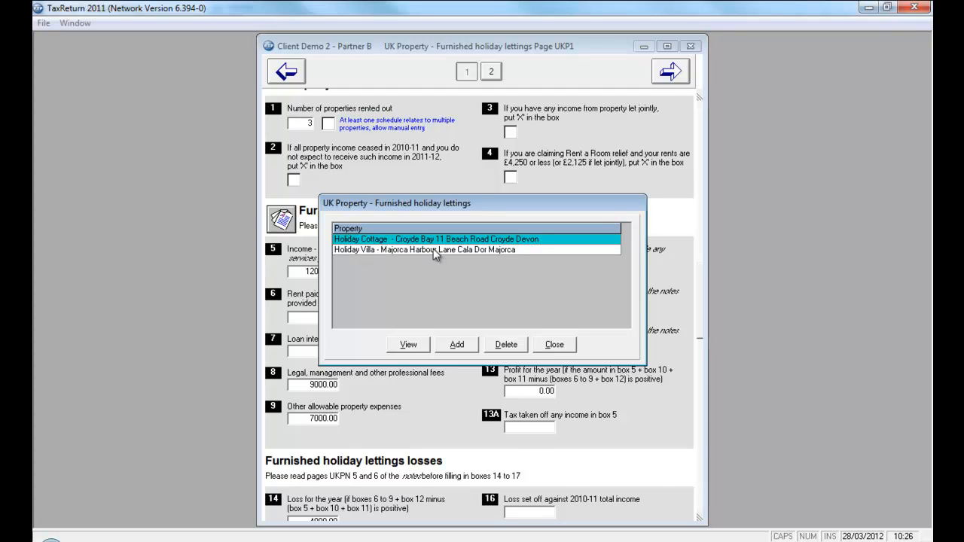
pyautogui.moveTo(555, 301)
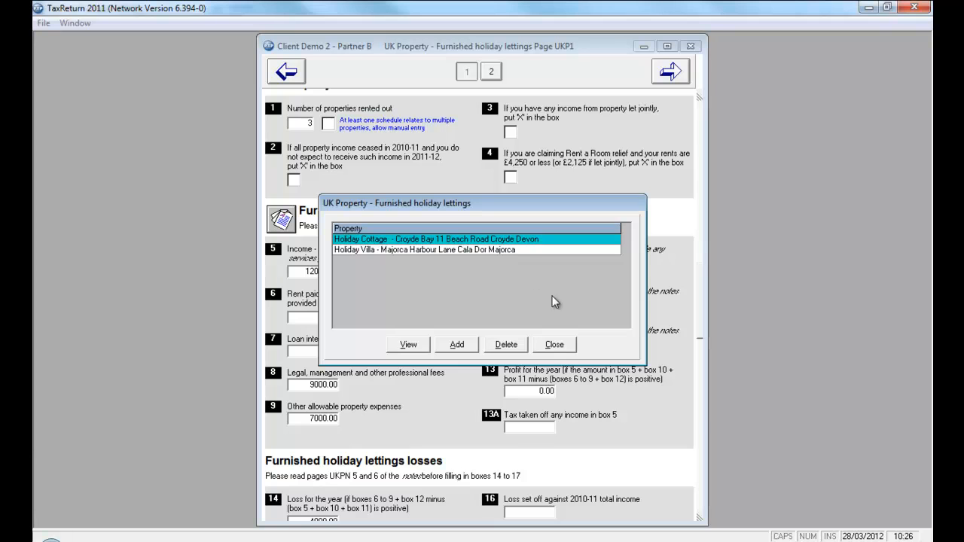
pyautogui.moveTo(558, 350)
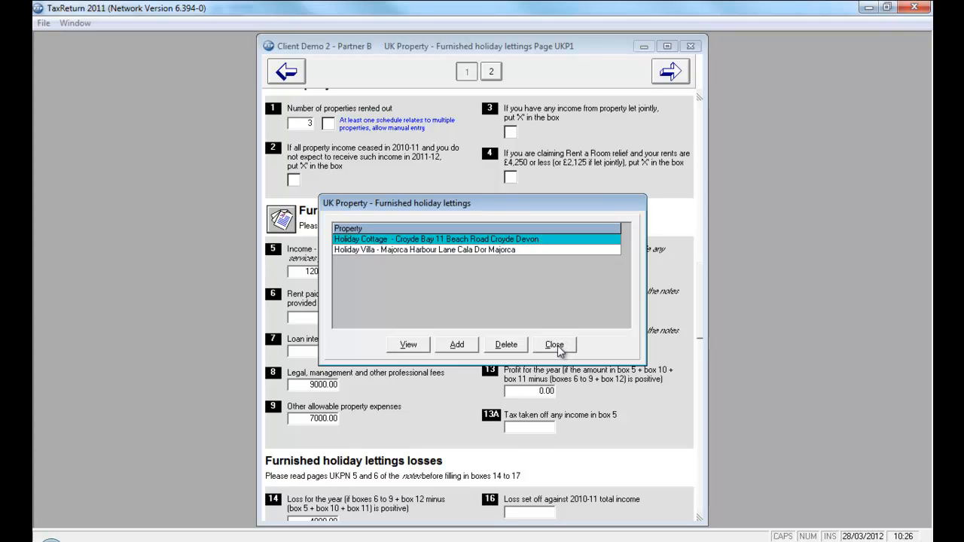
pyautogui.click(554, 343)
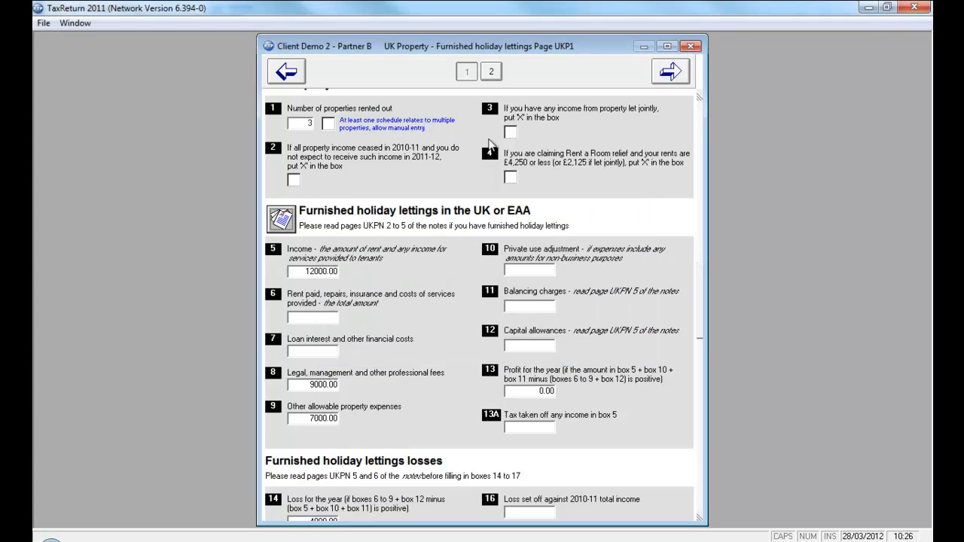
pyautogui.click(286, 71)
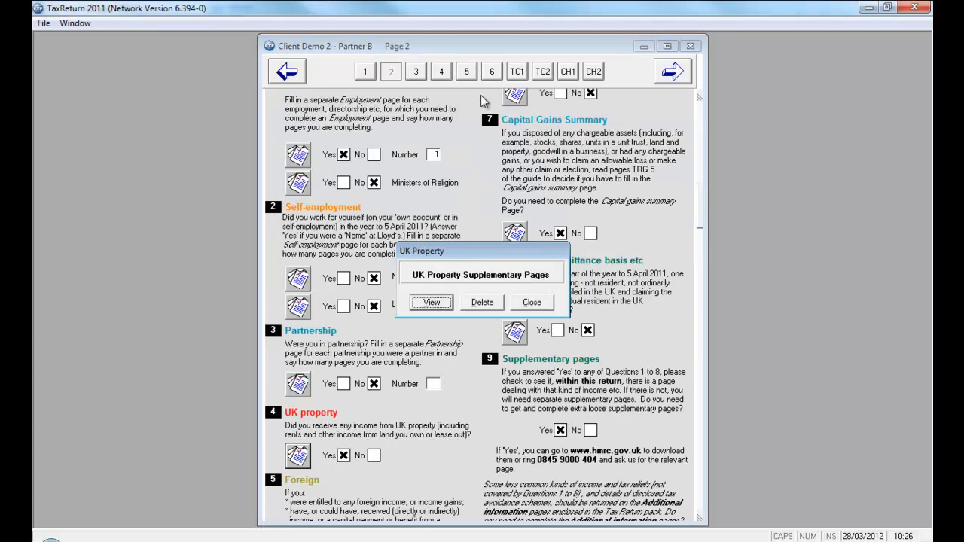
# Step: Review the UK property page UKP2 boxes 39–41 showing the 6000.00 loss carried forward
pyautogui.click(430, 302)
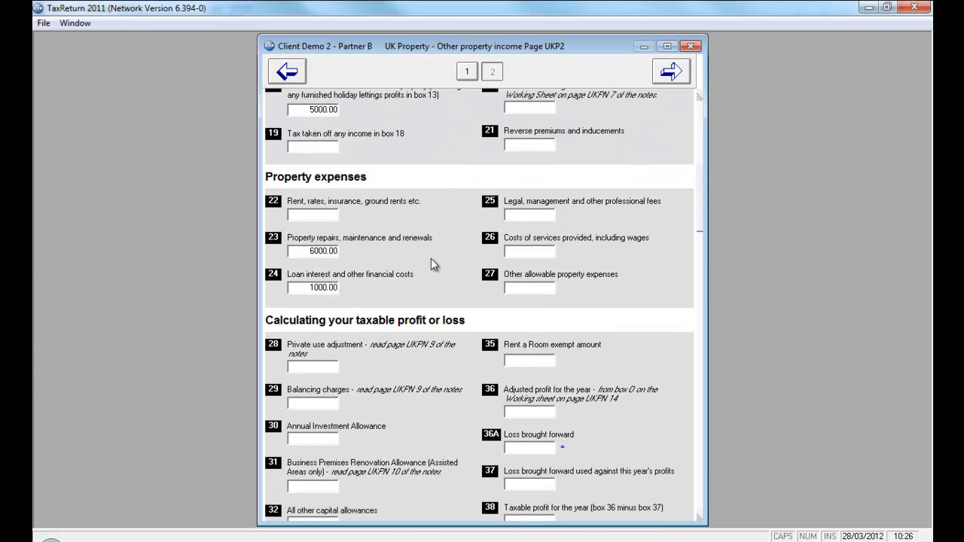
pyautogui.scroll(-3)
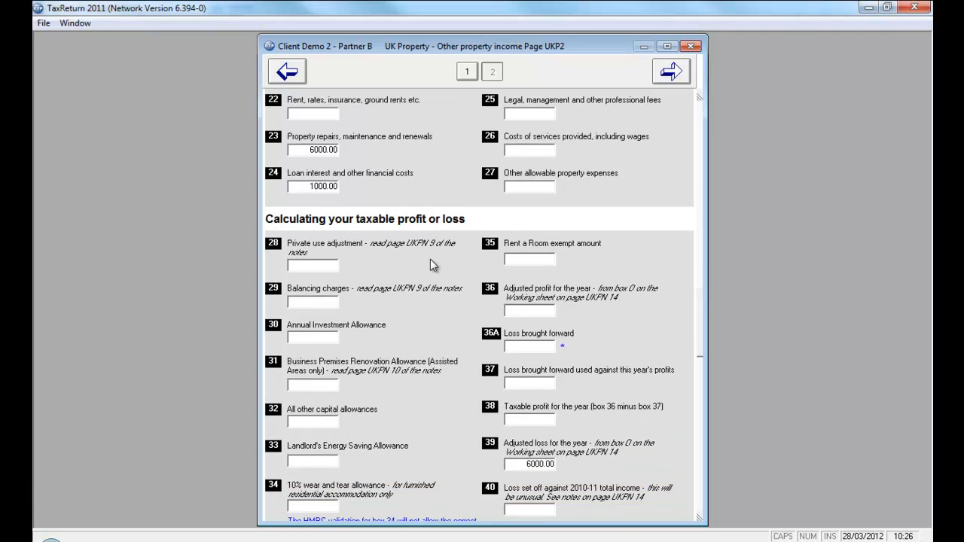
pyautogui.scroll(-3)
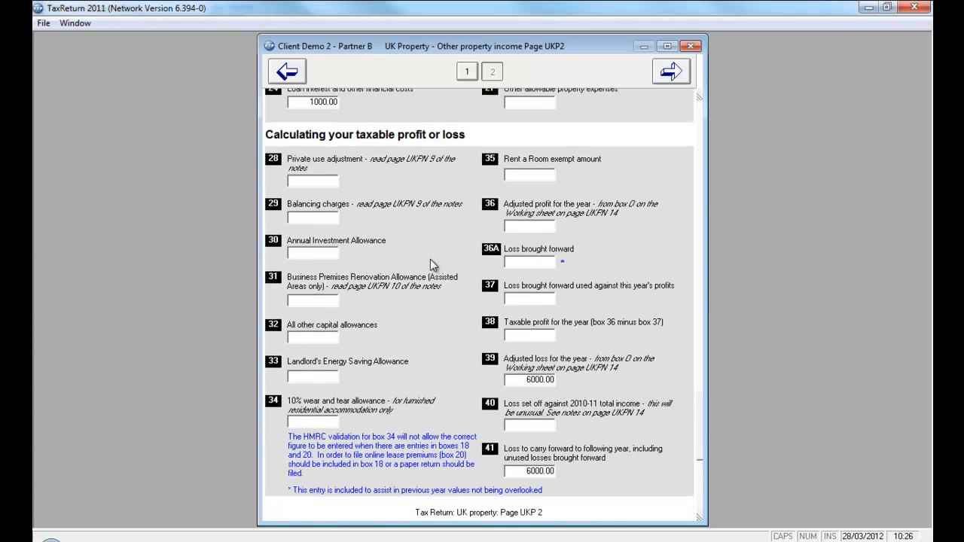
pyautogui.scroll(3)
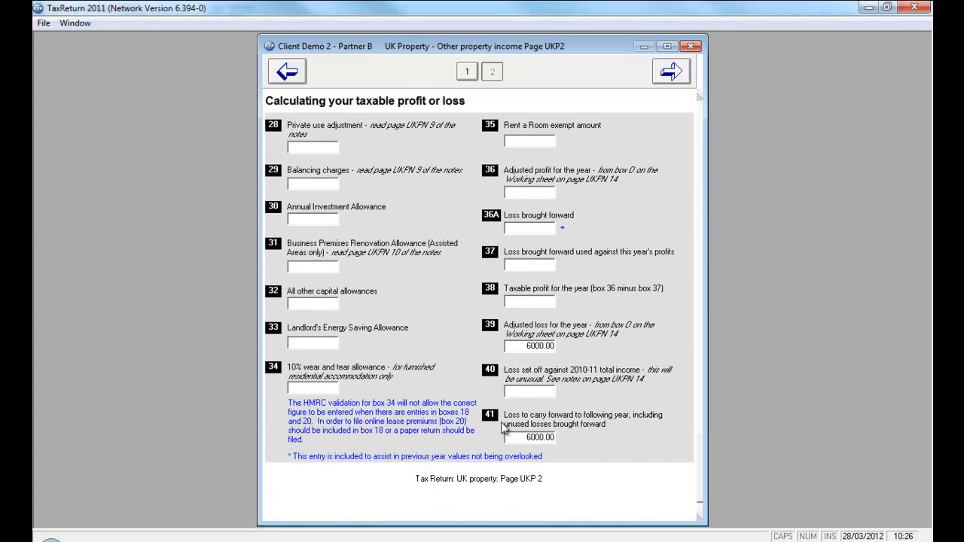
pyautogui.moveTo(585, 420)
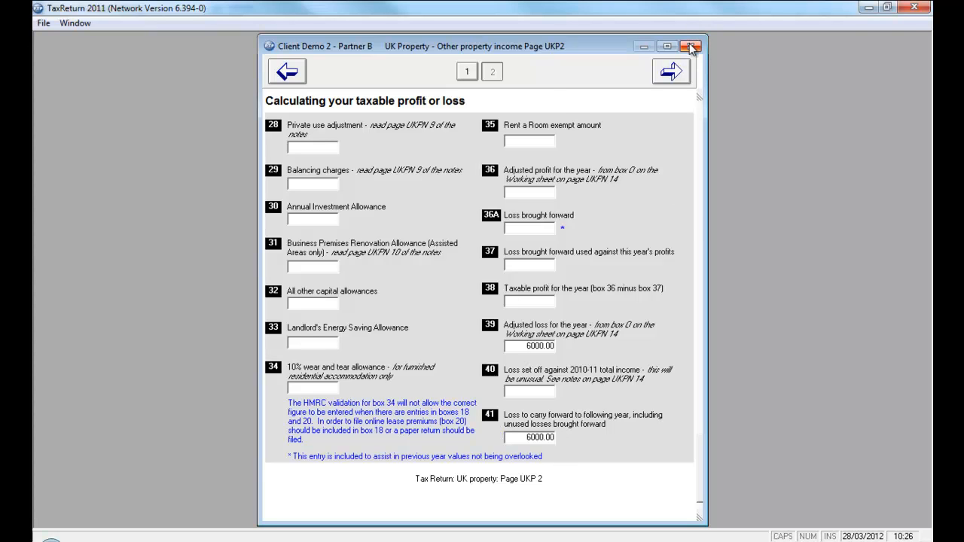
# Step: Close the 2010–11 return and open Partner B's 2011/2012 tax return
pyautogui.click(690, 45)
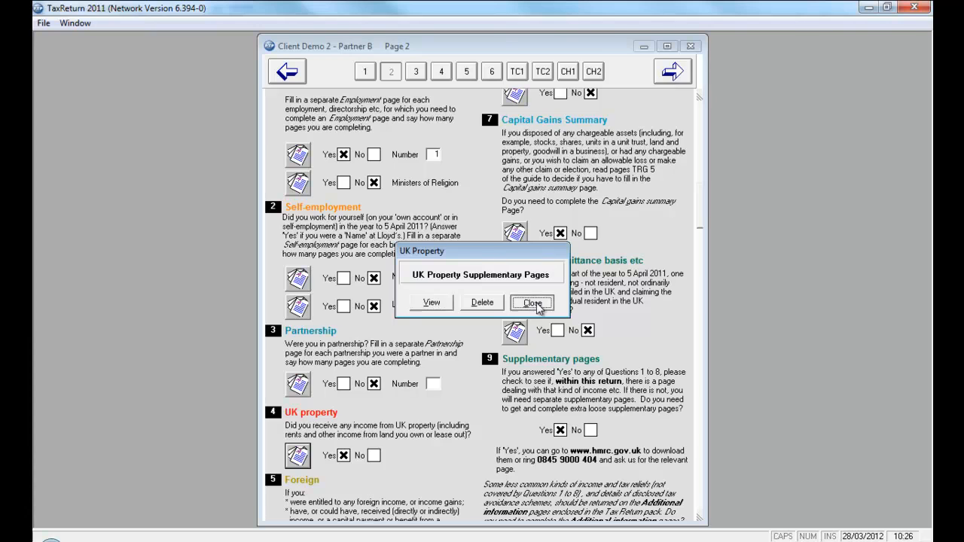
pyautogui.click(531, 301)
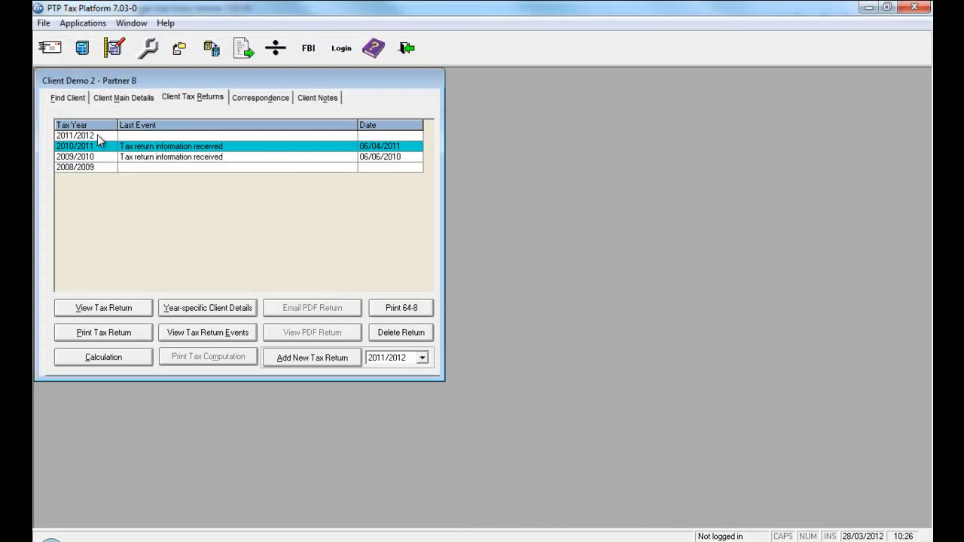
pyautogui.click(102, 307)
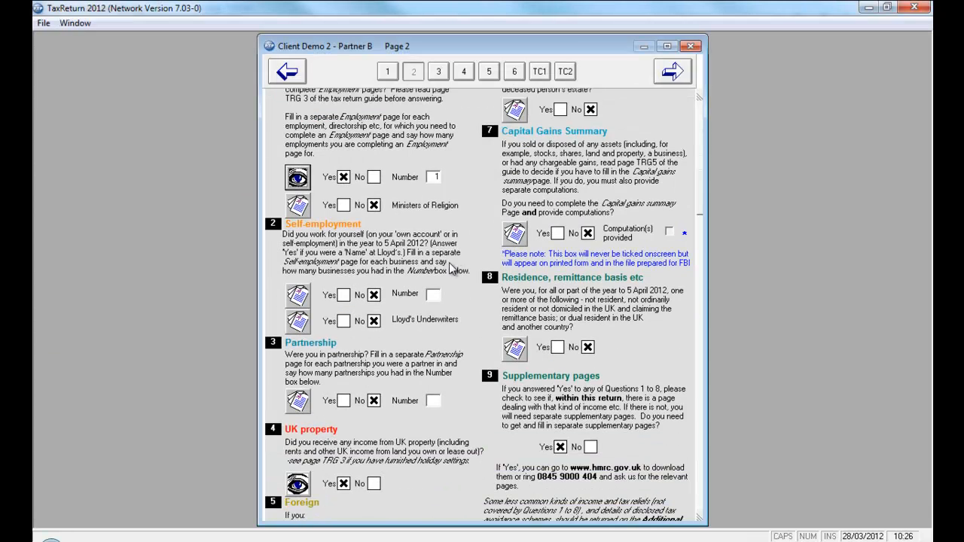
# Step: Answer Yes to UK property and add new UK Property supplementary pages UKP1
pyautogui.scroll(-3)
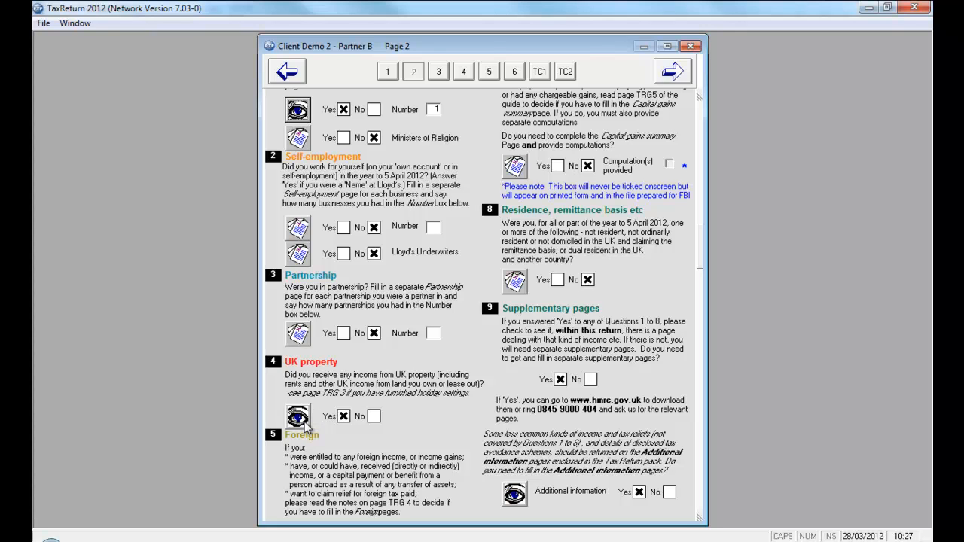
pyautogui.moveTo(304, 428)
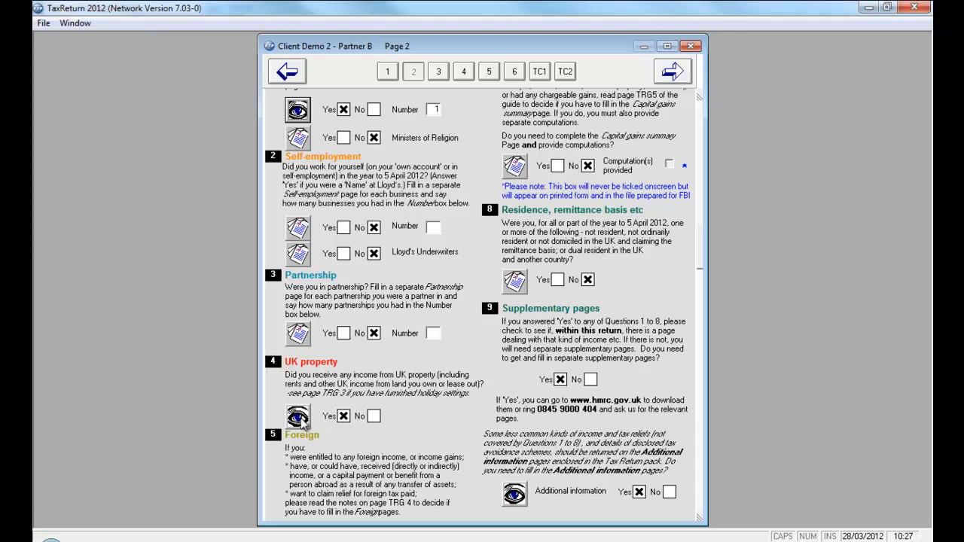
pyautogui.click(299, 417)
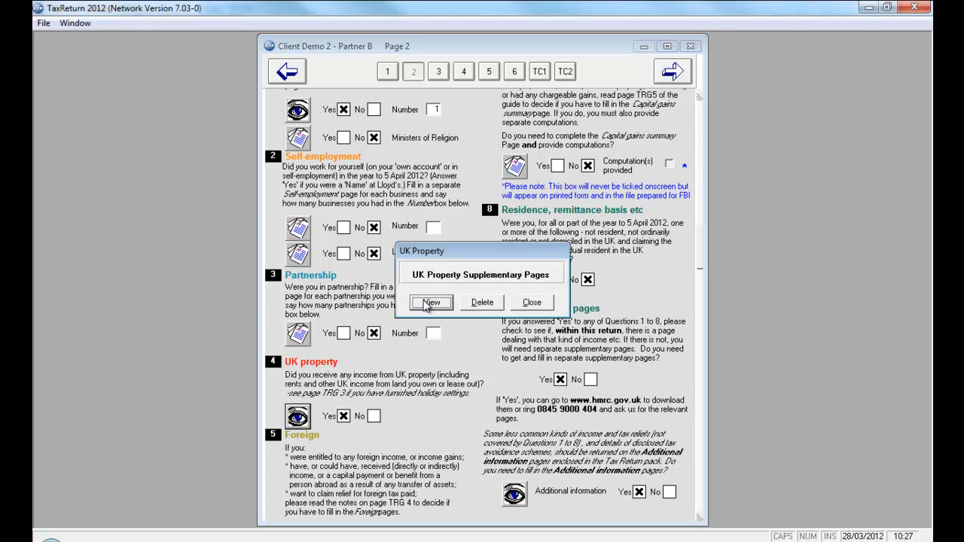
pyautogui.click(431, 302)
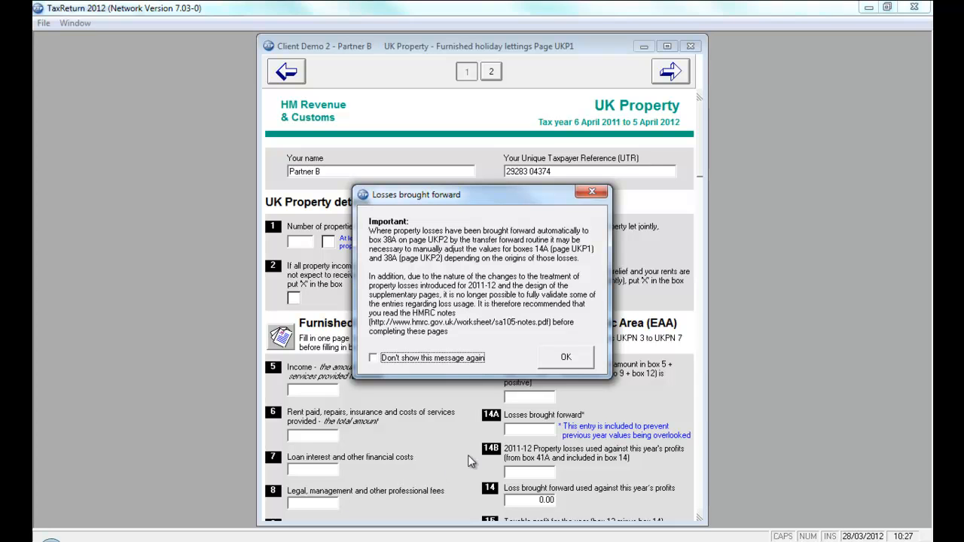
pyautogui.moveTo(379, 363)
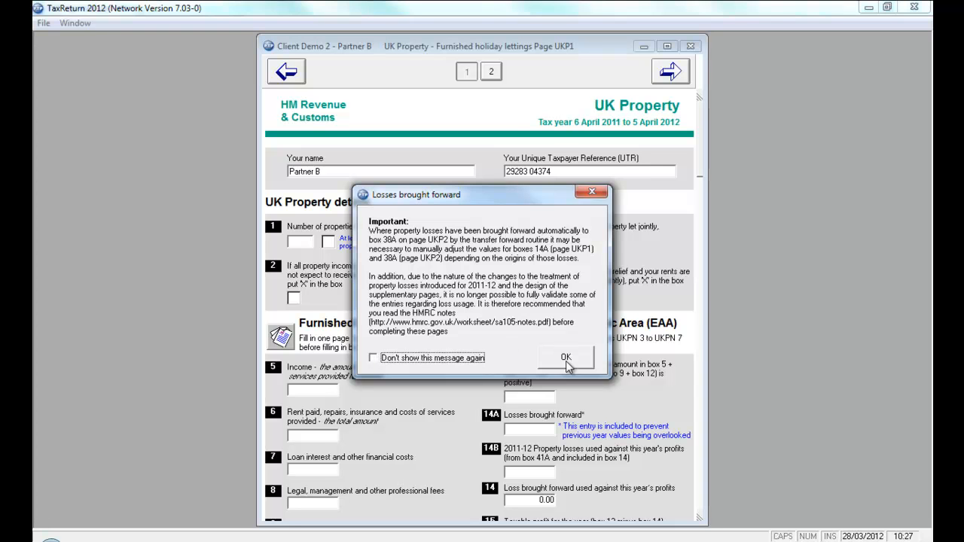
# Step: Dismiss the losses brought forward notice so the UK/EEA classification warning appears
pyautogui.click(567, 357)
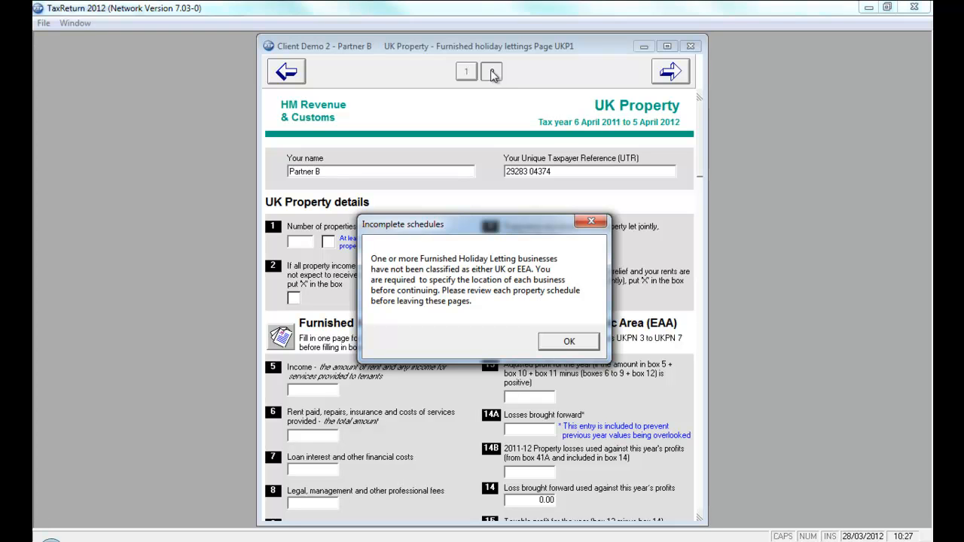
# Step: From the furnished holiday lettings list, classify the Holiday Cottage in Croyde as a UK property
pyautogui.click(491, 71)
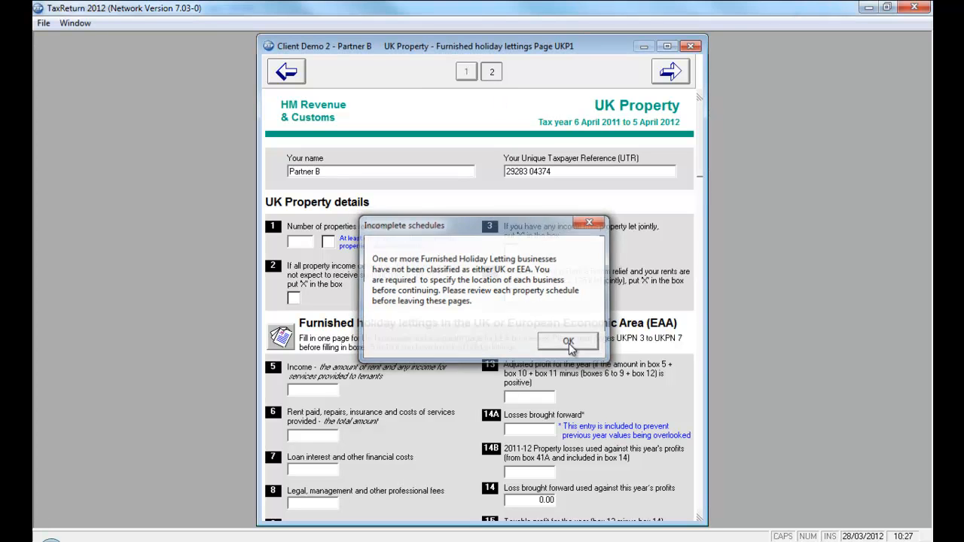
pyautogui.click(569, 341)
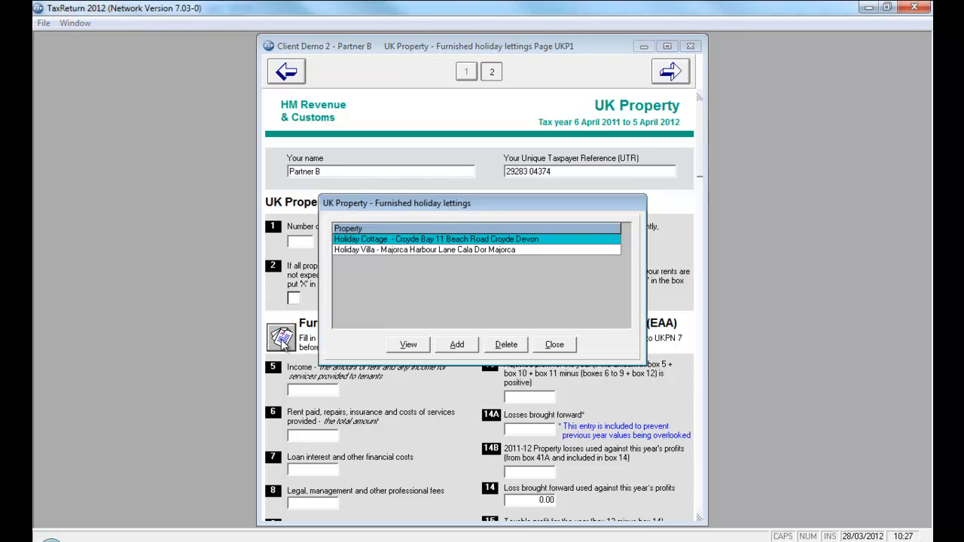
pyautogui.click(408, 344)
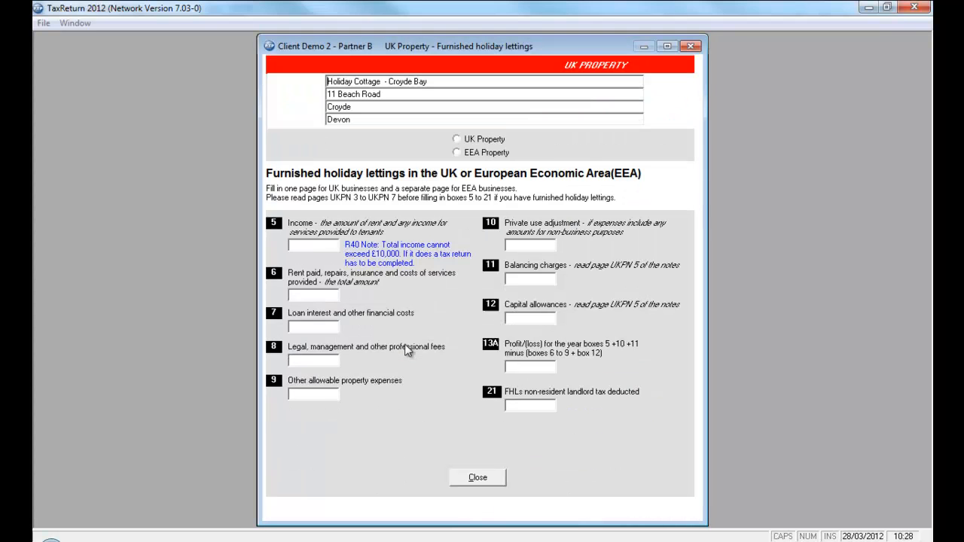
pyautogui.moveTo(440, 169)
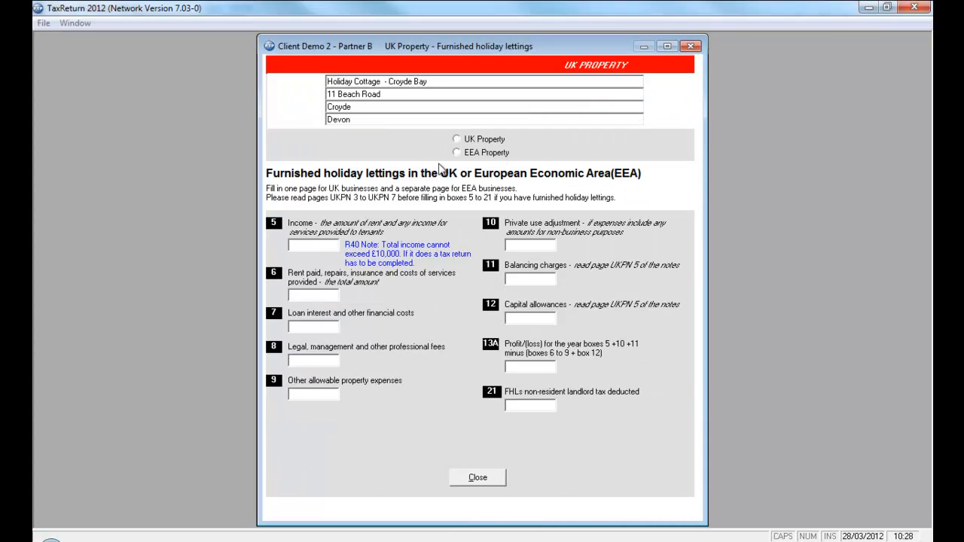
pyautogui.moveTo(538, 136)
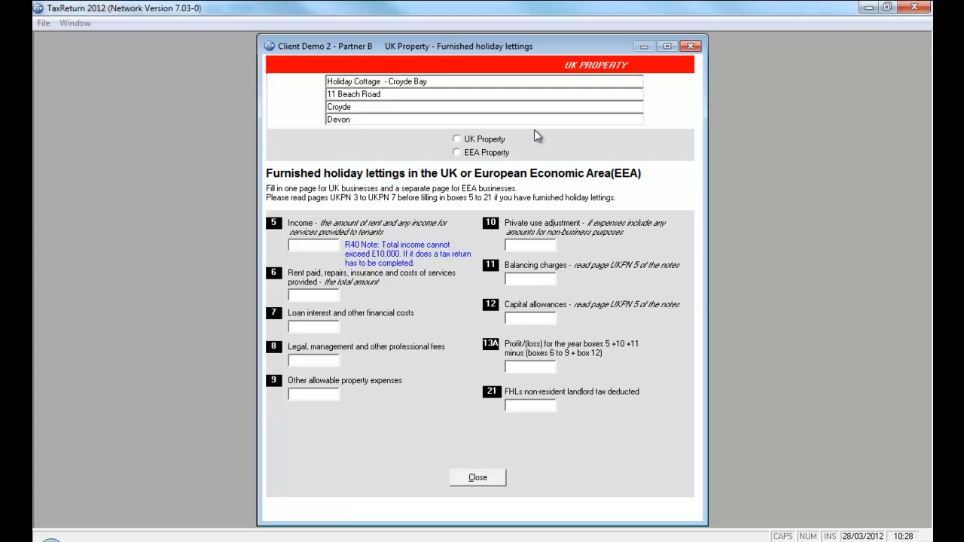
pyautogui.moveTo(530, 141)
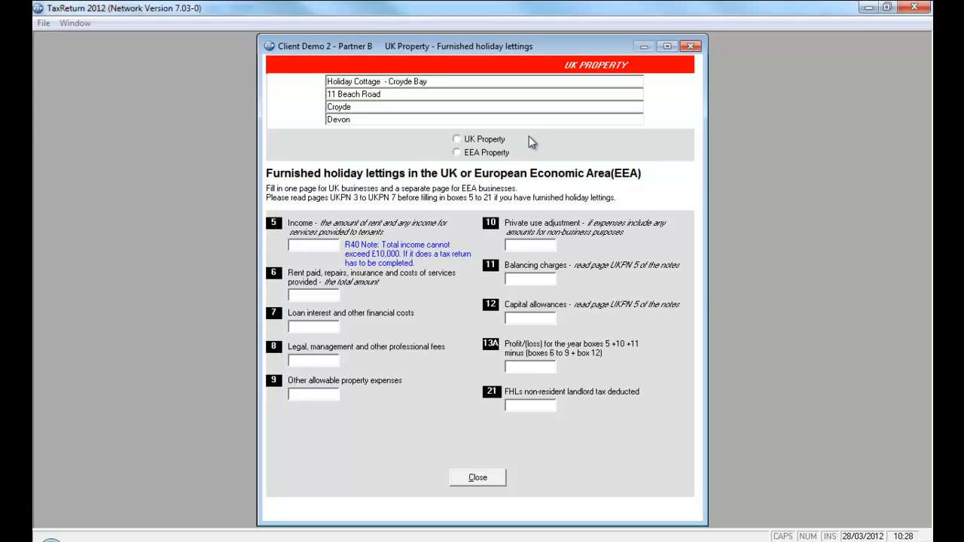
pyautogui.moveTo(475, 146)
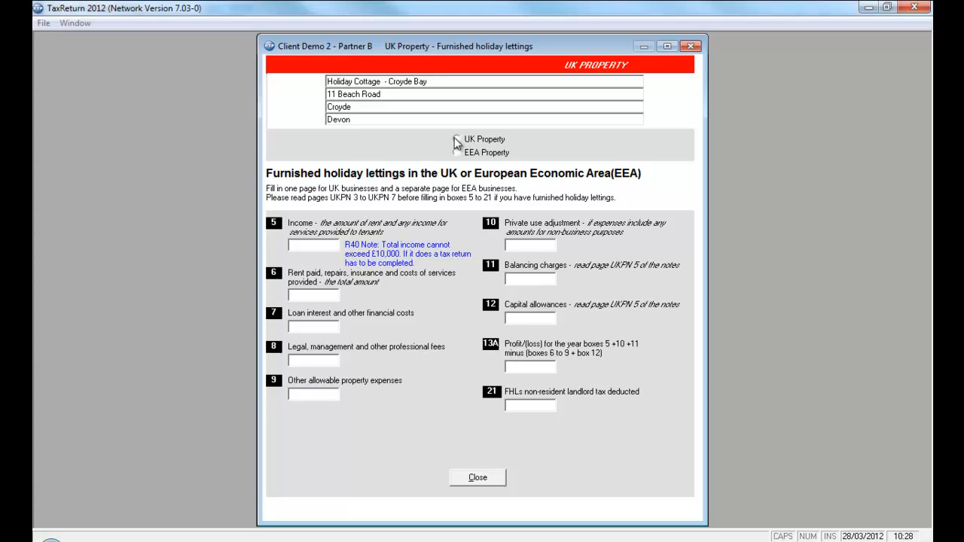
pyautogui.click(455, 139)
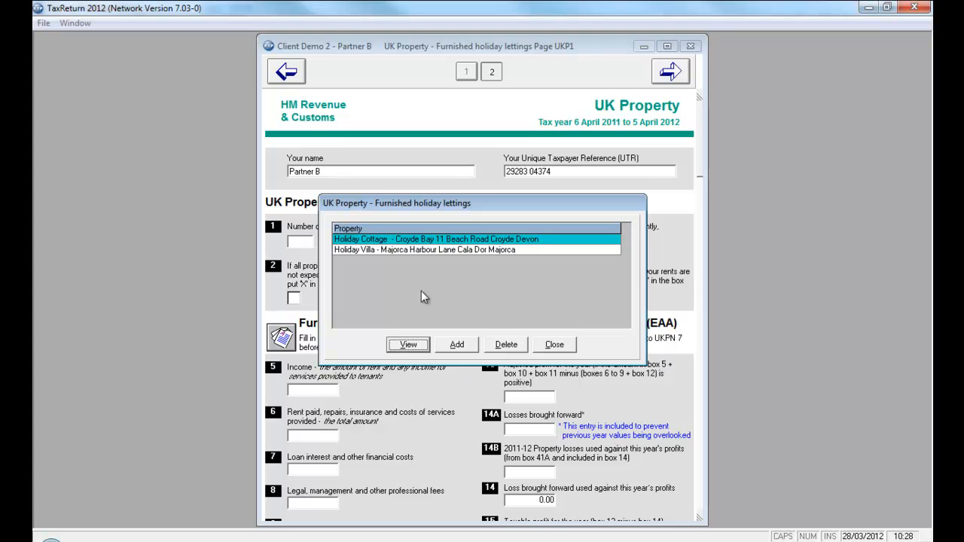
# Step: Classify the Holiday Villa in Majorca as an EEA property
pyautogui.click(476, 250)
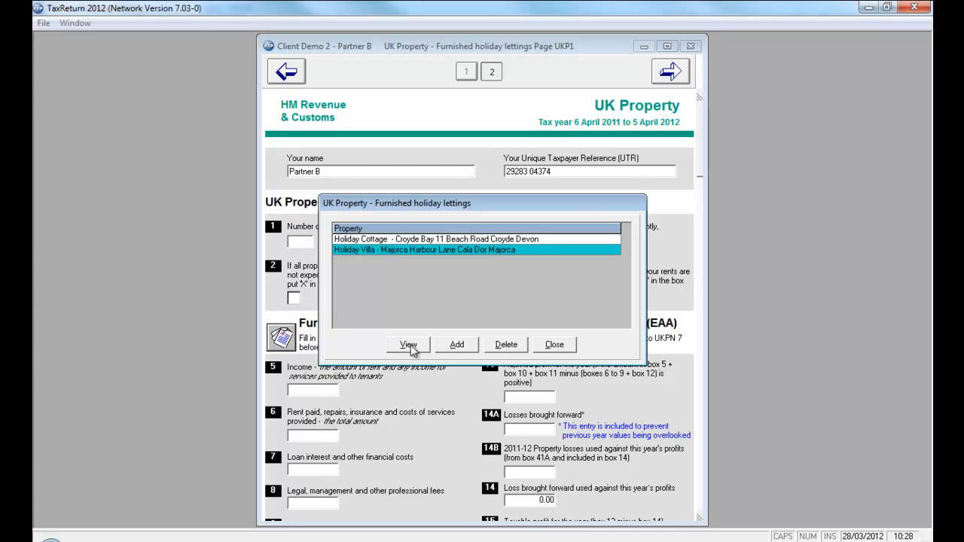
pyautogui.click(407, 344)
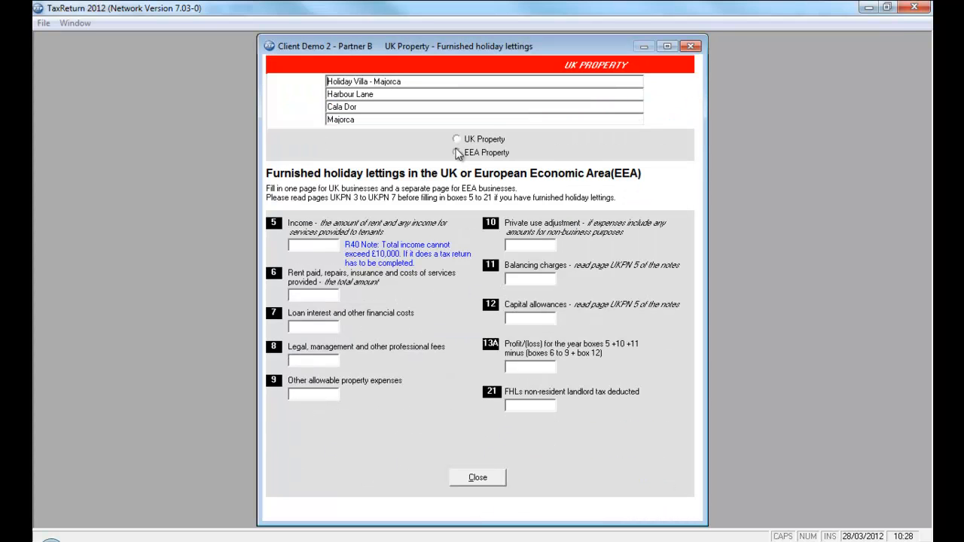
pyautogui.click(456, 152)
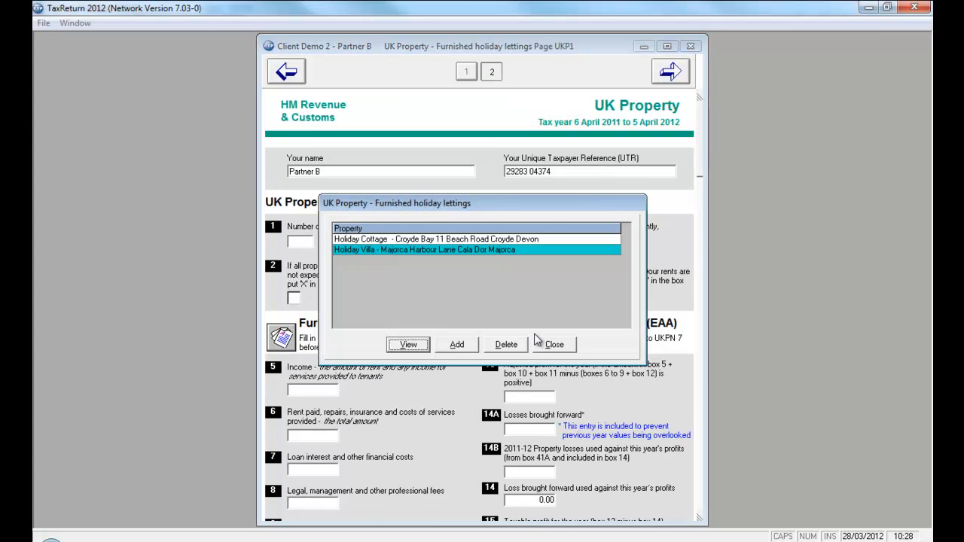
# Step: Close the lettings list, switch UKP1 to its EEA version and move to the other property income page UKP2
pyautogui.click(554, 343)
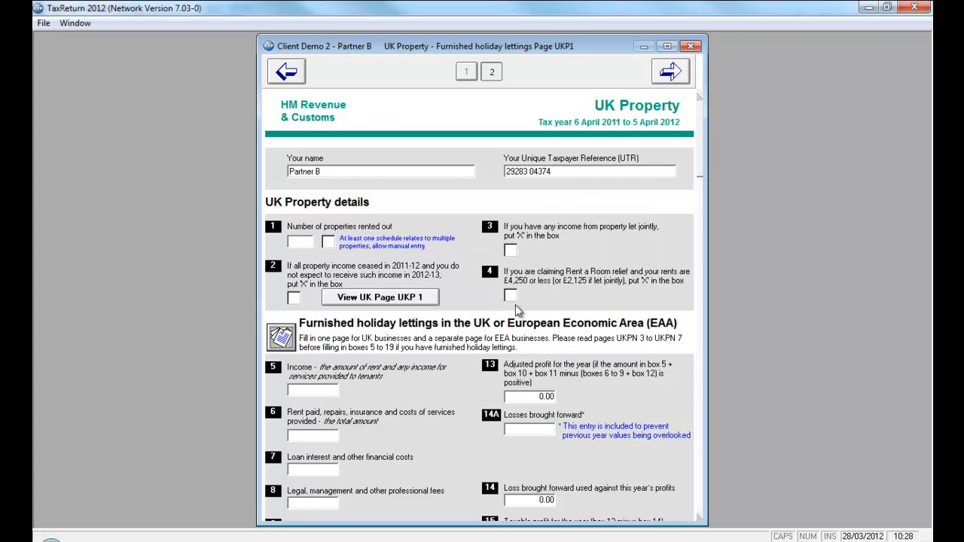
pyautogui.moveTo(449, 295)
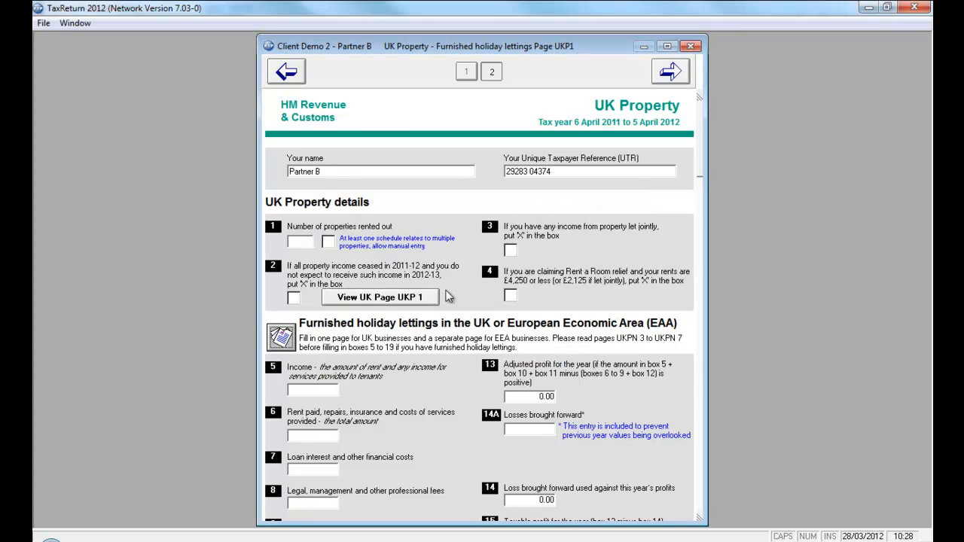
pyautogui.moveTo(451, 317)
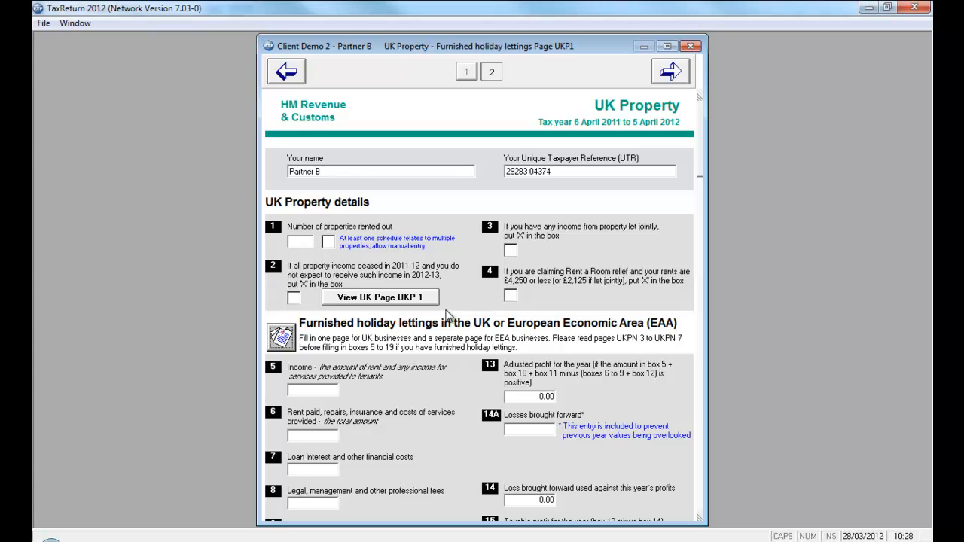
pyautogui.scroll(-3)
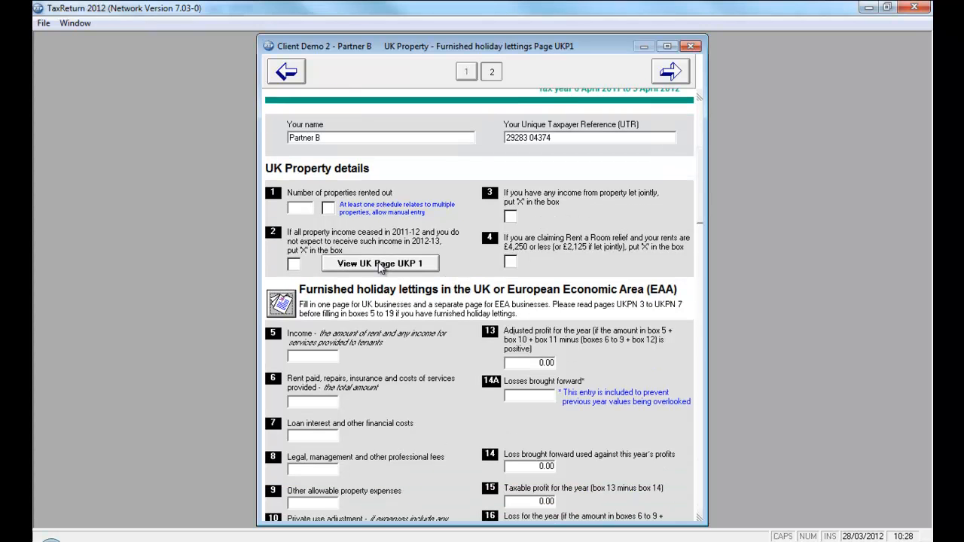
pyautogui.click(380, 262)
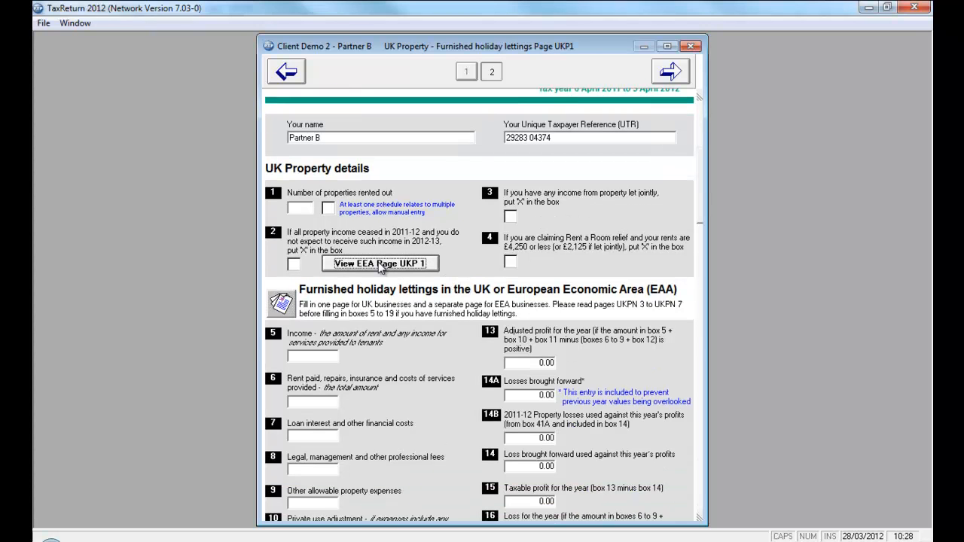
pyautogui.click(379, 262)
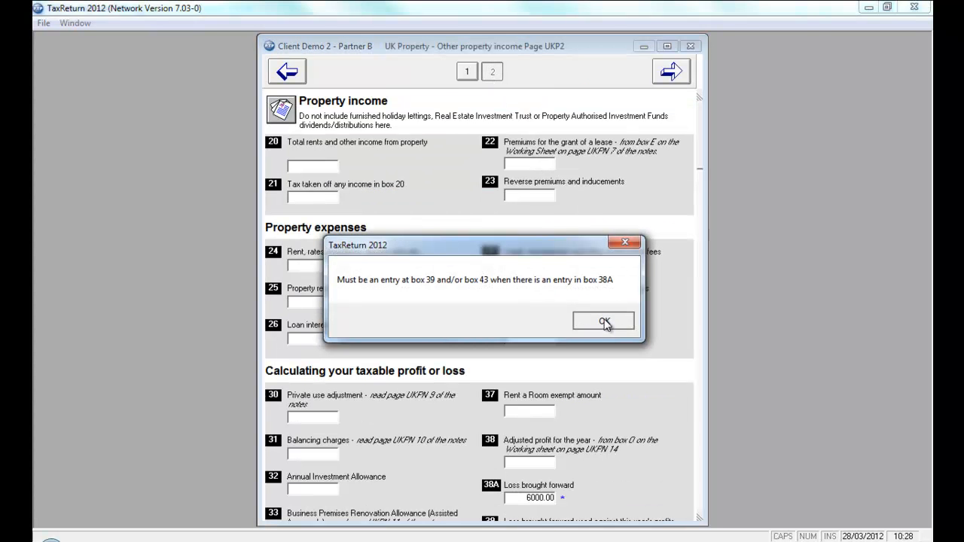
# Step: Enter 2000.00 as the loss brought forward and as the loss used in box 39
pyautogui.click(602, 321)
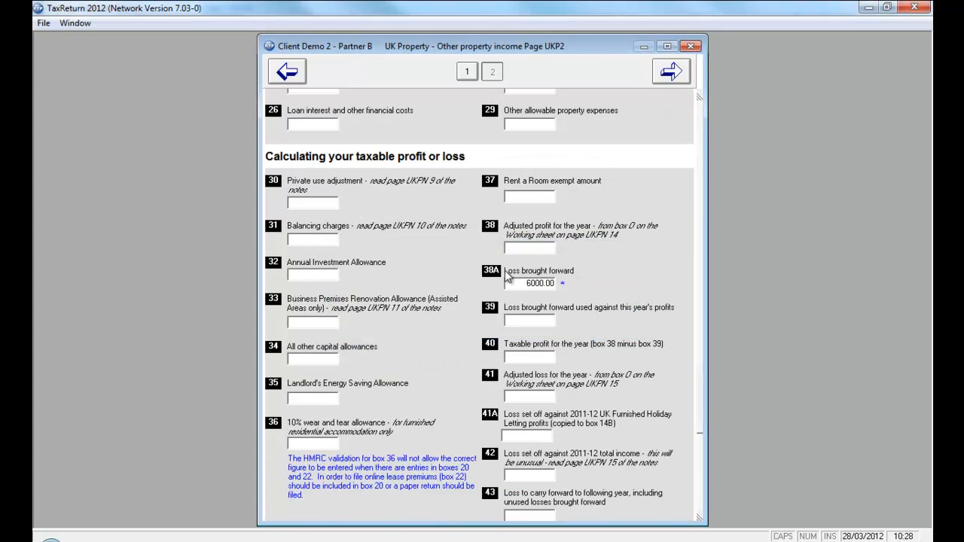
pyautogui.moveTo(554, 308)
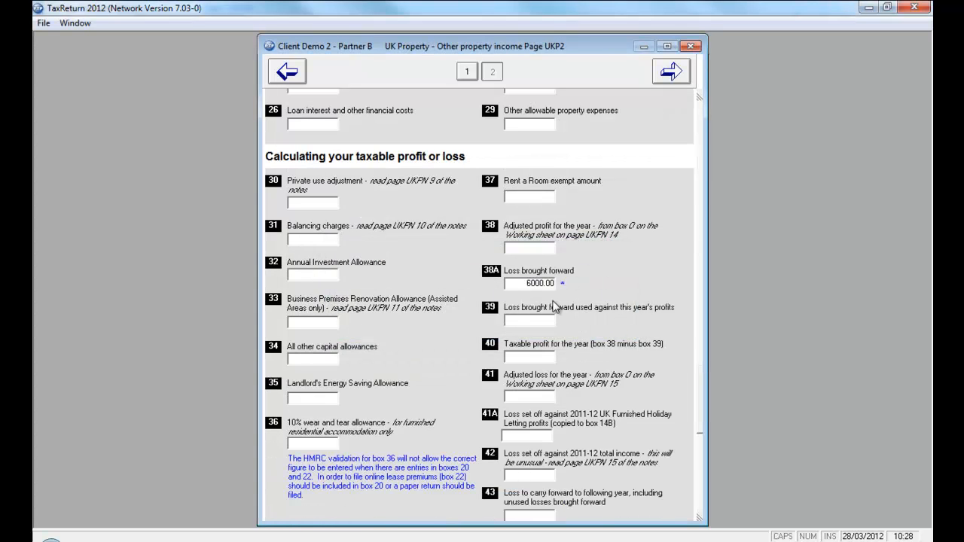
pyautogui.moveTo(576, 307)
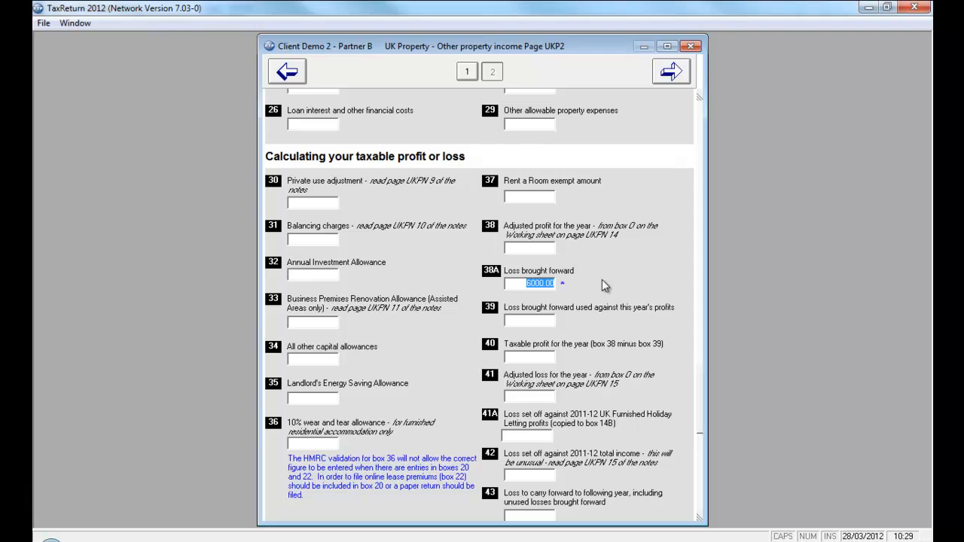
pyautogui.write('2000.00')
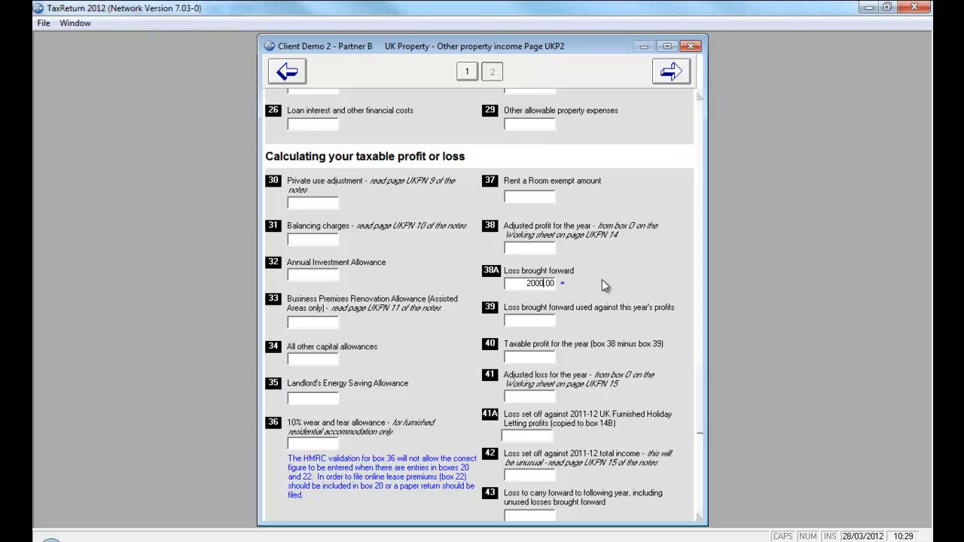
pyautogui.click(531, 320)
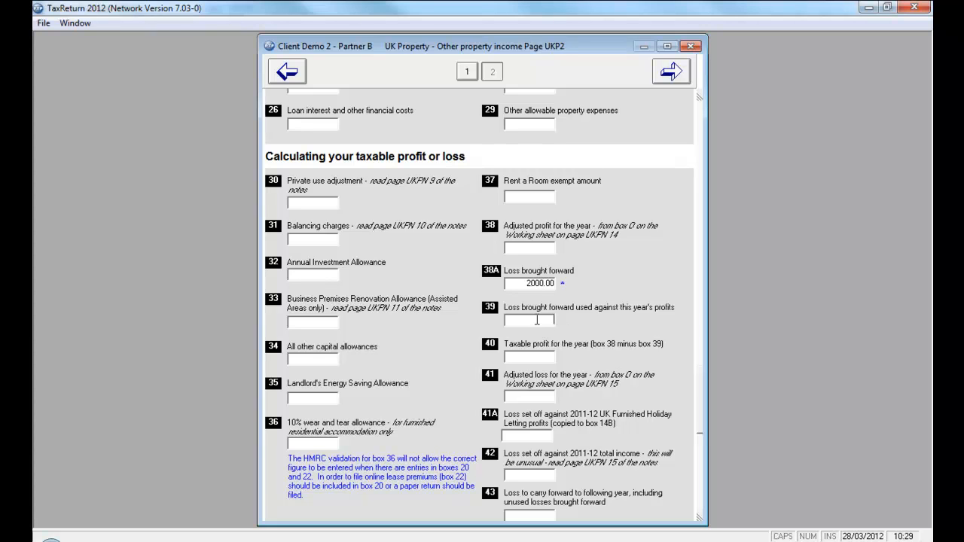
pyautogui.write('2000.00')
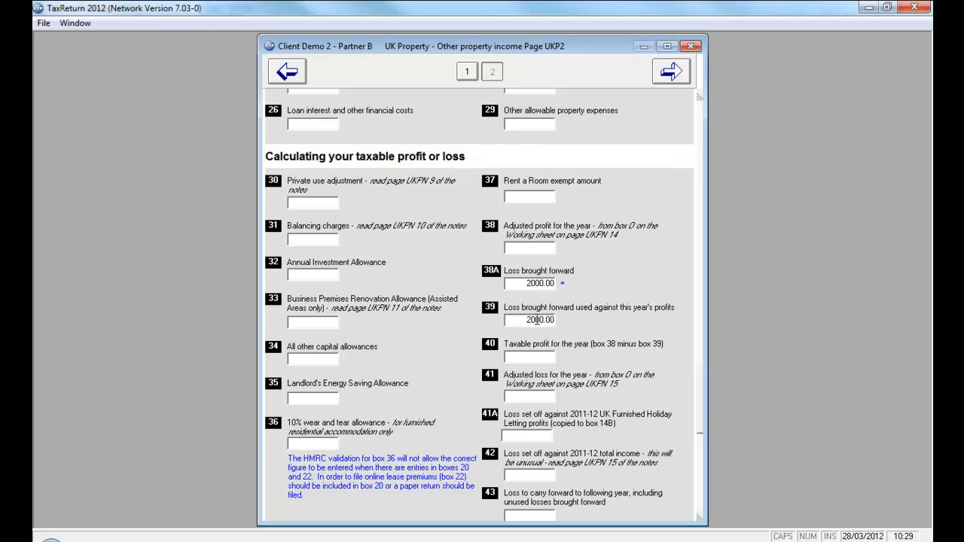
# Step: Enter total rents of 5000.00 in box 20 and check boxes 38 and 38A further down UKP2
pyautogui.scroll(3)
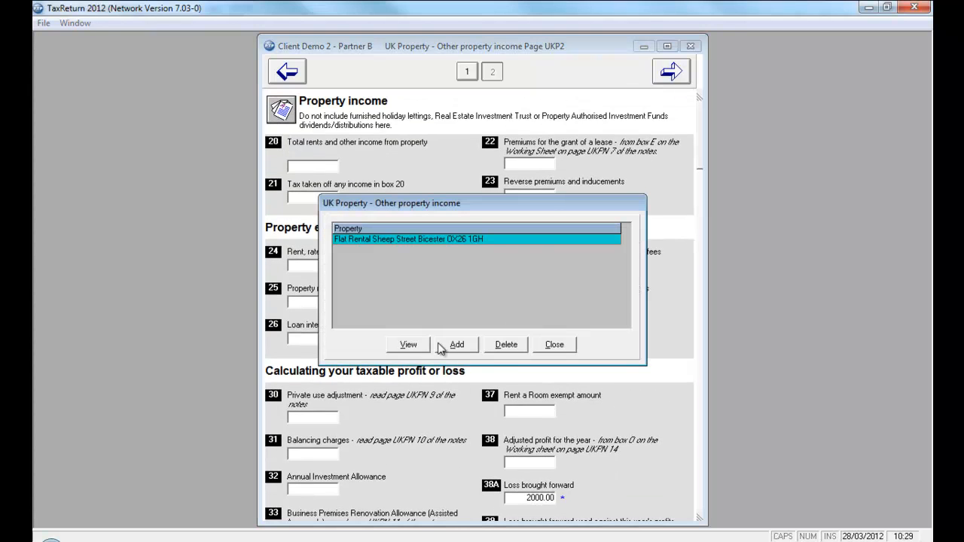
pyautogui.click(406, 344)
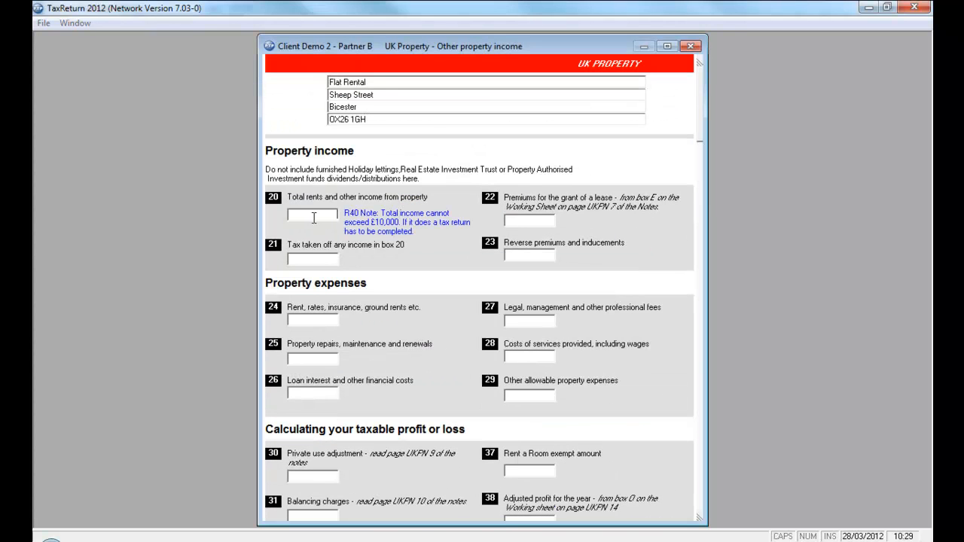
pyautogui.write('5000.00')
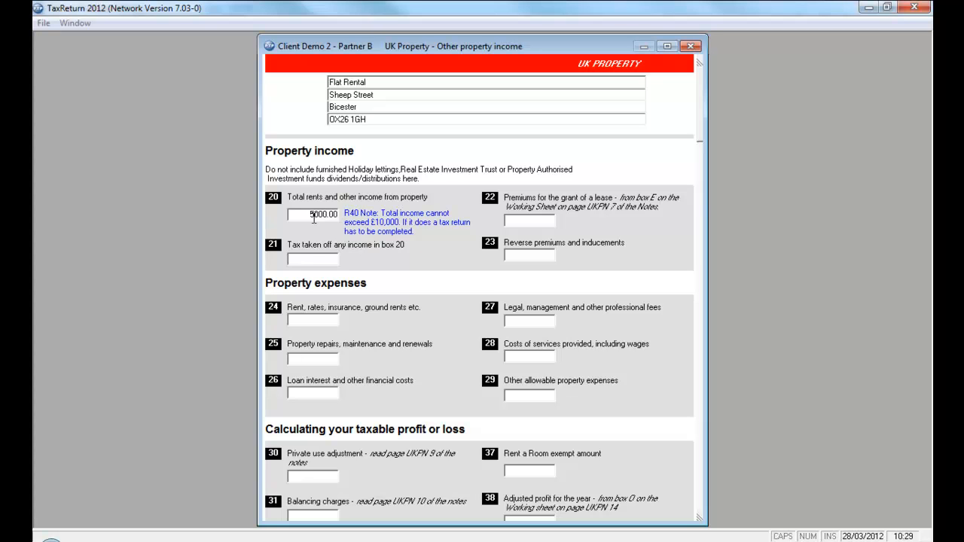
pyautogui.click(672, 70)
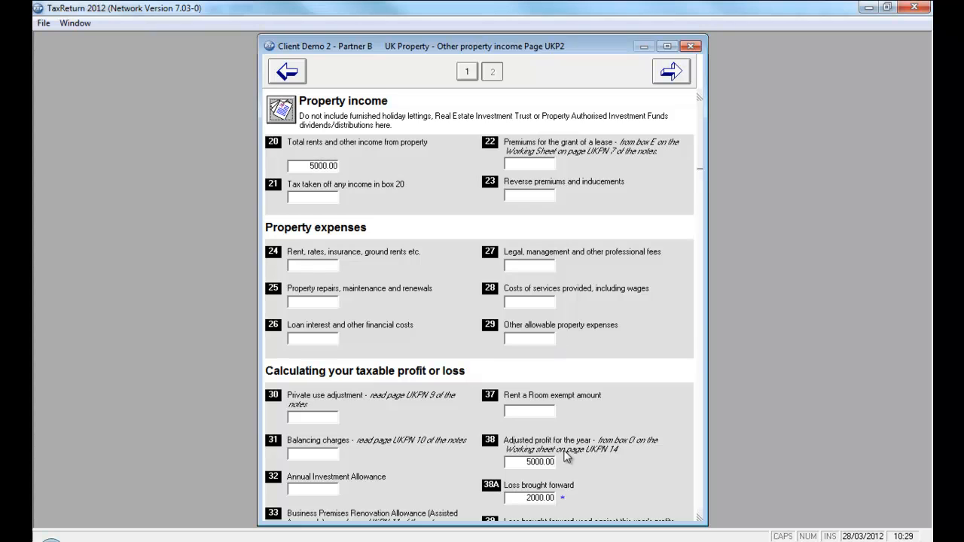
pyautogui.scroll(-3)
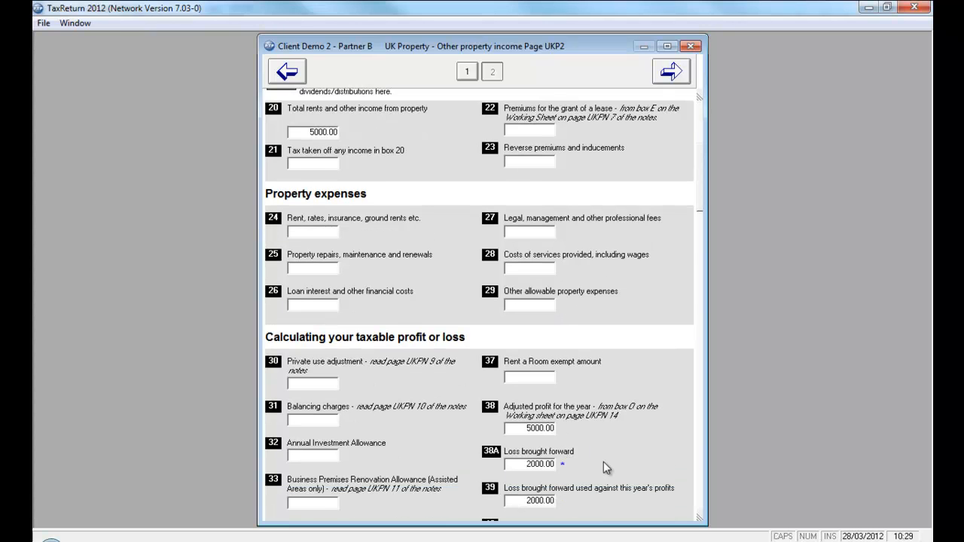
pyautogui.scroll(-3)
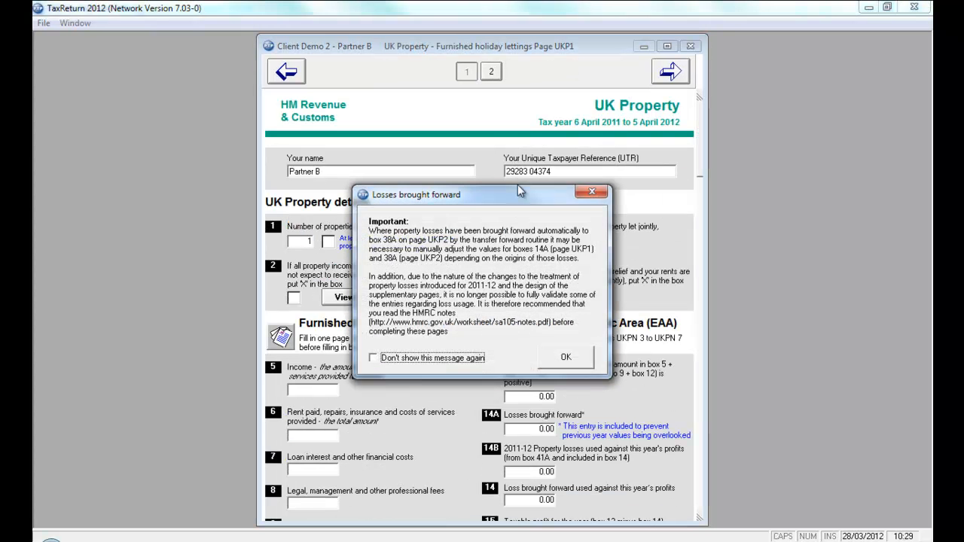
# Step: Dismiss the losses notice and enter 100.00 as losses brought forward in box 14A on UKP1
pyautogui.click(567, 356)
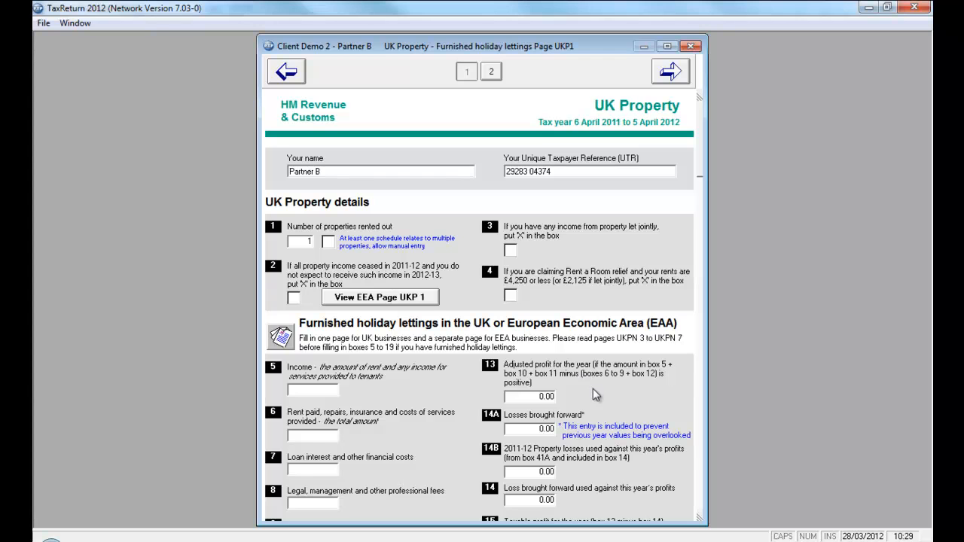
pyautogui.scroll(-3)
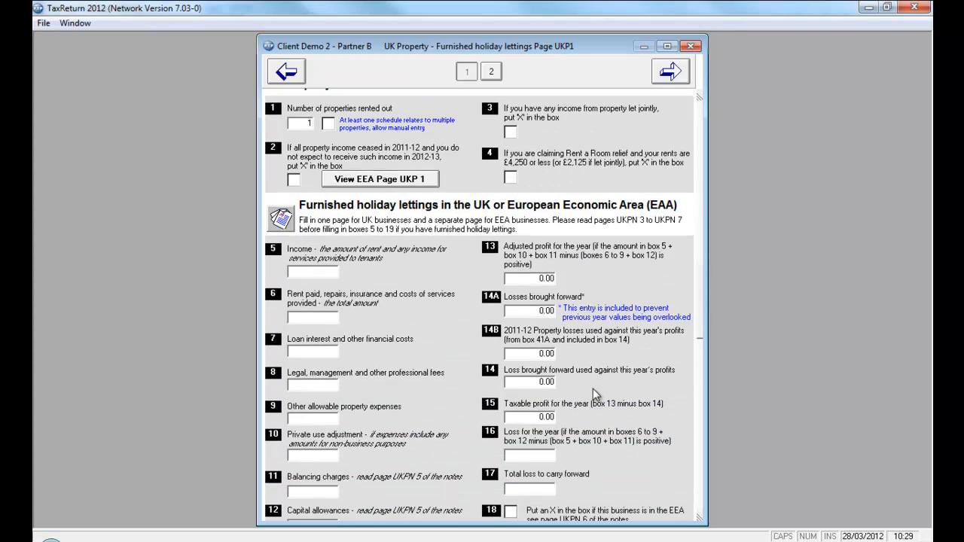
pyautogui.scroll(-3)
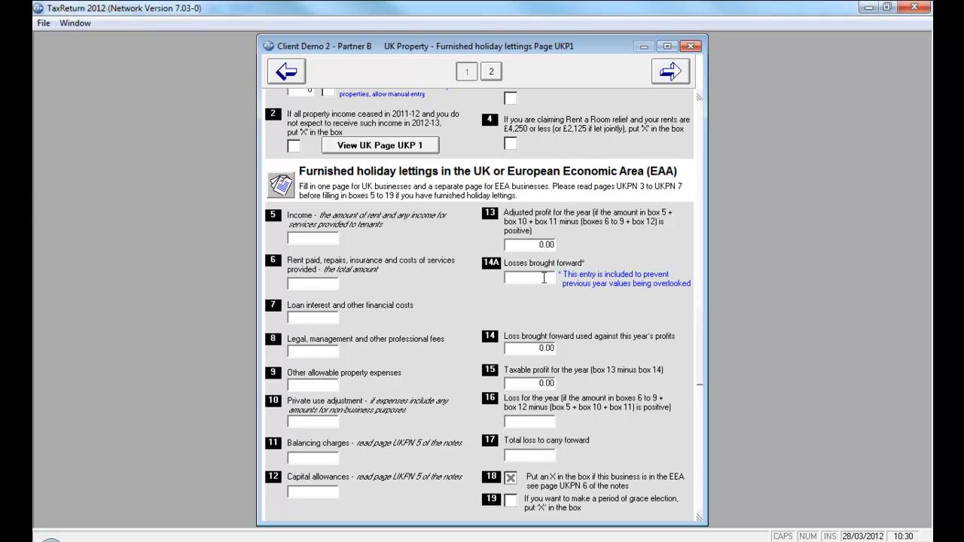
pyautogui.write('100.00')
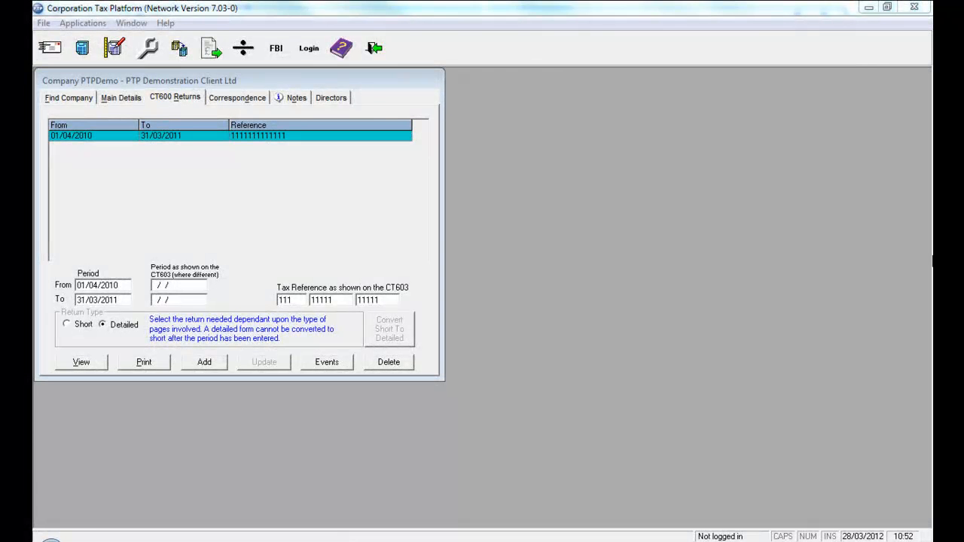
# Step: From the Find Company list, open the 2010-11 CT600 return for PTP Demonstration Client Ltd and review page 1
pyautogui.click(69, 97)
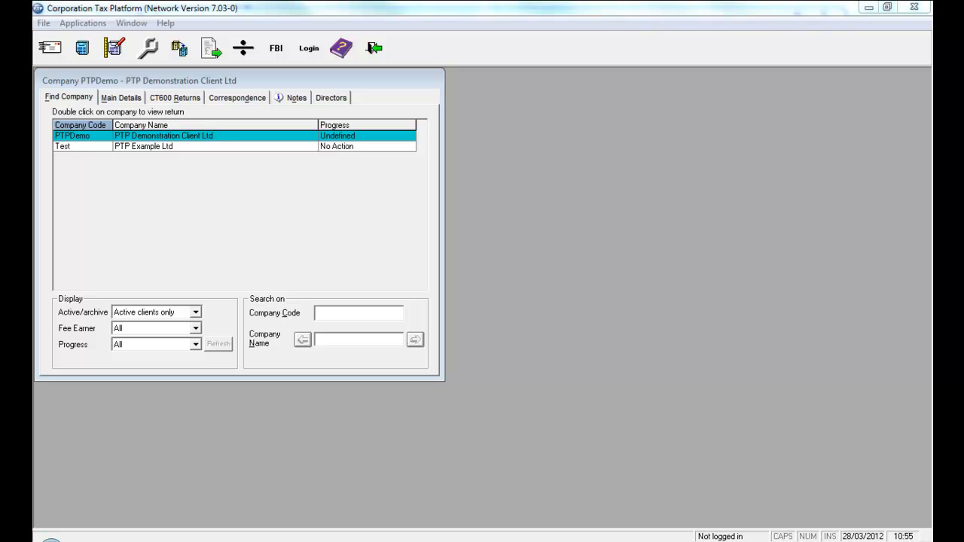
pyautogui.moveTo(184, 138)
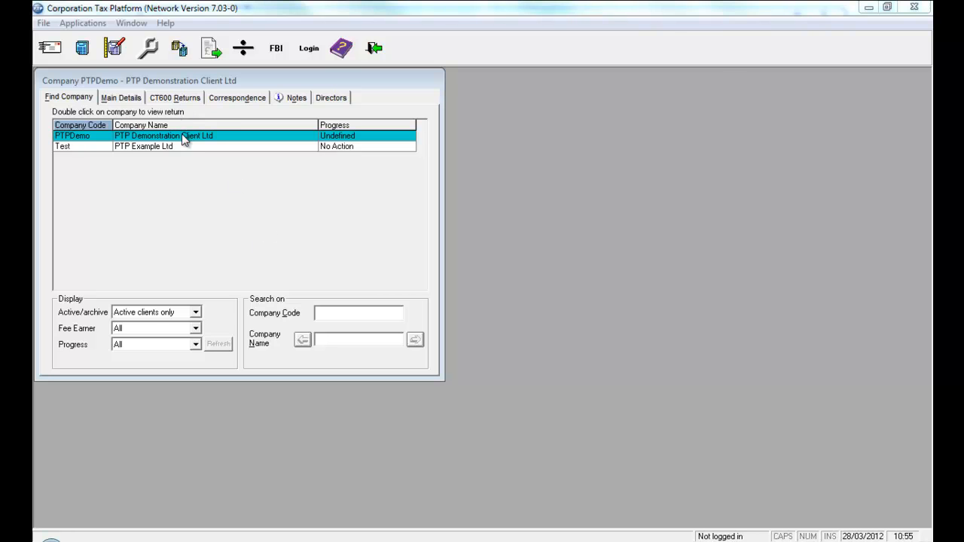
pyautogui.doubleClick(163, 136)
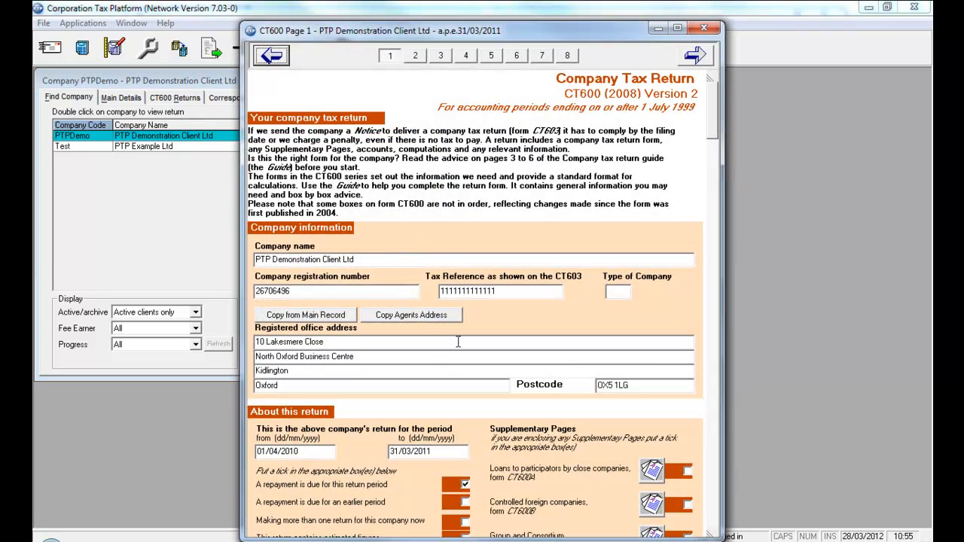
pyautogui.scroll(-3)
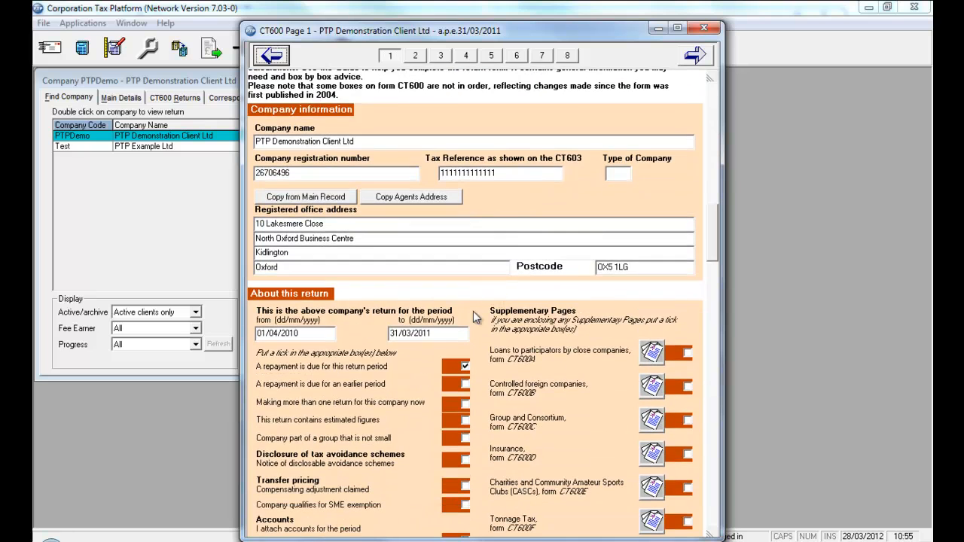
pyautogui.moveTo(410, 374)
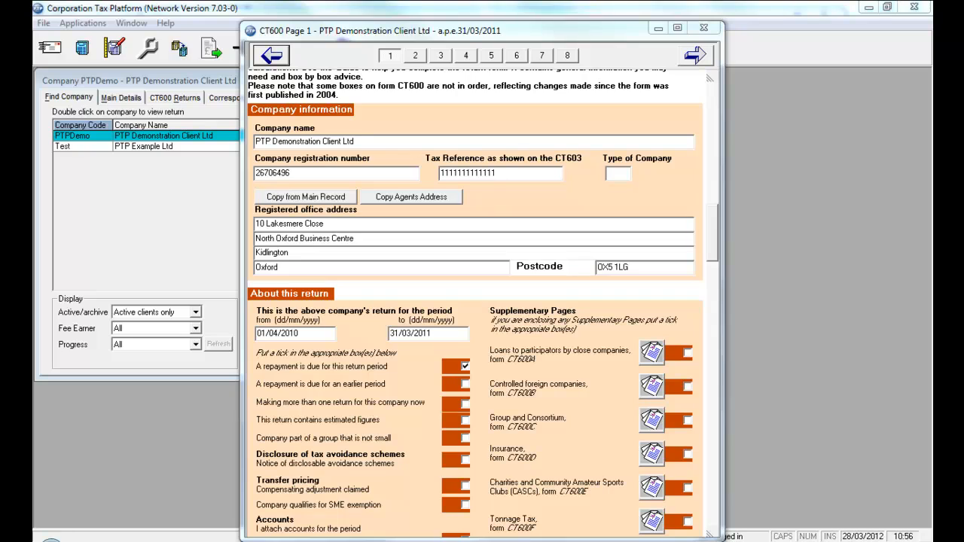
pyautogui.scroll(3)
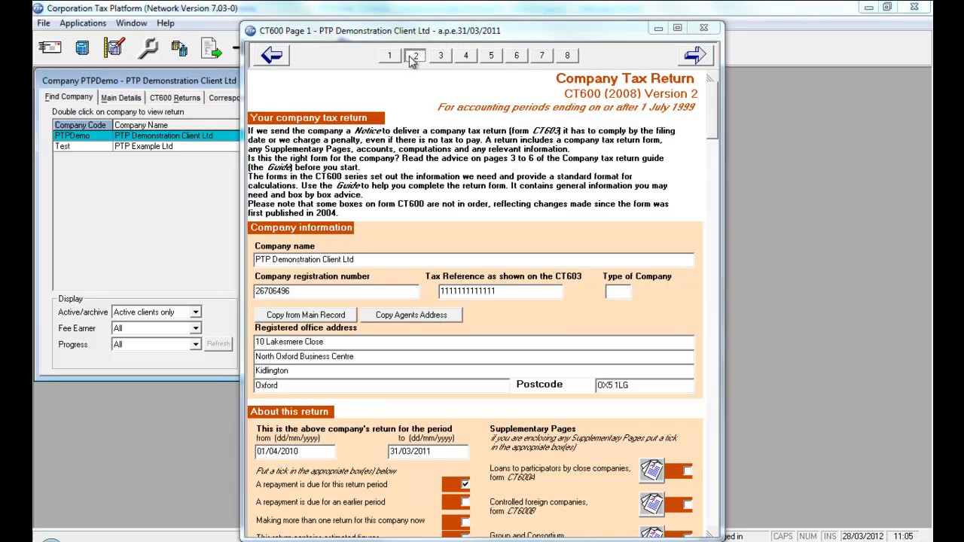
# Step: From CT600 page 2, open the Adjustment to Profit schedule showing Entertaining £120 and adjusted profit £462420
pyautogui.click(416, 54)
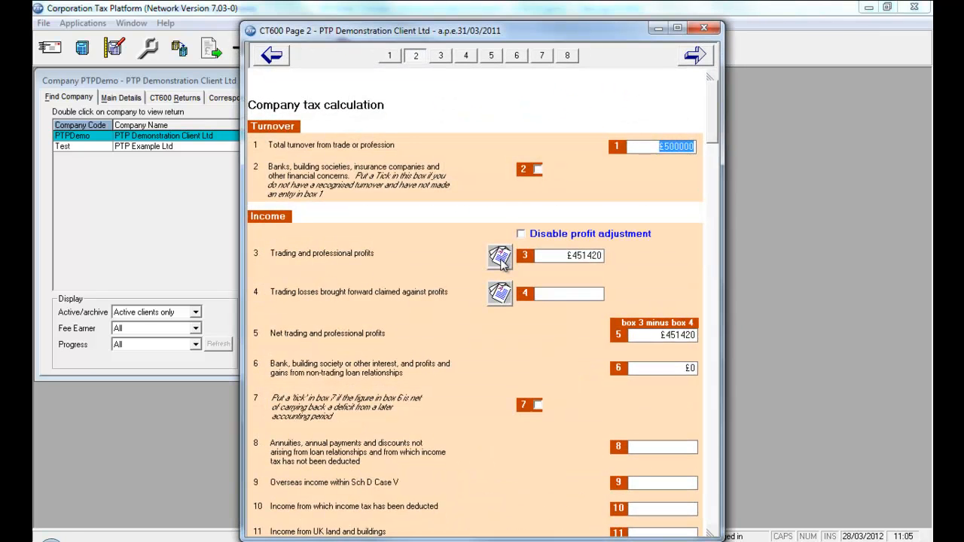
pyautogui.click(500, 256)
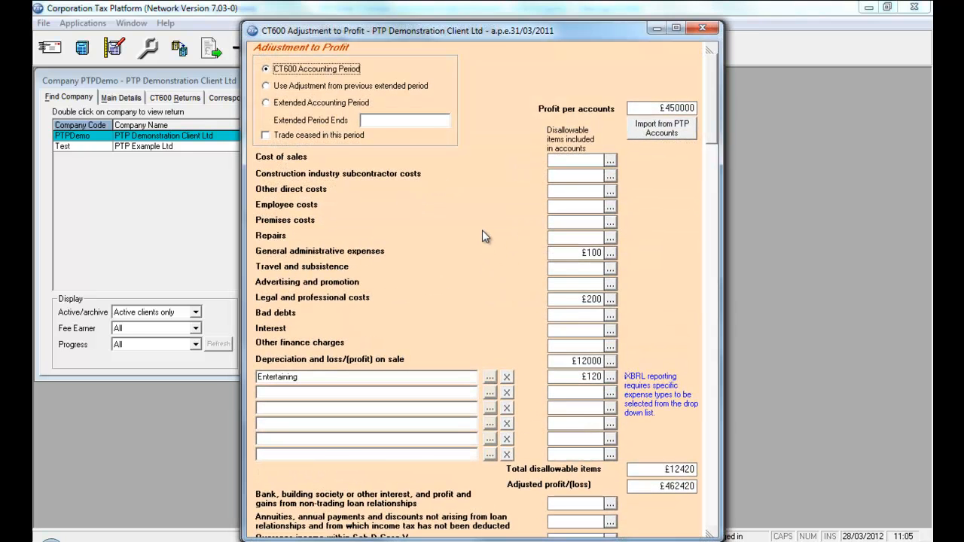
pyautogui.scroll(-3)
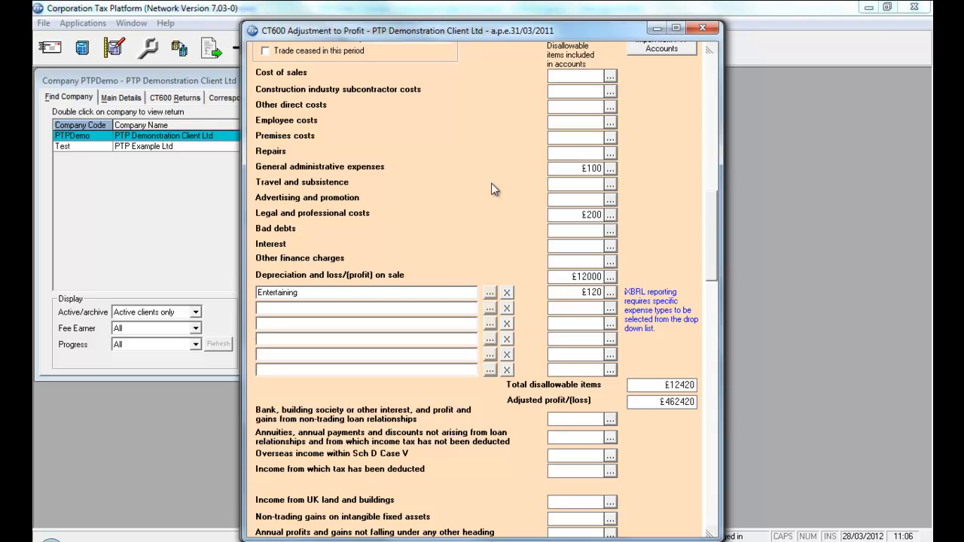
pyautogui.moveTo(496, 287)
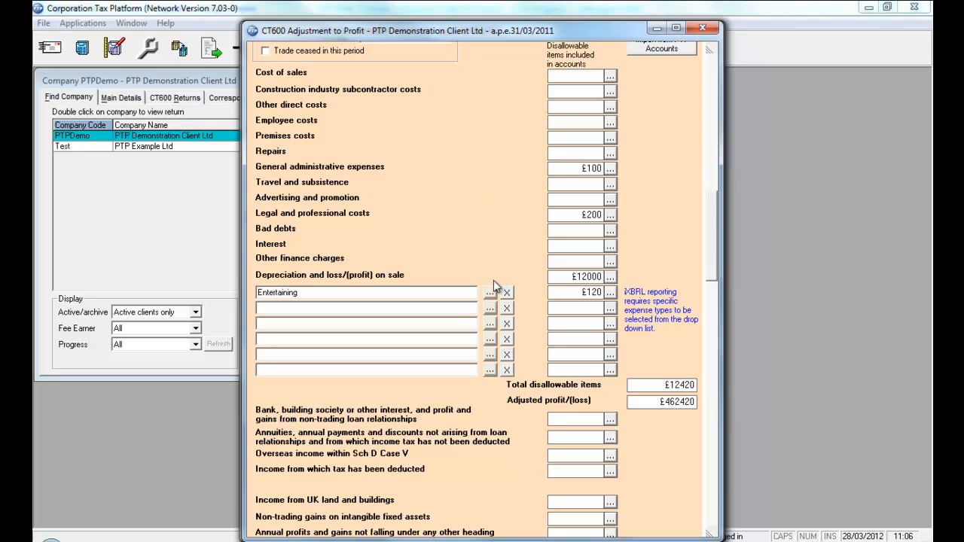
pyautogui.moveTo(490, 308)
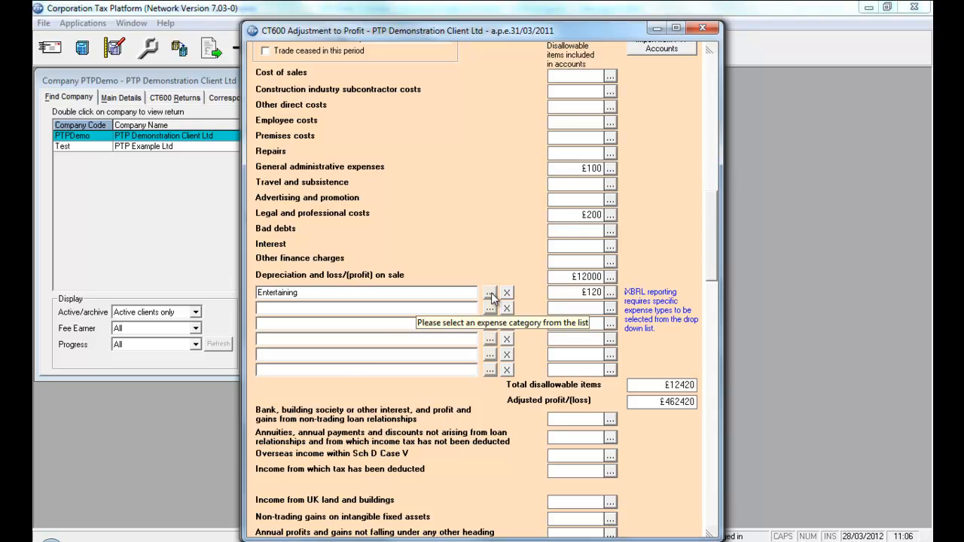
# Step: Open the Income Expenses category list for the Entertaining line and expand it through its entries
pyautogui.click(490, 292)
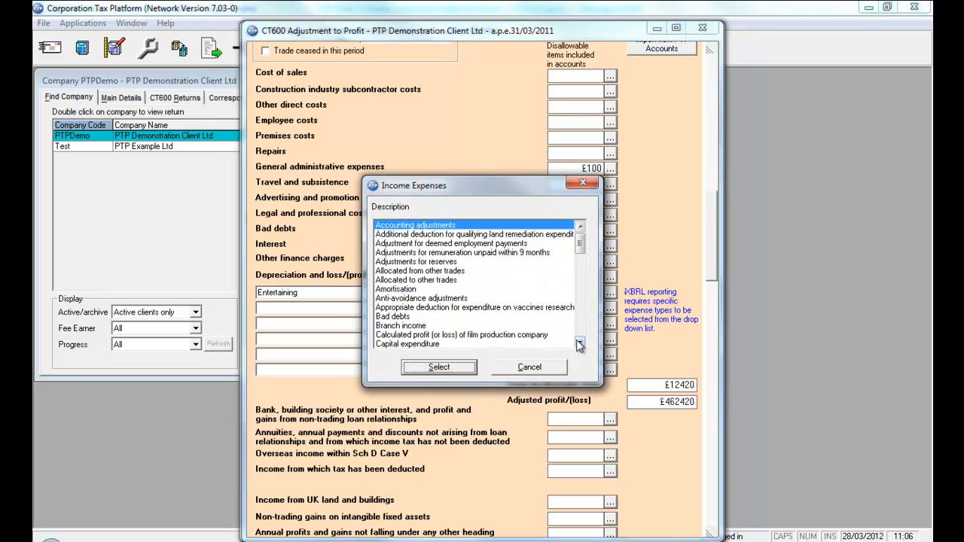
pyautogui.click(580, 344)
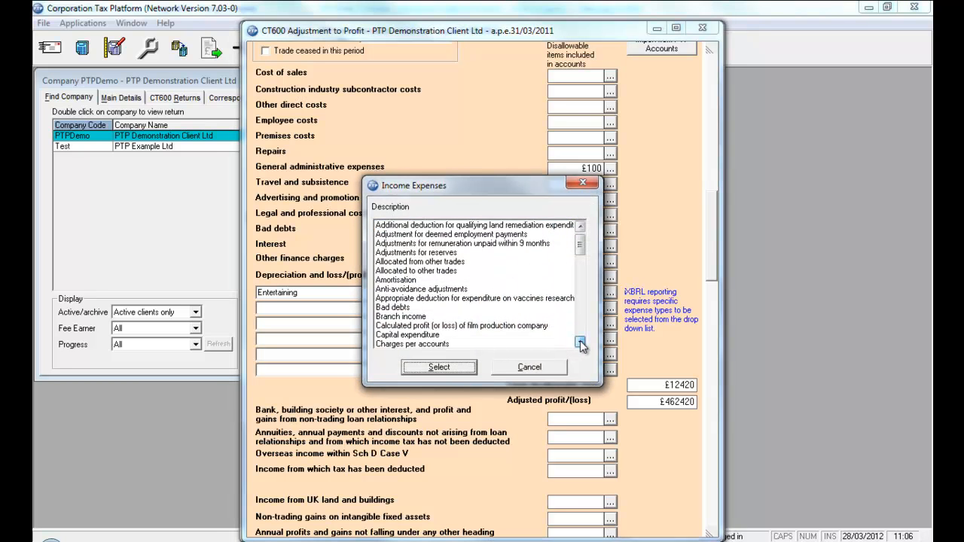
pyautogui.click(582, 344)
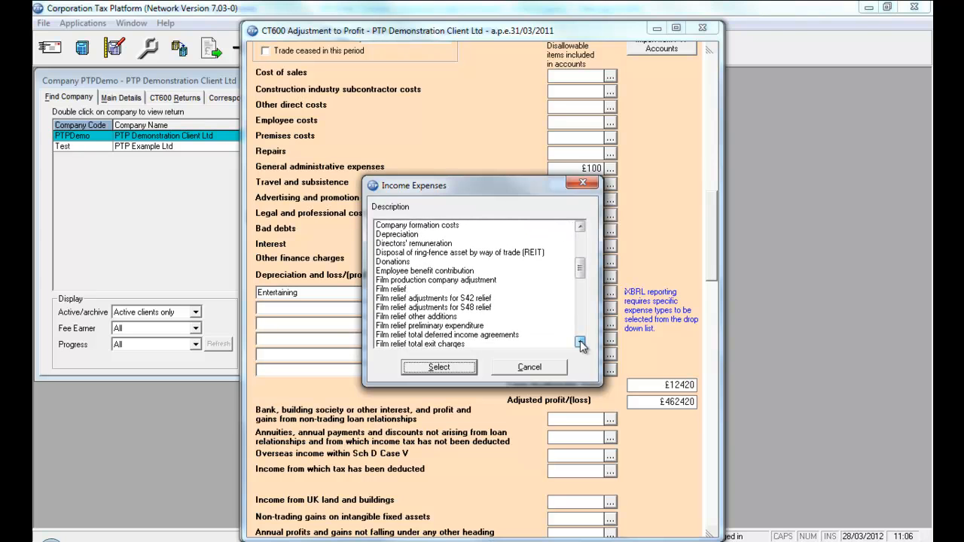
pyautogui.click(580, 344)
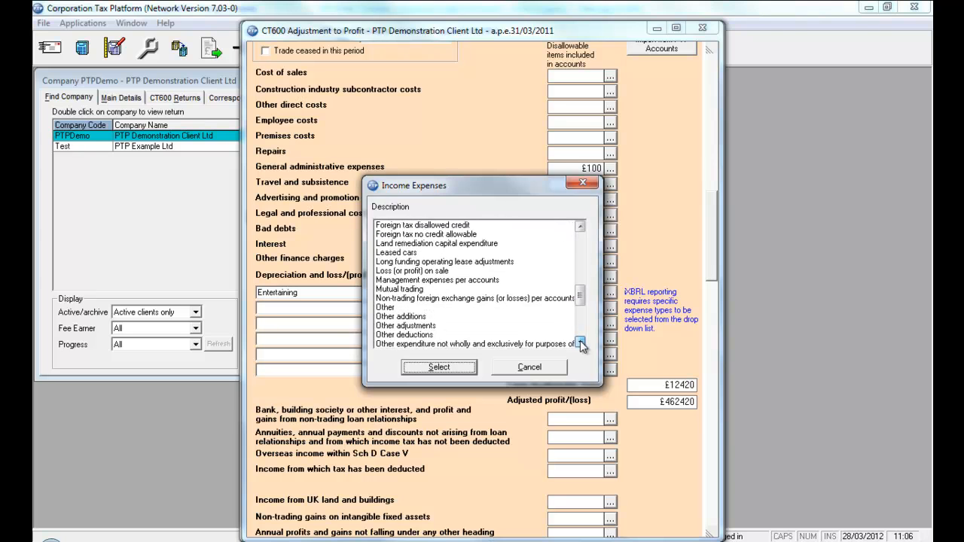
pyautogui.click(582, 344)
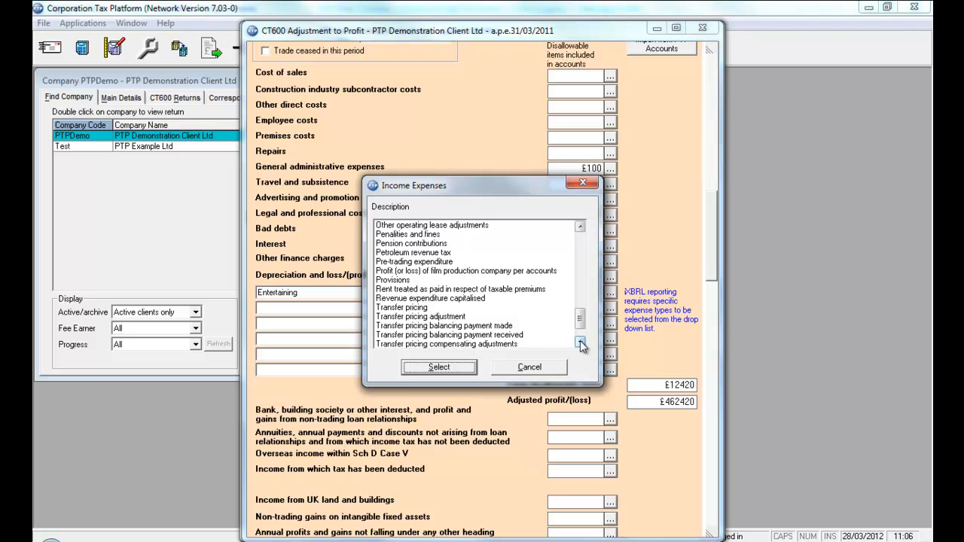